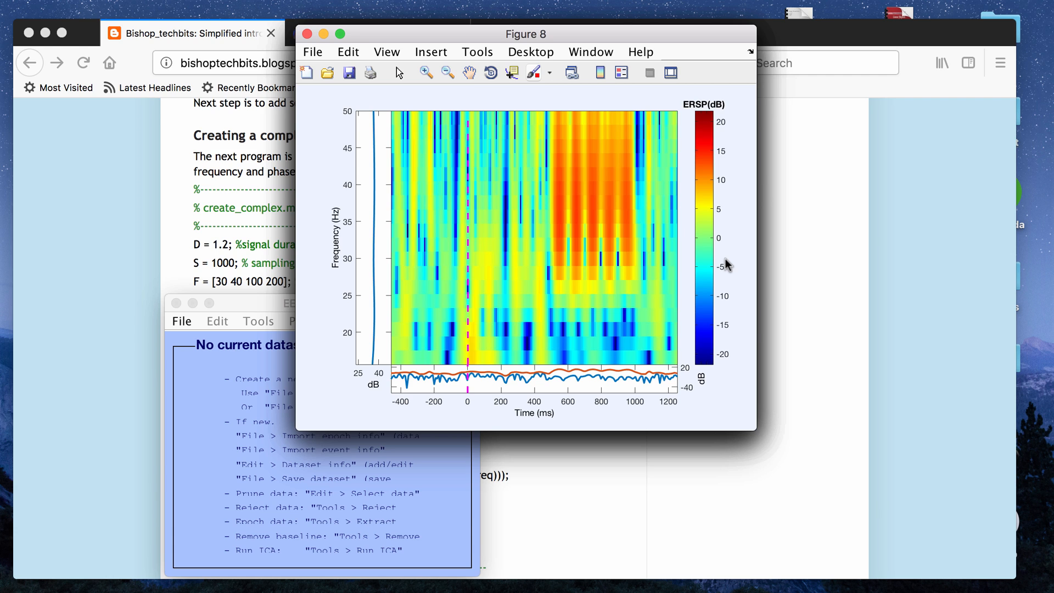
# - Drag the Figure 8 ERSP window rightward to reveal the second ERSP plot beneath it
pyautogui.moveTo(525, 34); pyautogui.dragTo(664, 37)
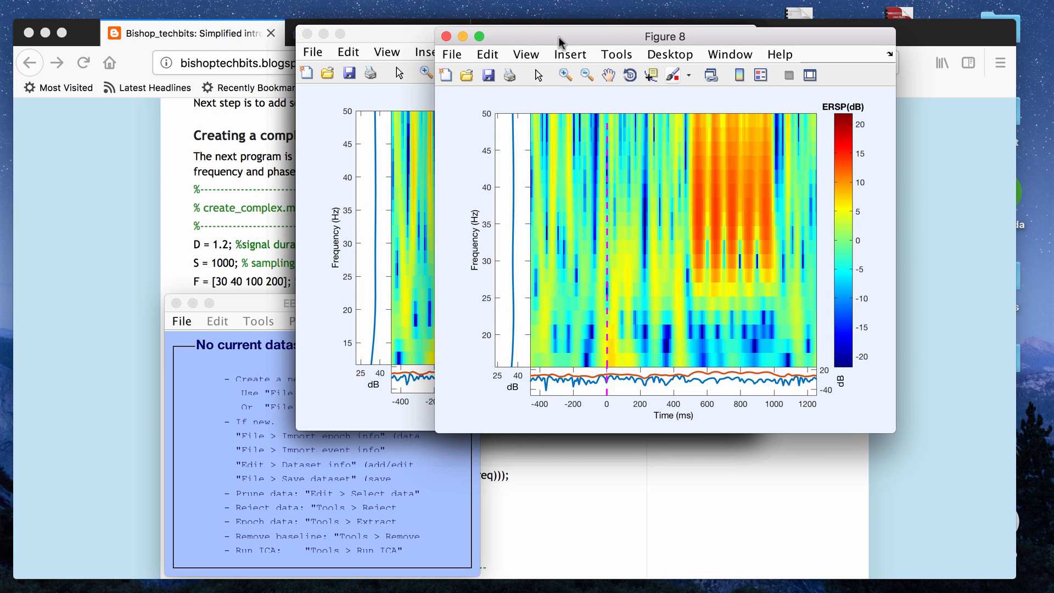
pyautogui.moveTo(581, 218)
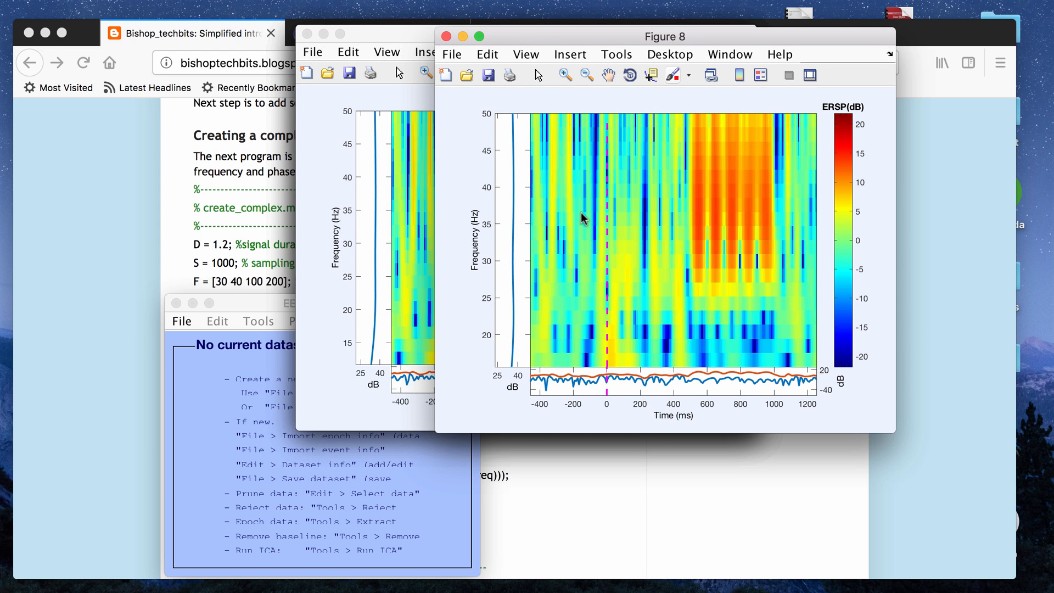
pyautogui.moveTo(581, 94)
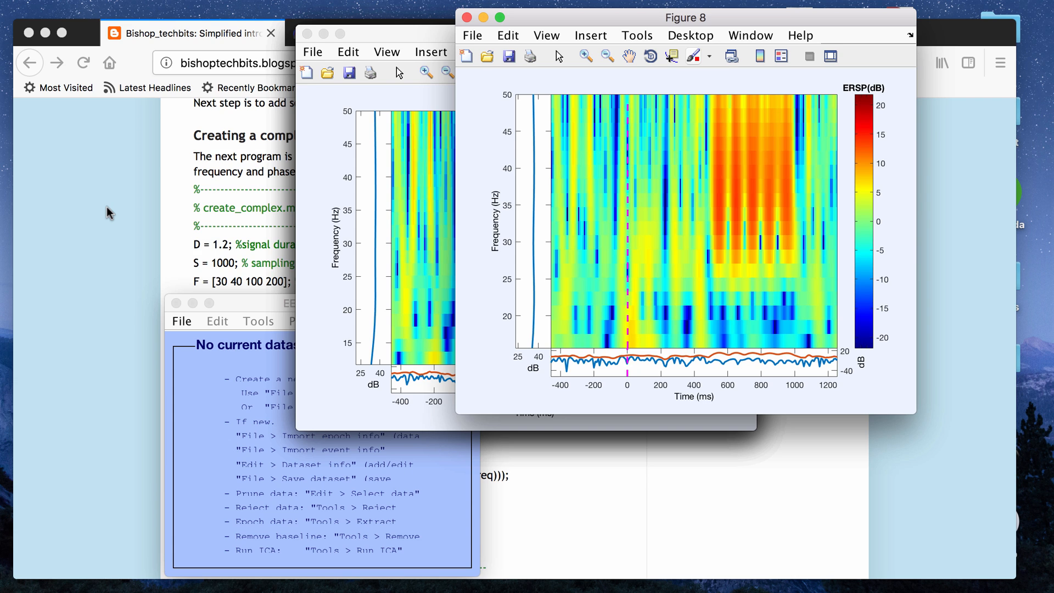
pyautogui.moveTo(502, 206)
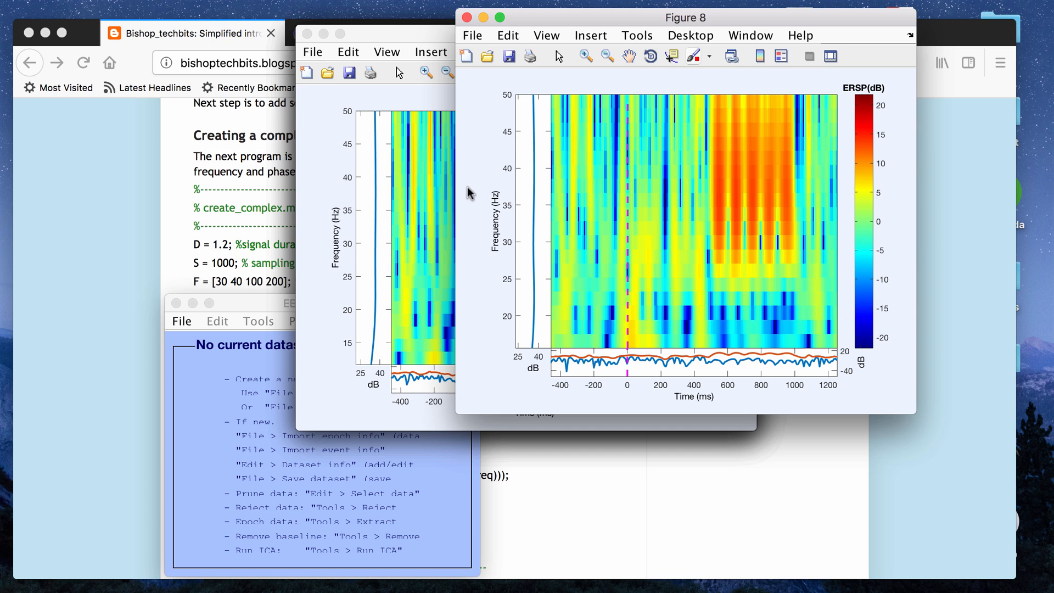
pyautogui.moveTo(393, 195)
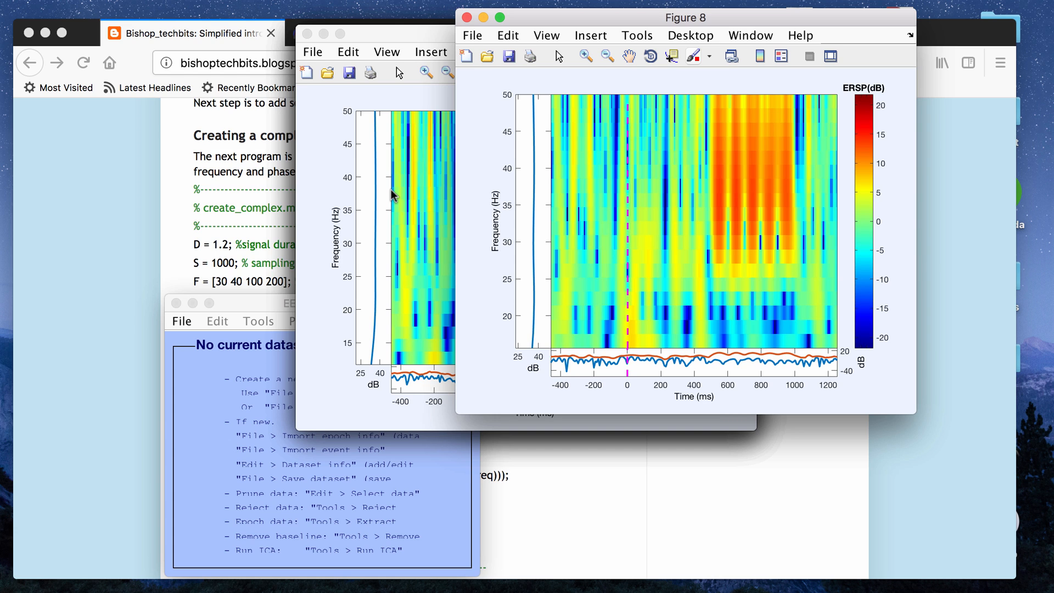
pyautogui.moveTo(459, 183)
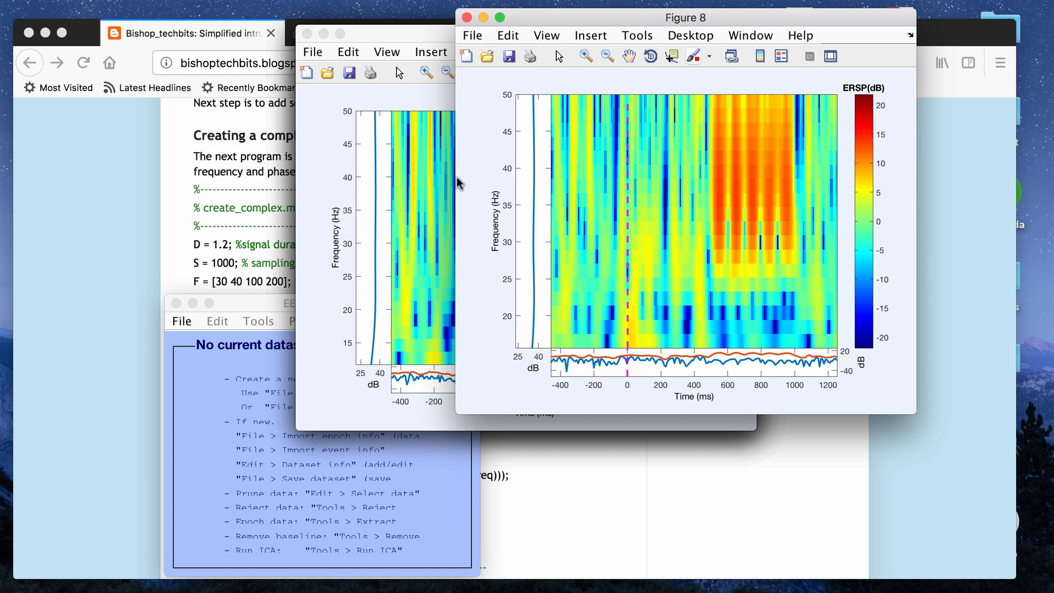
pyautogui.moveTo(478, 86)
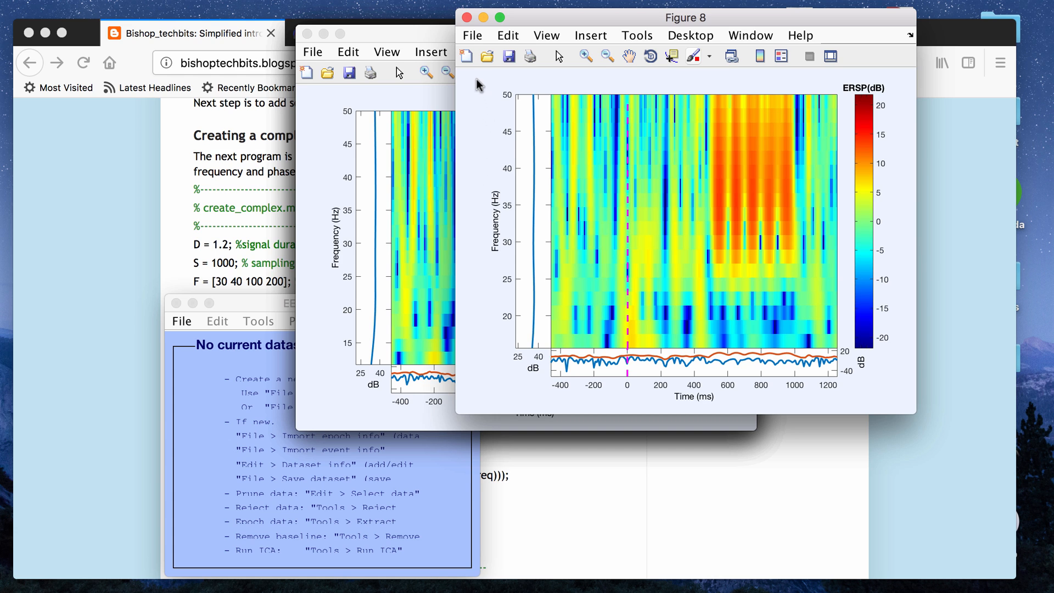
pyautogui.moveTo(648, 193)
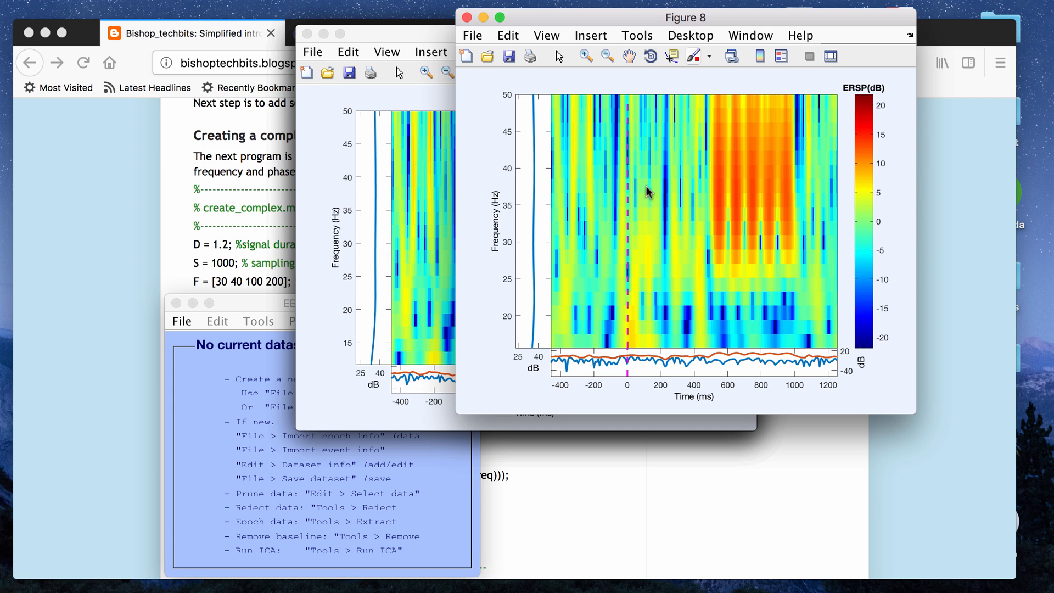
pyautogui.moveTo(450, 167)
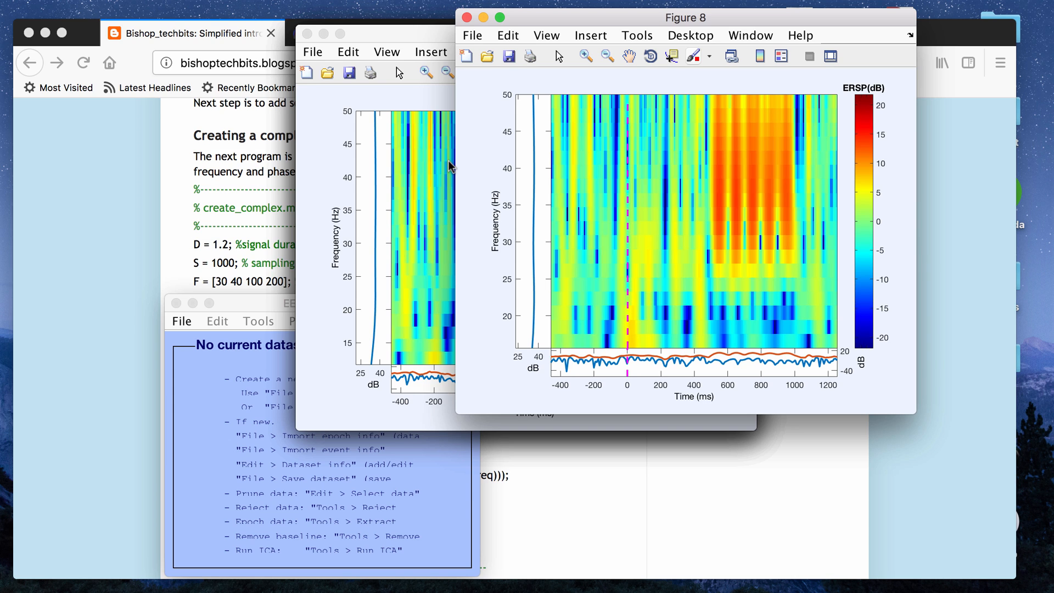
pyautogui.moveTo(637, 232)
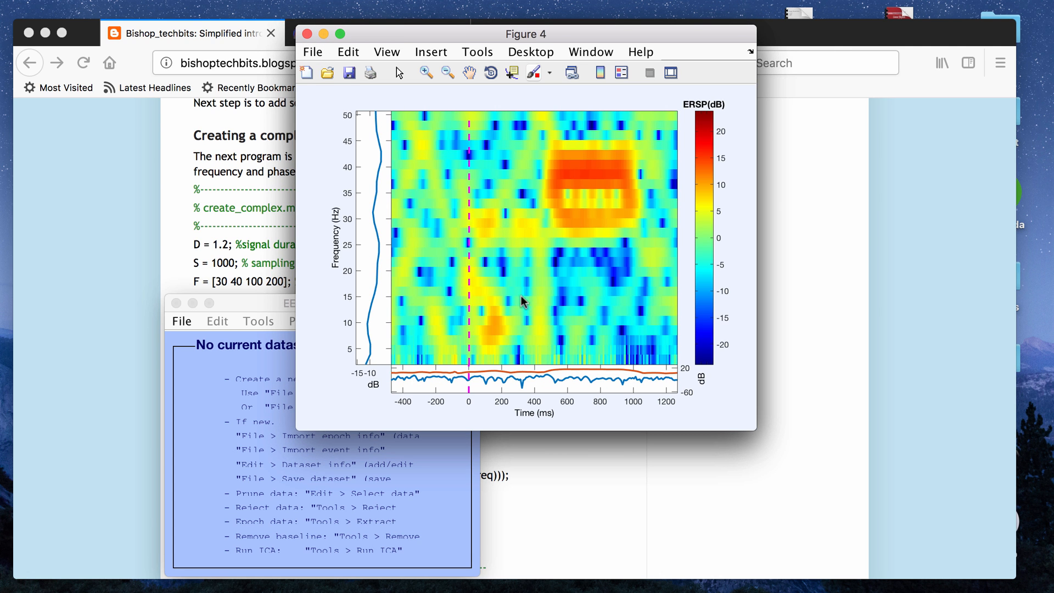
pyautogui.moveTo(545, 216)
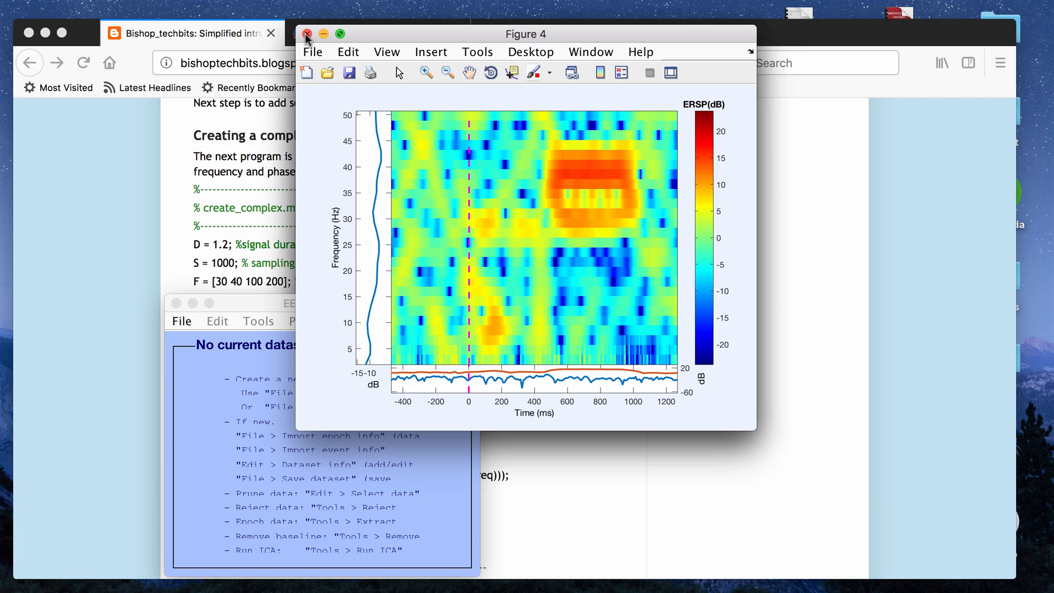
pyautogui.moveTo(594, 175)
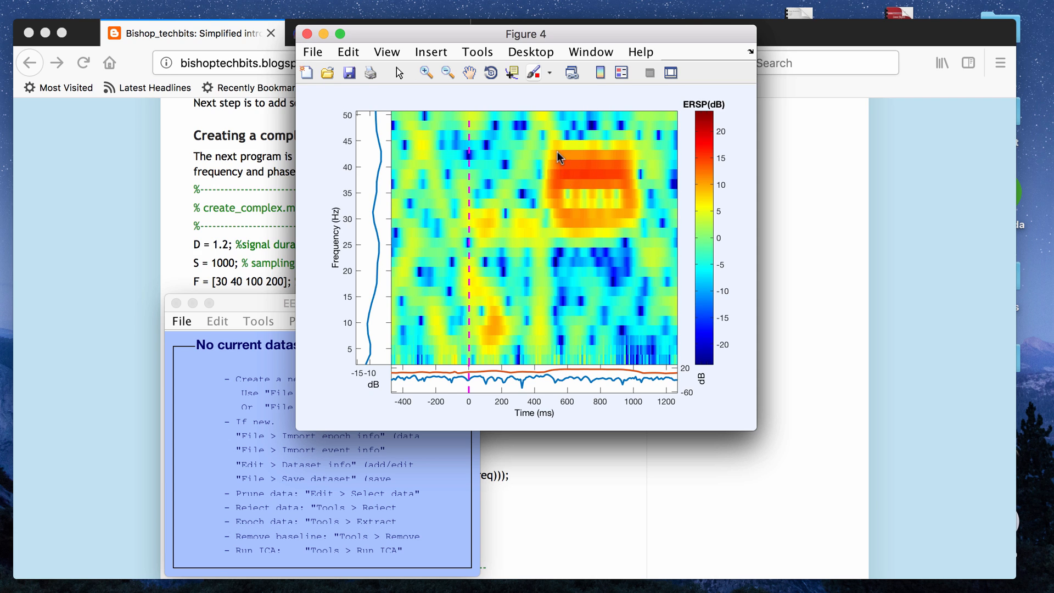
pyautogui.moveTo(617, 172)
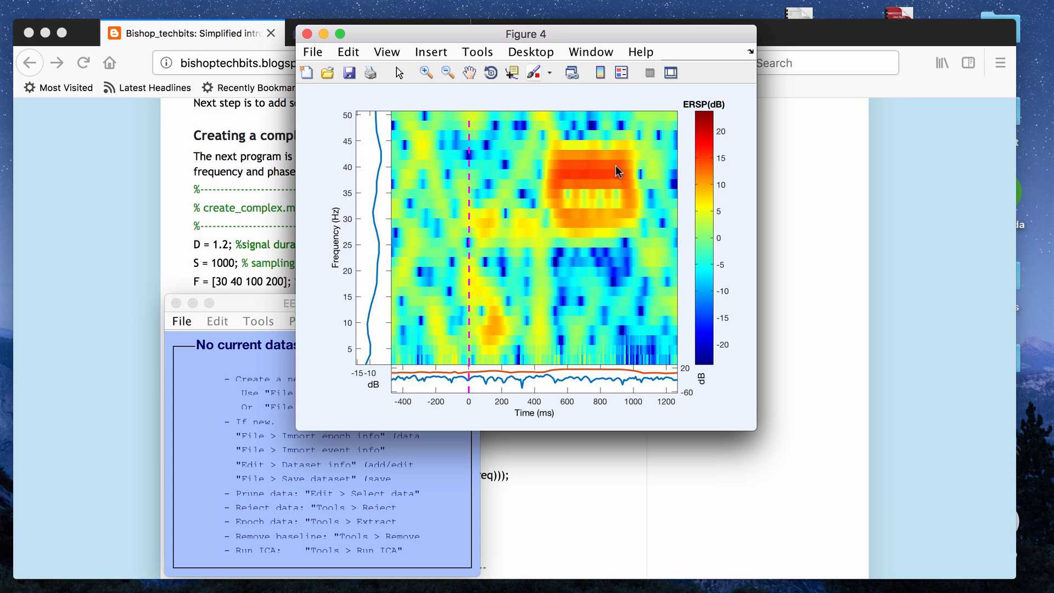
pyautogui.moveTo(630, 176)
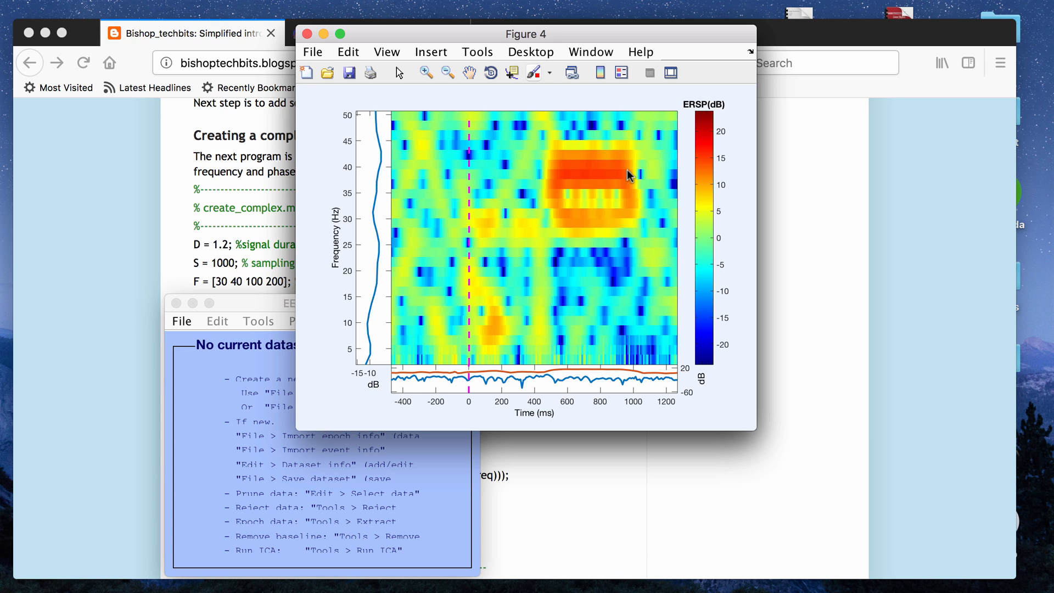
pyautogui.moveTo(593, 191)
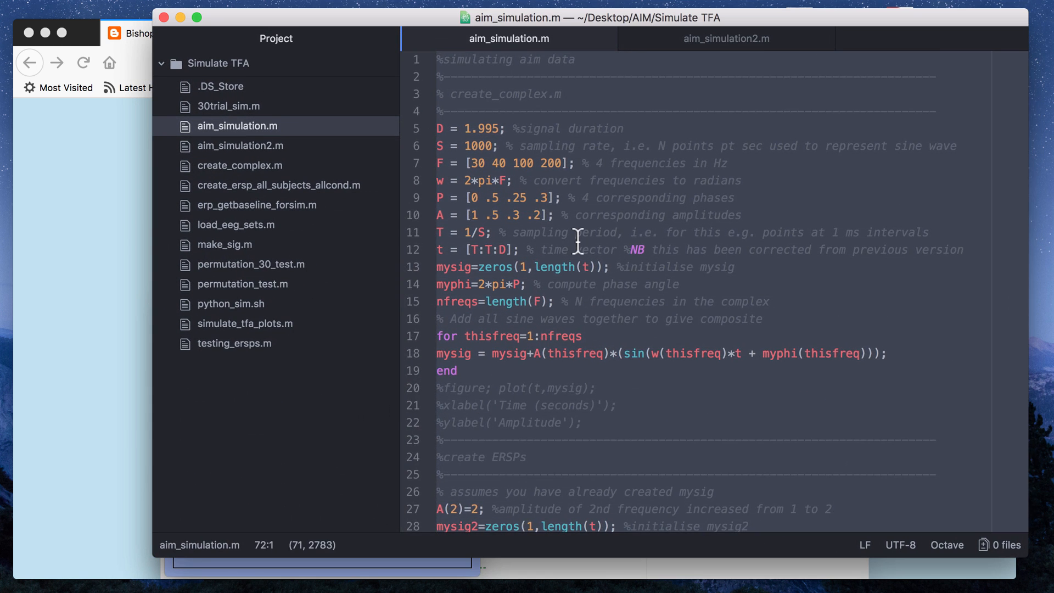
# - Look over aim_simulation2.m's 32-random-frequency script, then close it leaving aim_simulation.m
pyautogui.click(574, 249)
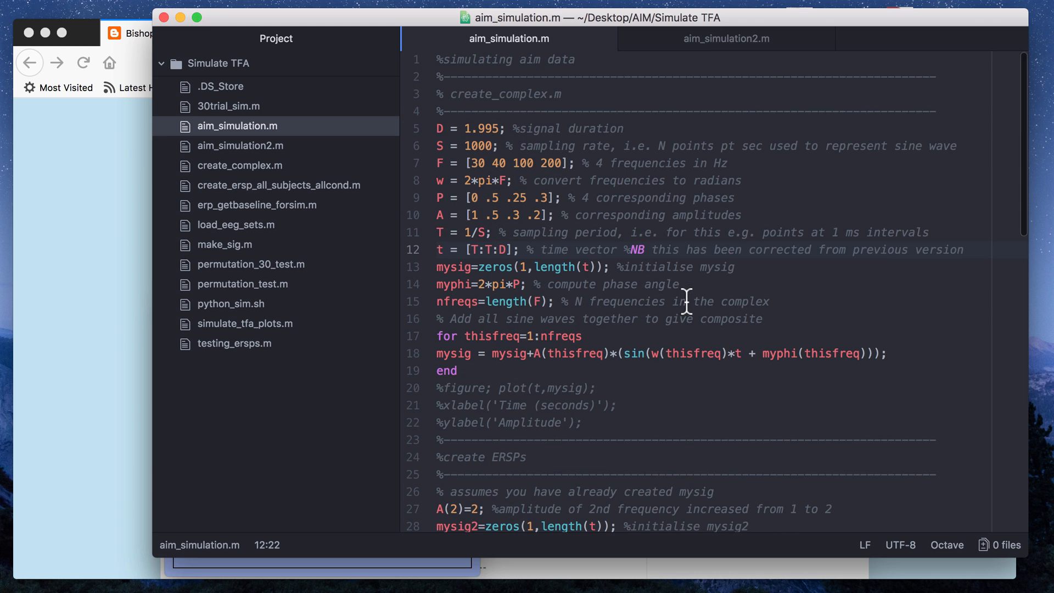
pyautogui.click(725, 38)
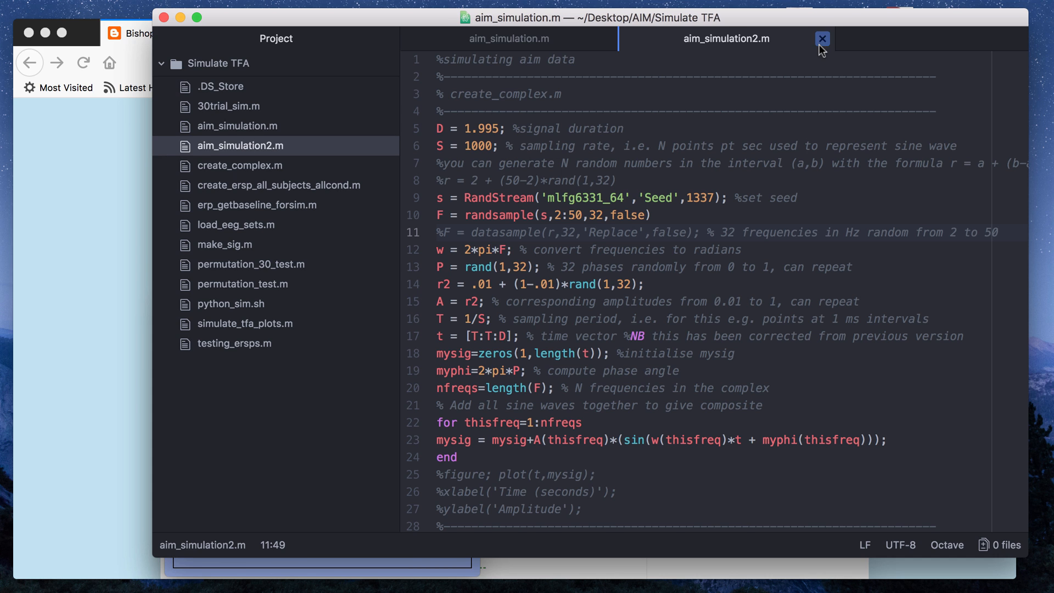
pyautogui.click(821, 39)
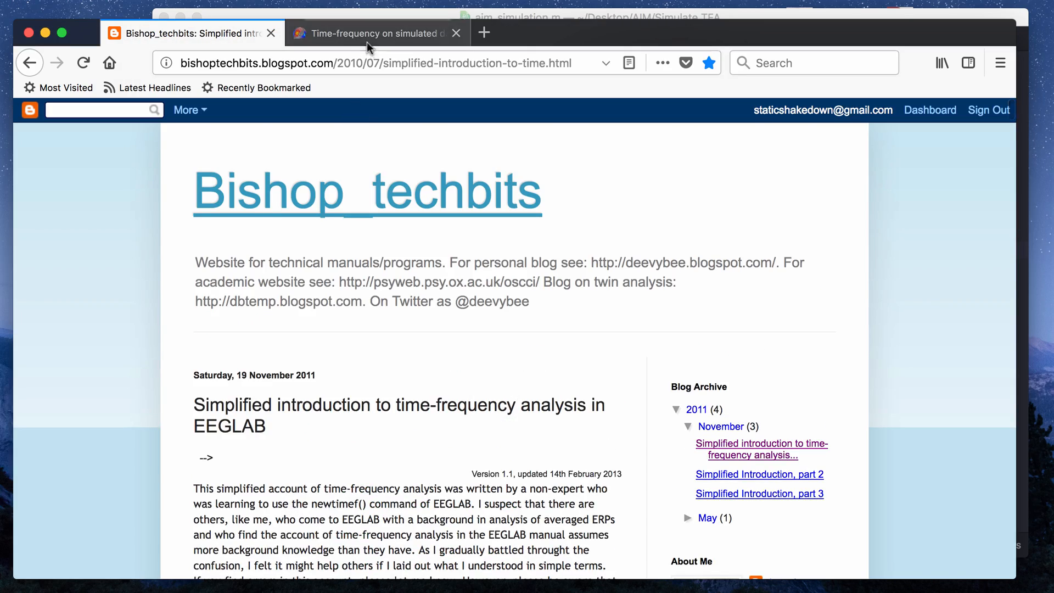
# - Scroll the Bishop_techbits blog, then browse the MNE simulated-data example's Morlet and multitaper plots
pyautogui.scroll(-3)
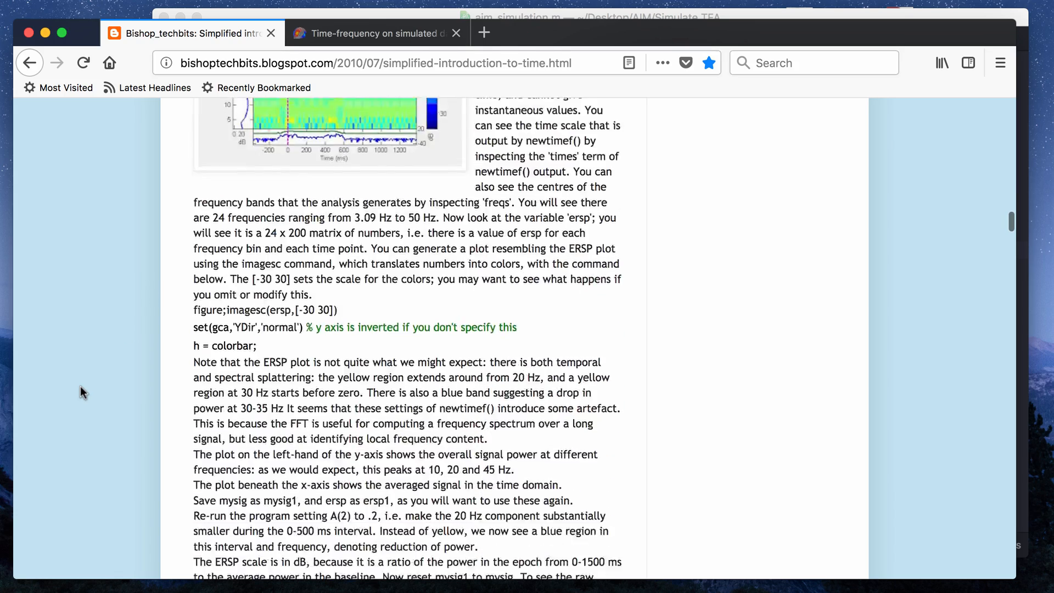
pyautogui.scroll(-3)
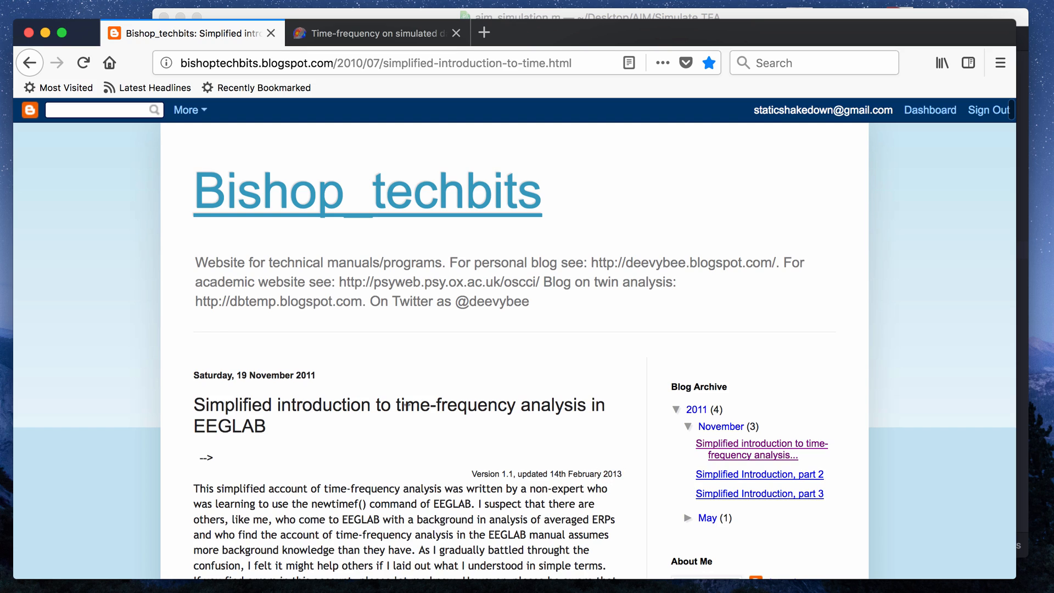
pyautogui.scroll(-3)
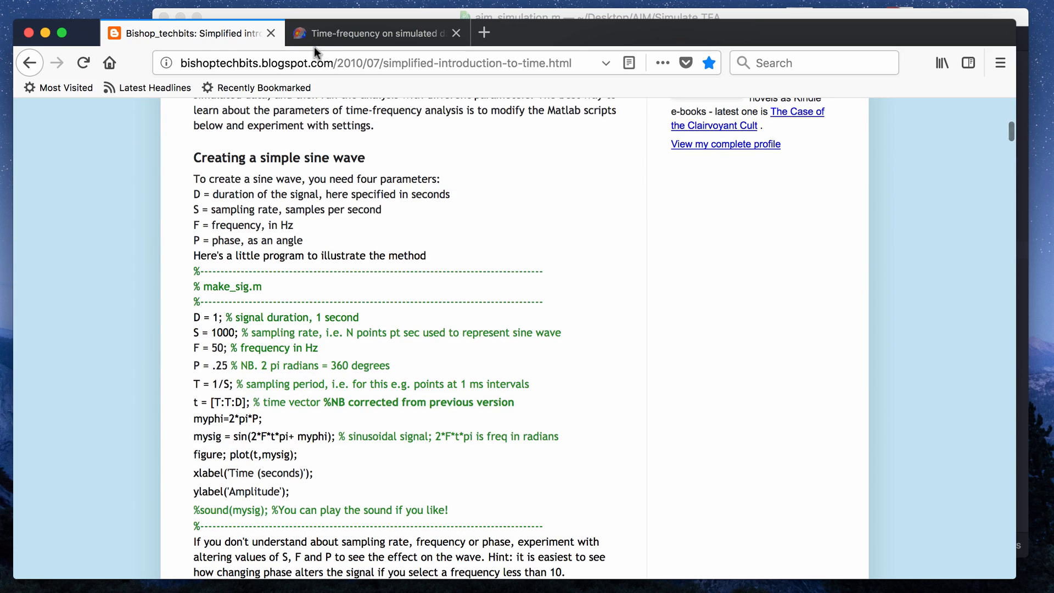
pyautogui.click(368, 33)
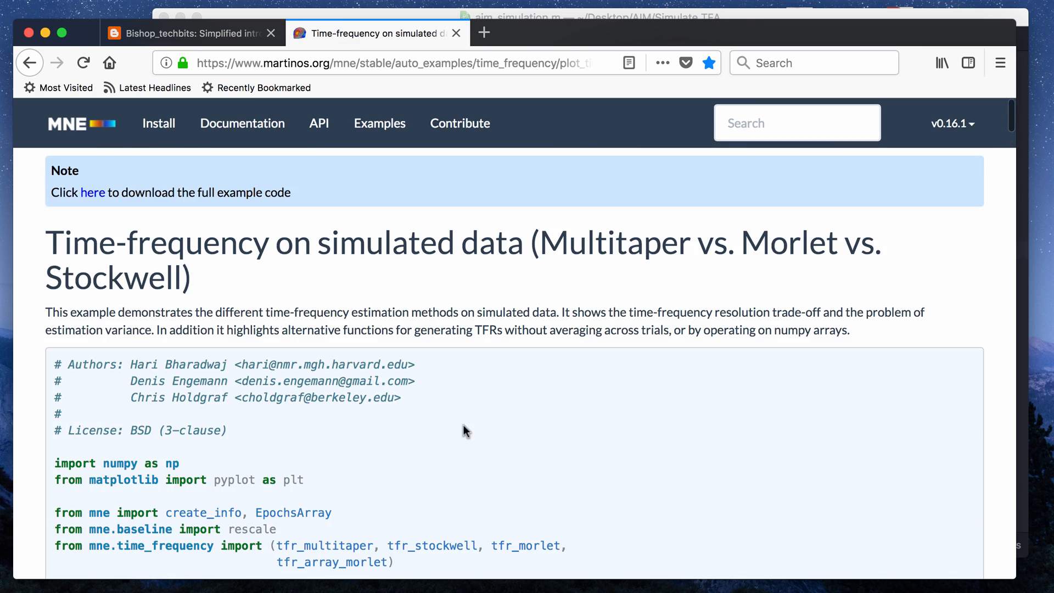
pyautogui.scroll(-3)
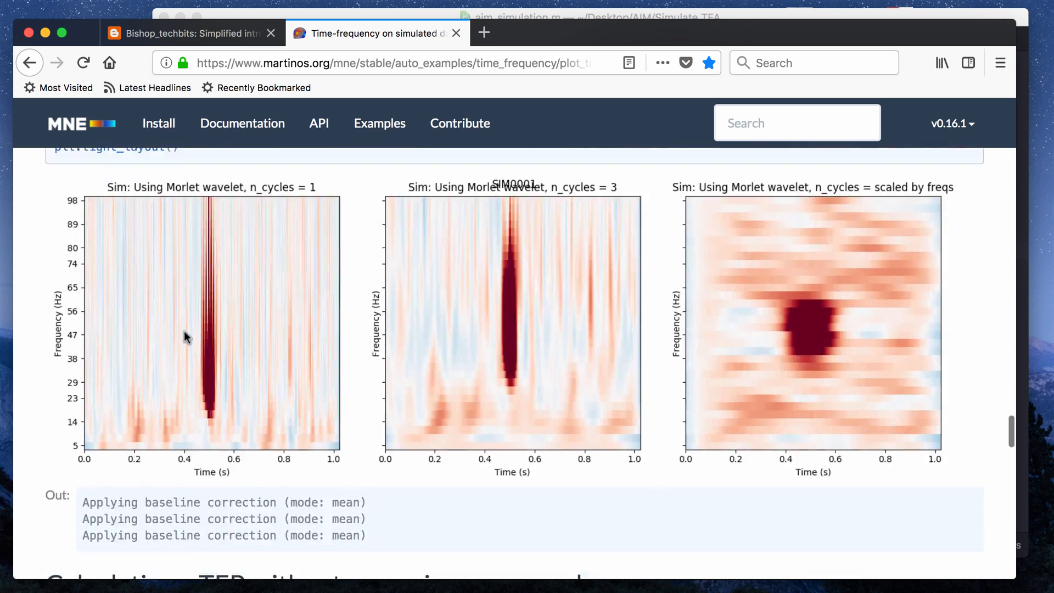
pyautogui.scroll(-3)
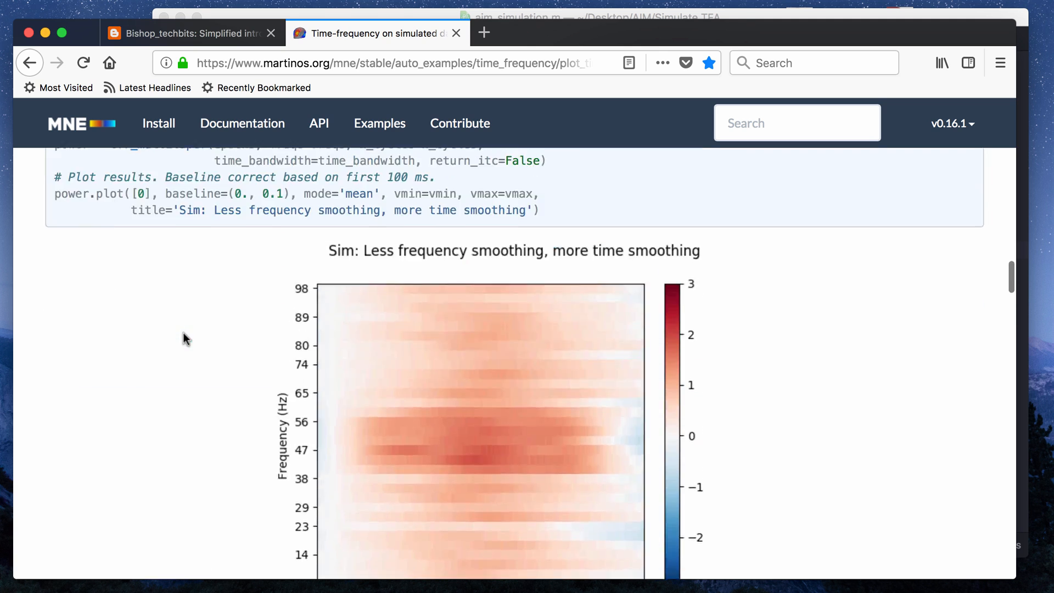
pyautogui.scroll(3)
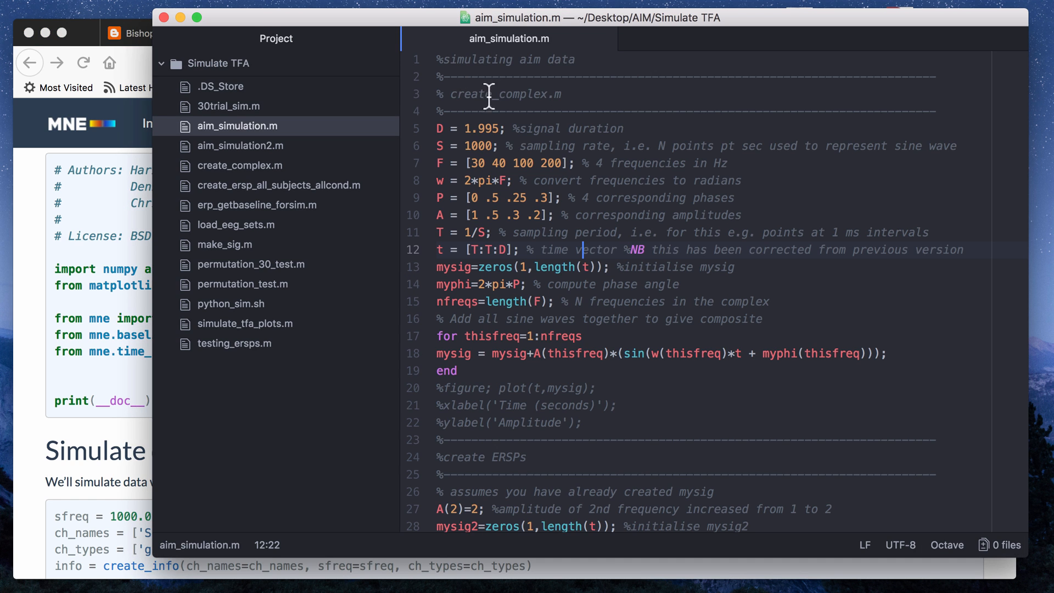
# - Focus aim_simulation.m in Atom to read its signal parameters
pyautogui.click(240, 146)
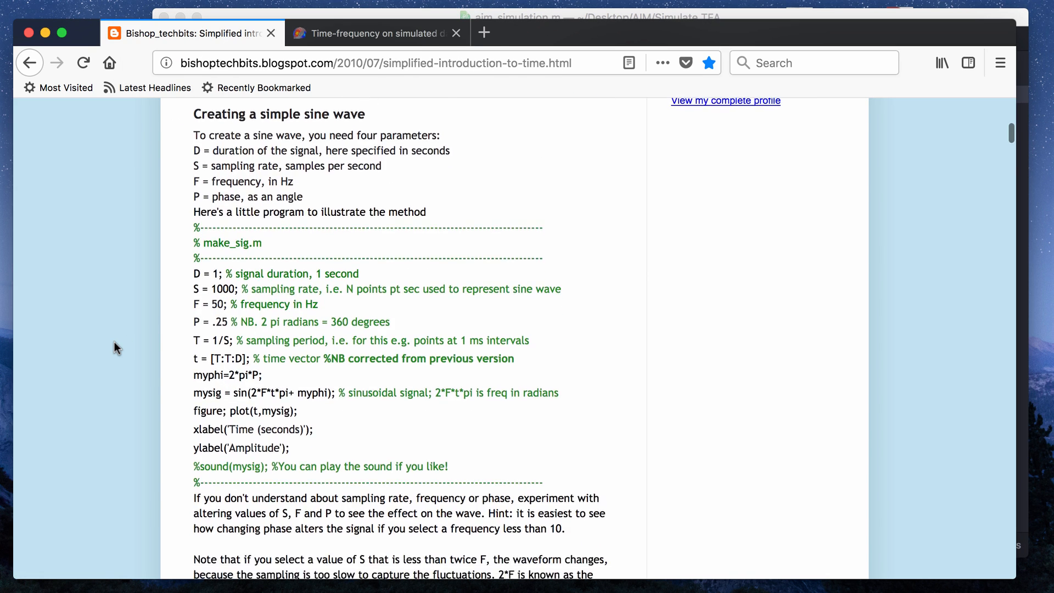
# - Scroll the blog down to the 'Creating a complex wave' create_complex.m section
pyautogui.scroll(-3)
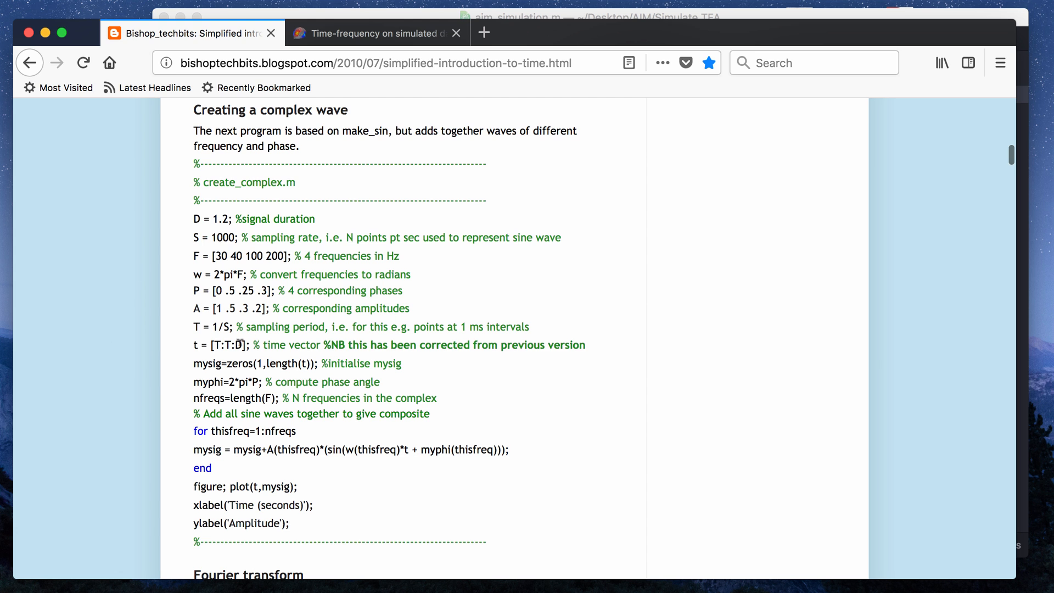
pyautogui.scroll(-3)
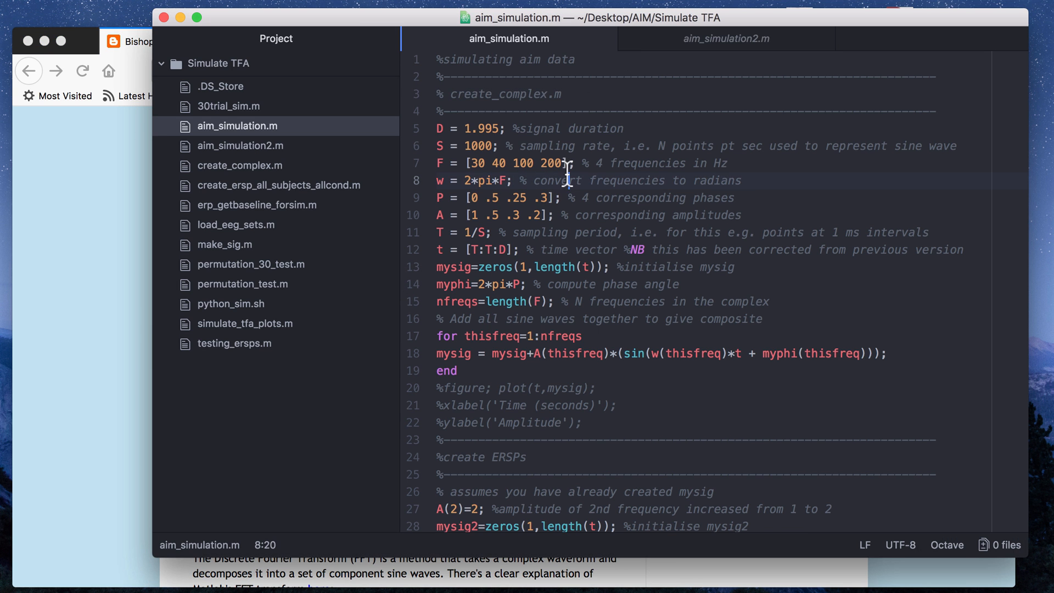
pyautogui.click(753, 197)
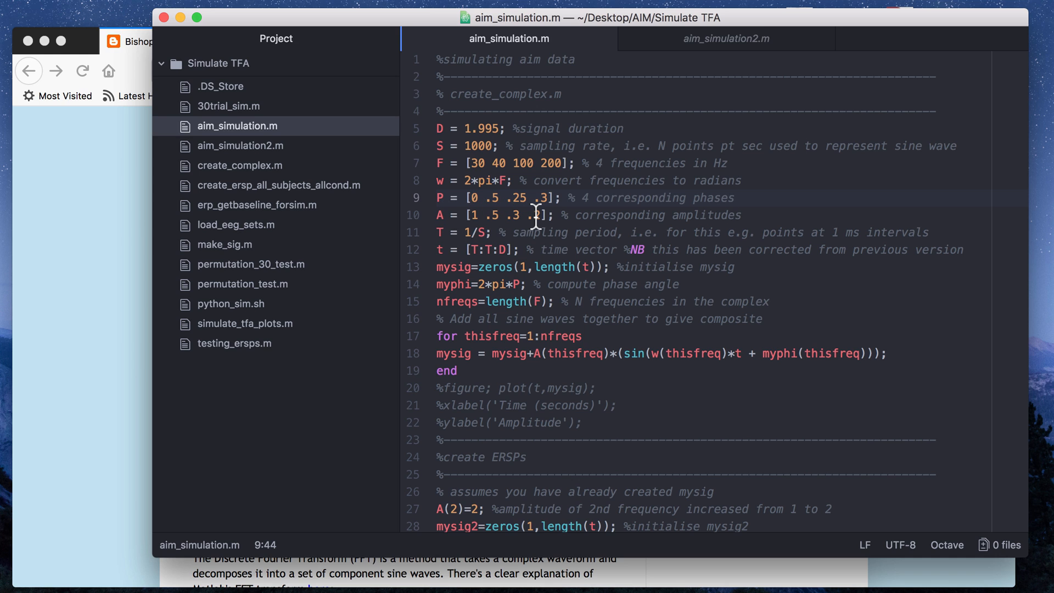
pyautogui.click(734, 197)
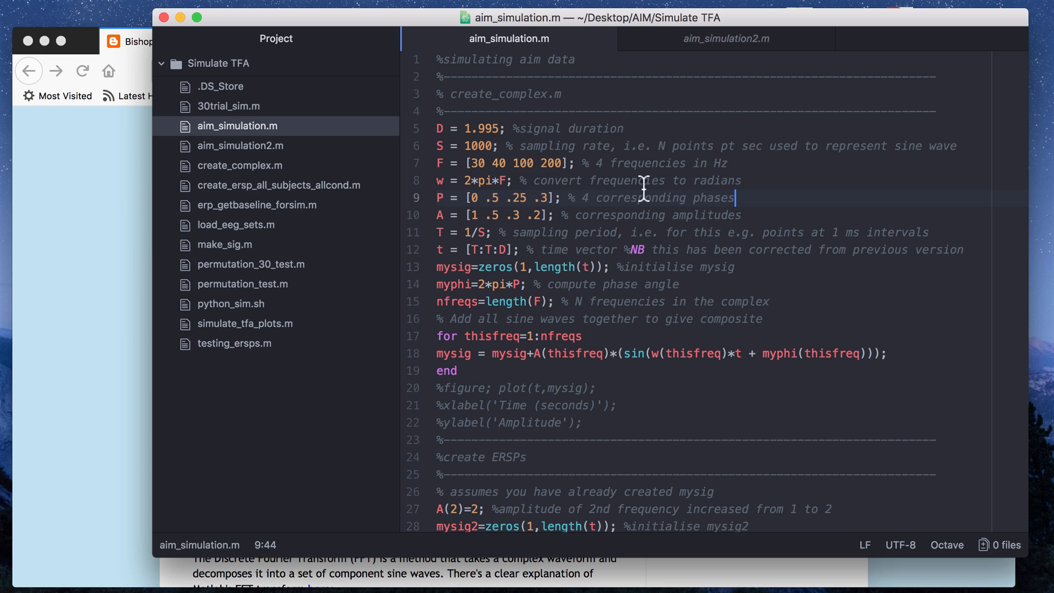
pyautogui.moveTo(552, 333)
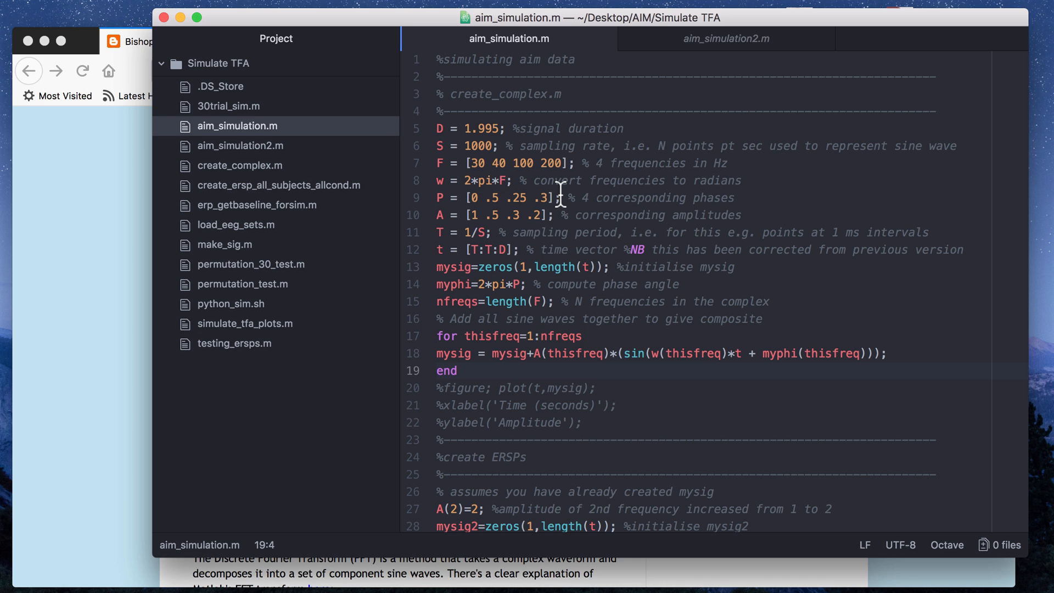
pyautogui.scroll(-3)
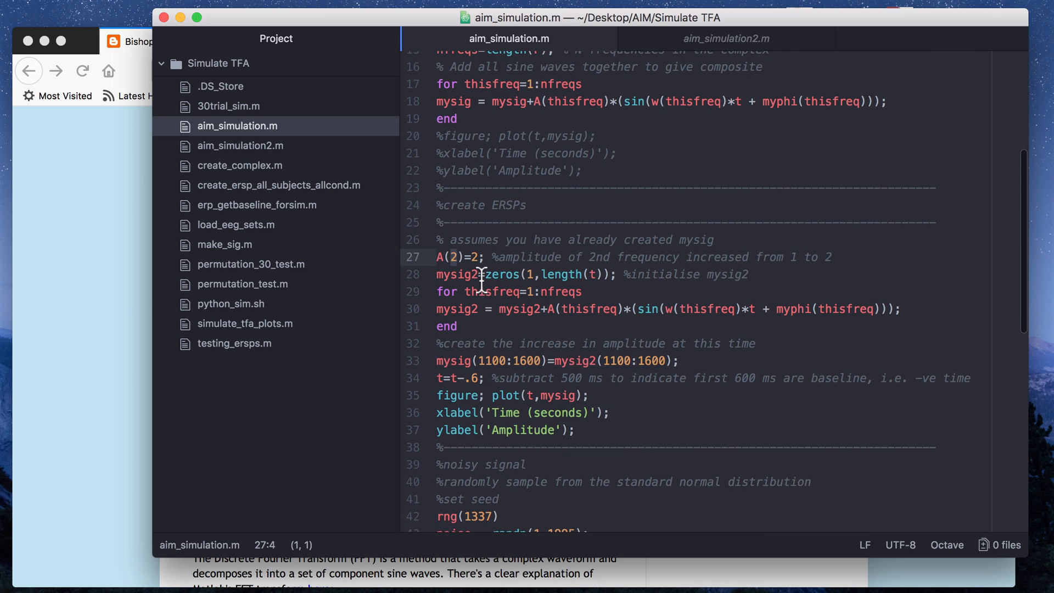
pyautogui.scroll(-3)
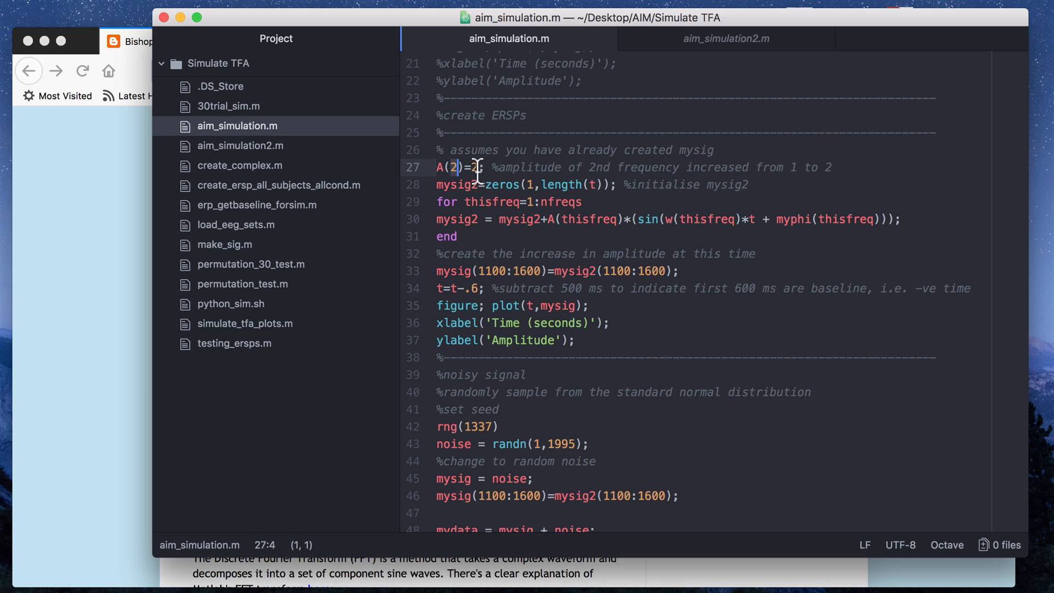
pyautogui.click(571, 219)
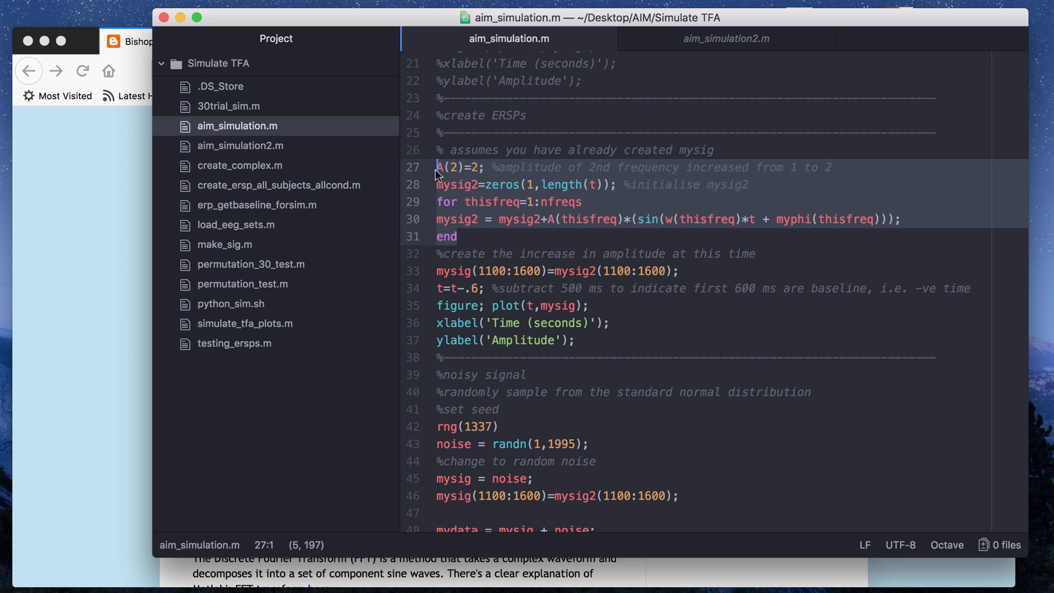
pyautogui.click(678, 271)
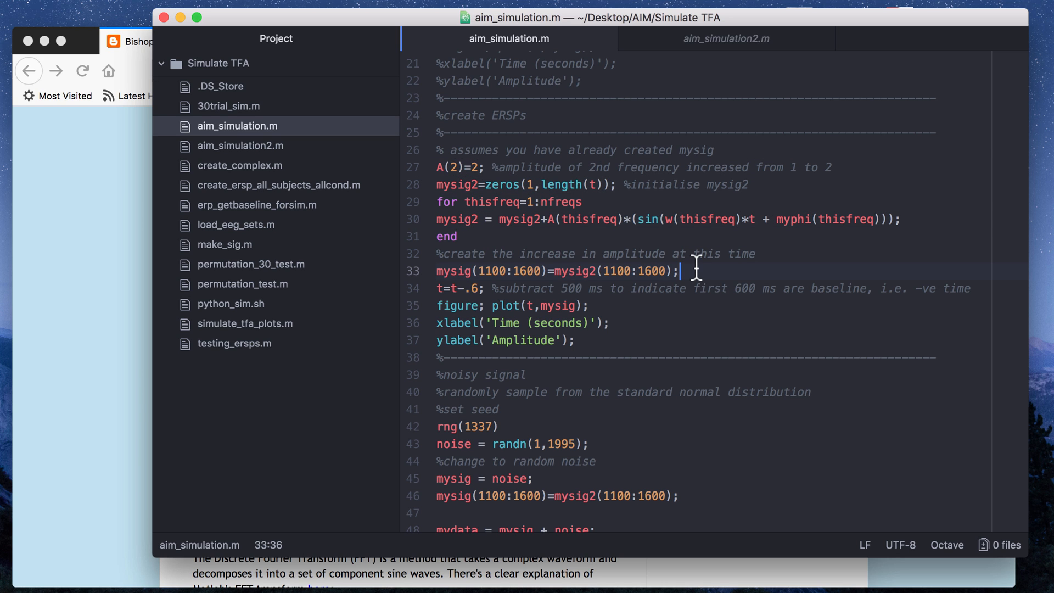
pyautogui.moveTo(500, 272)
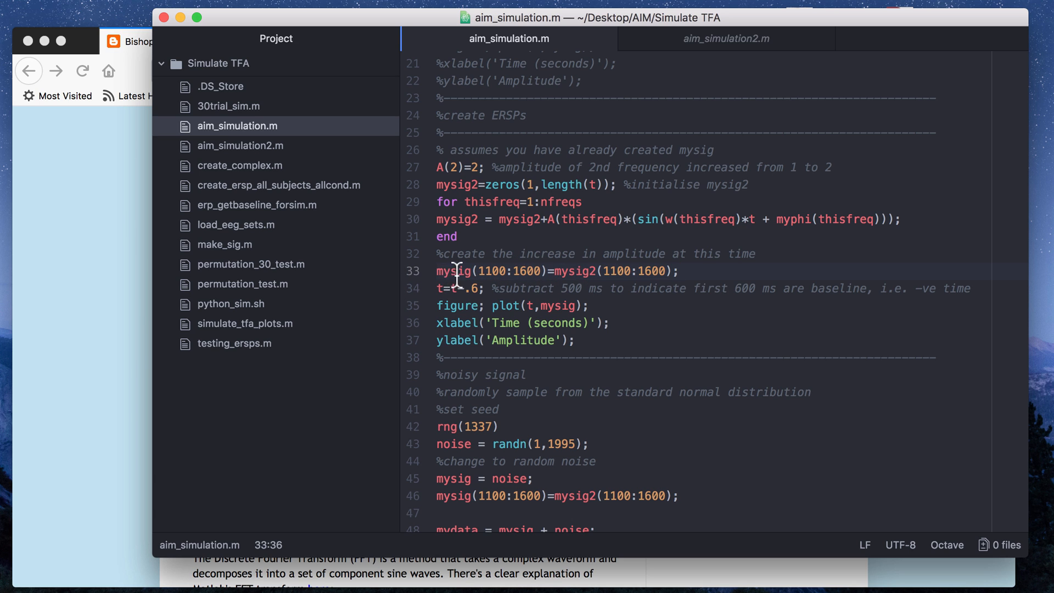
pyautogui.click(678, 272)
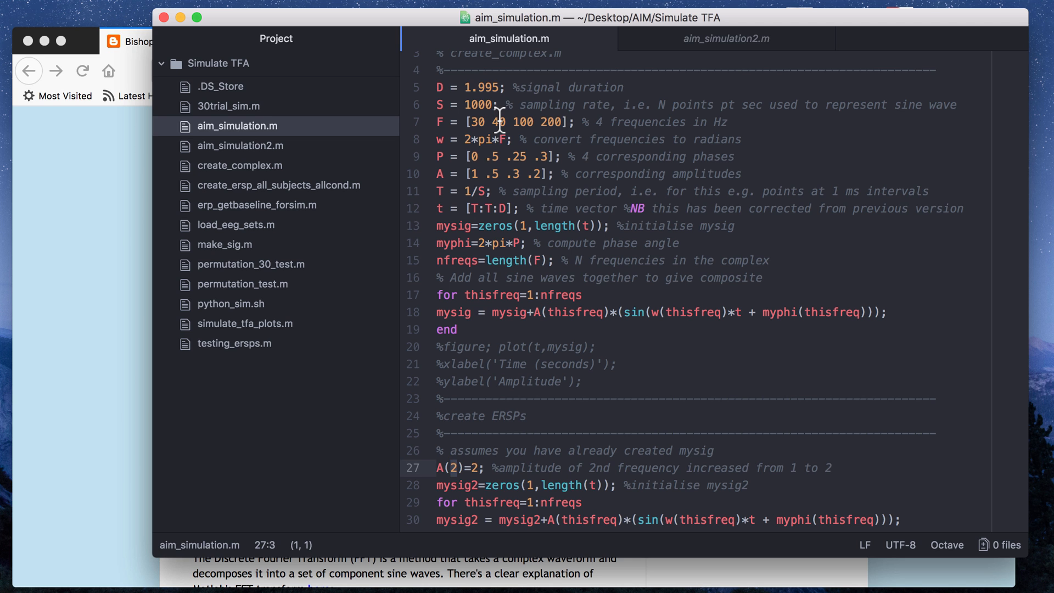
pyautogui.scroll(-3)
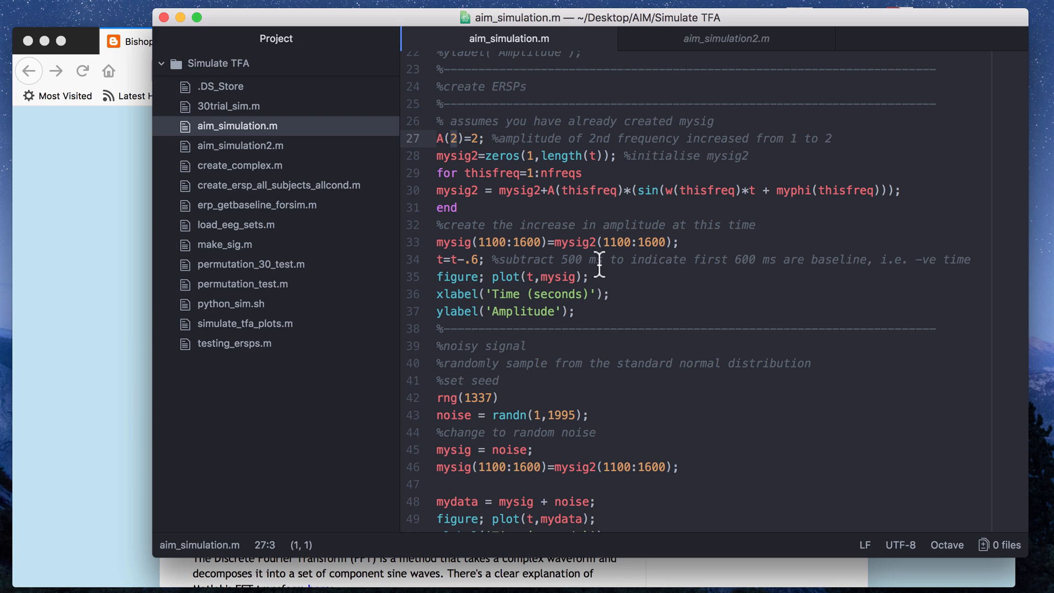
pyautogui.moveTo(437, 276); pyautogui.dragTo(574, 311)
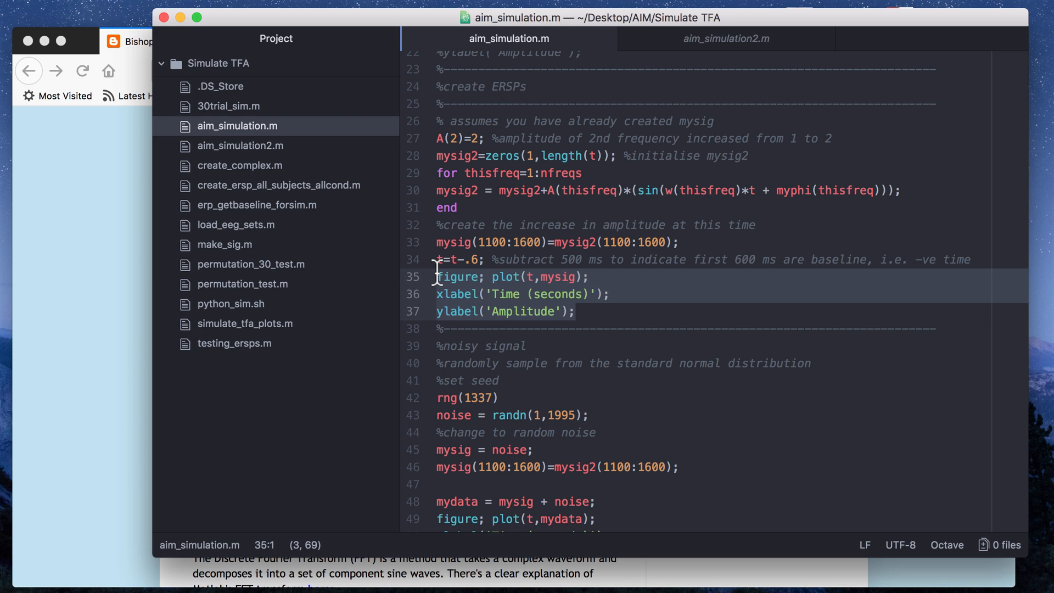
pyautogui.click(490, 241)
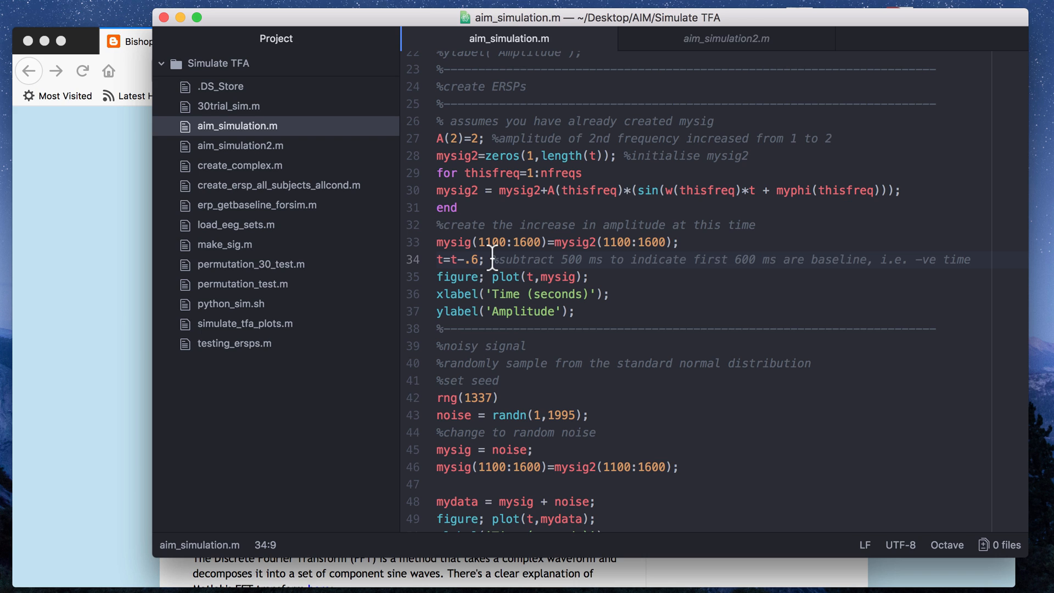
pyautogui.moveTo(554, 262)
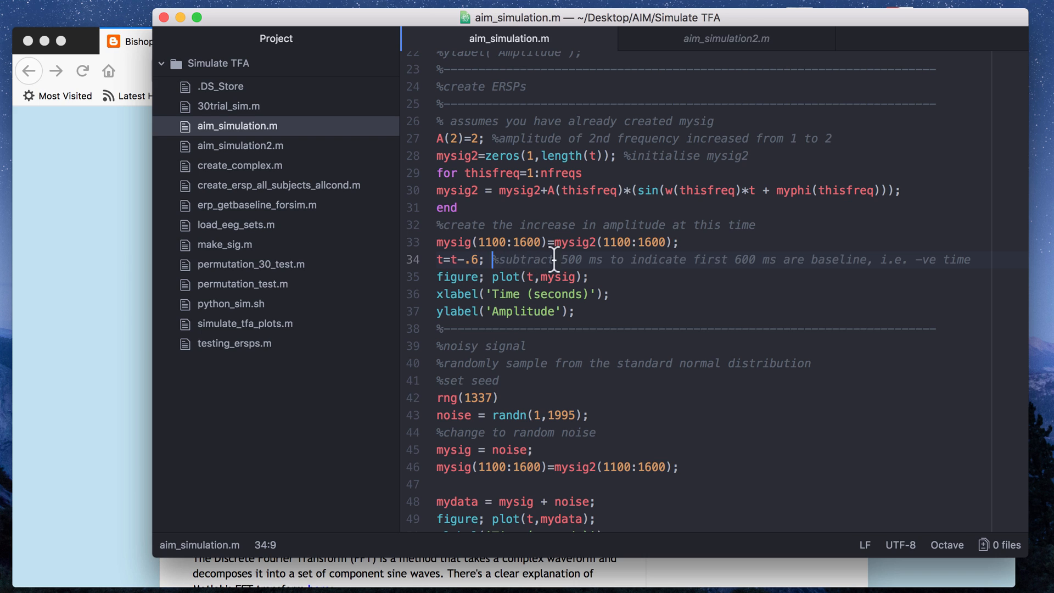
pyautogui.moveTo(632, 280)
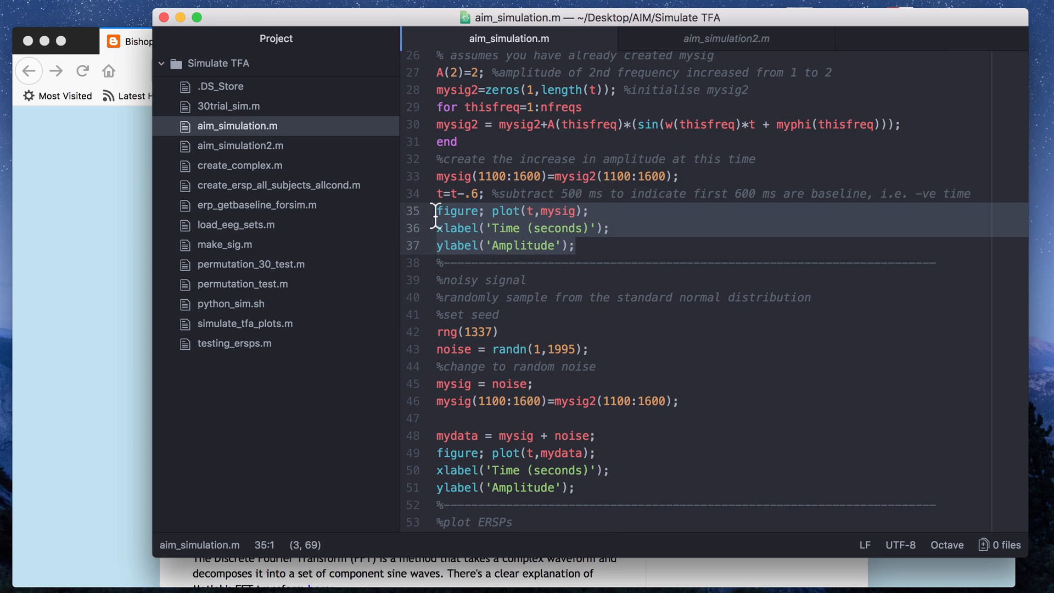
pyautogui.moveTo(634, 232)
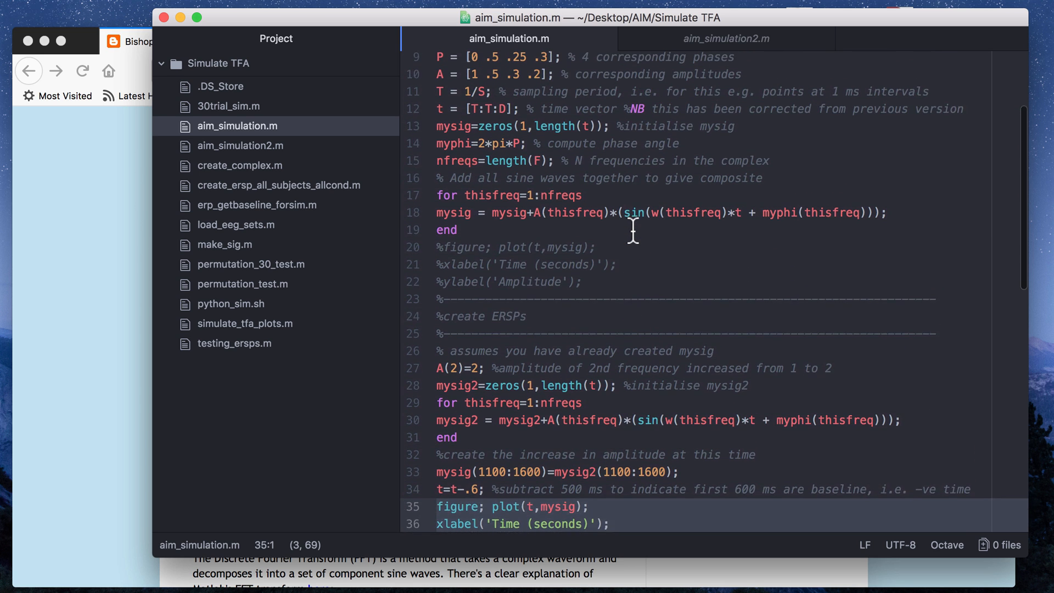
pyautogui.scroll(-3)
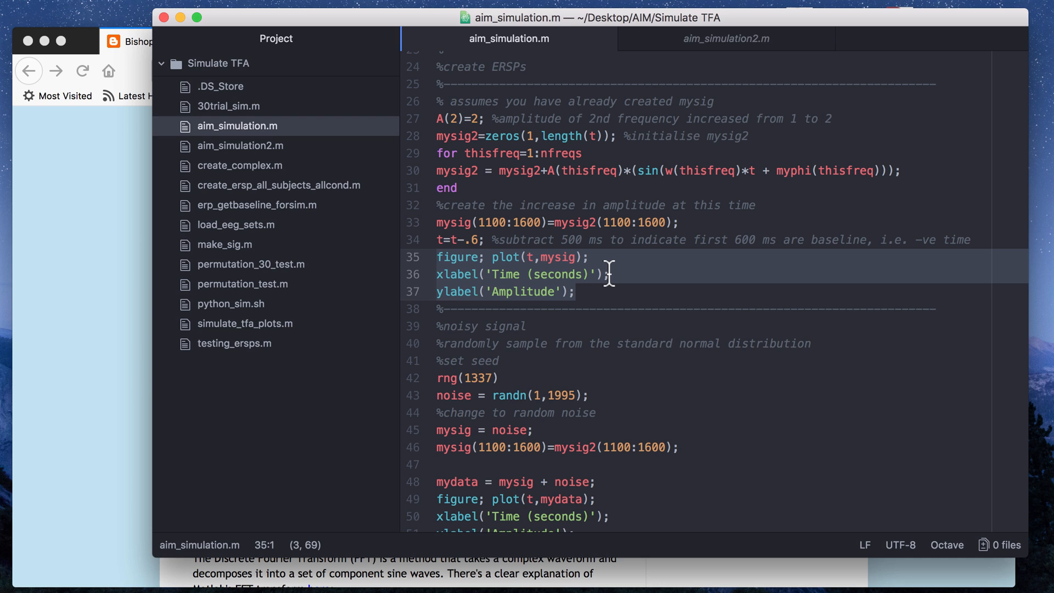
pyautogui.scroll(-3)
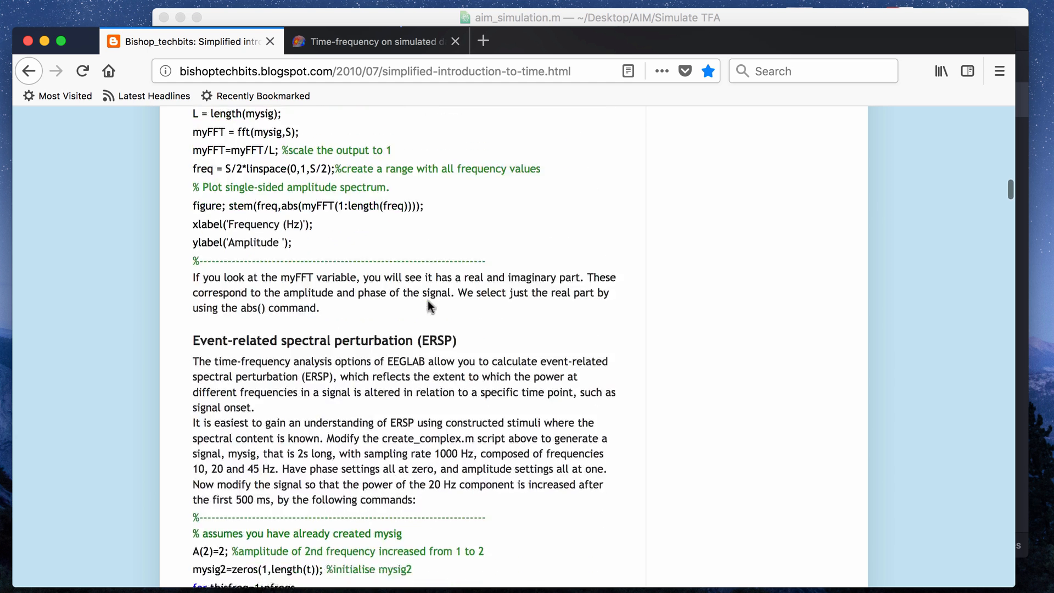
pyautogui.scroll(-3)
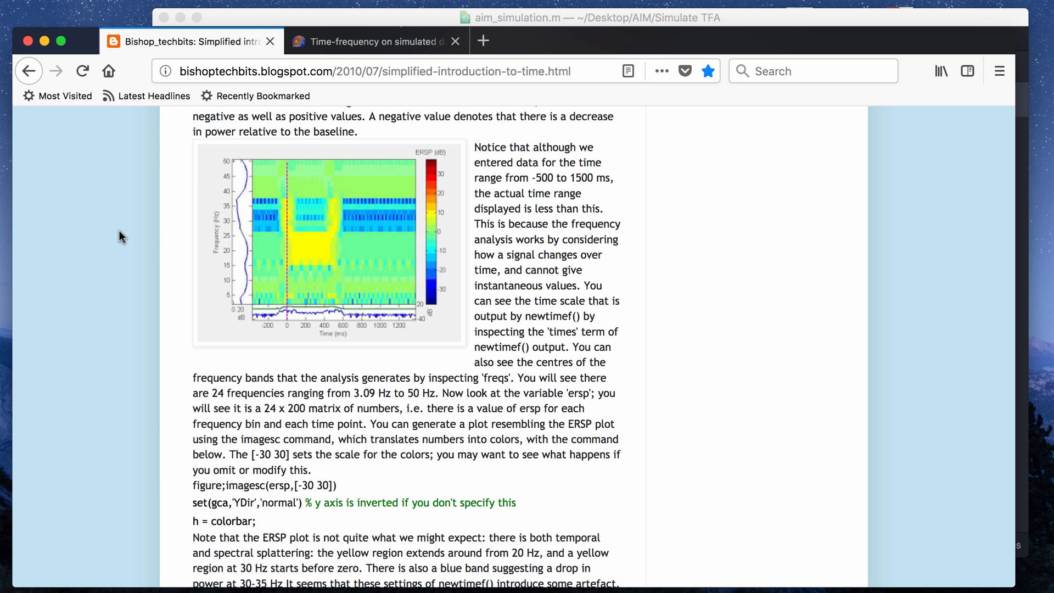
pyautogui.moveTo(127, 261)
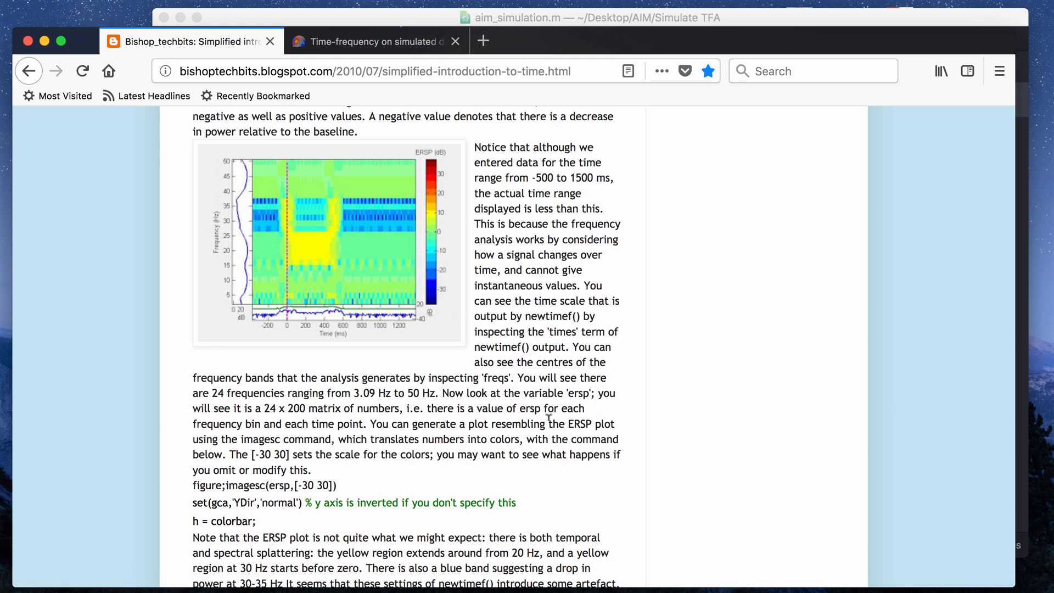
pyautogui.scroll(-3)
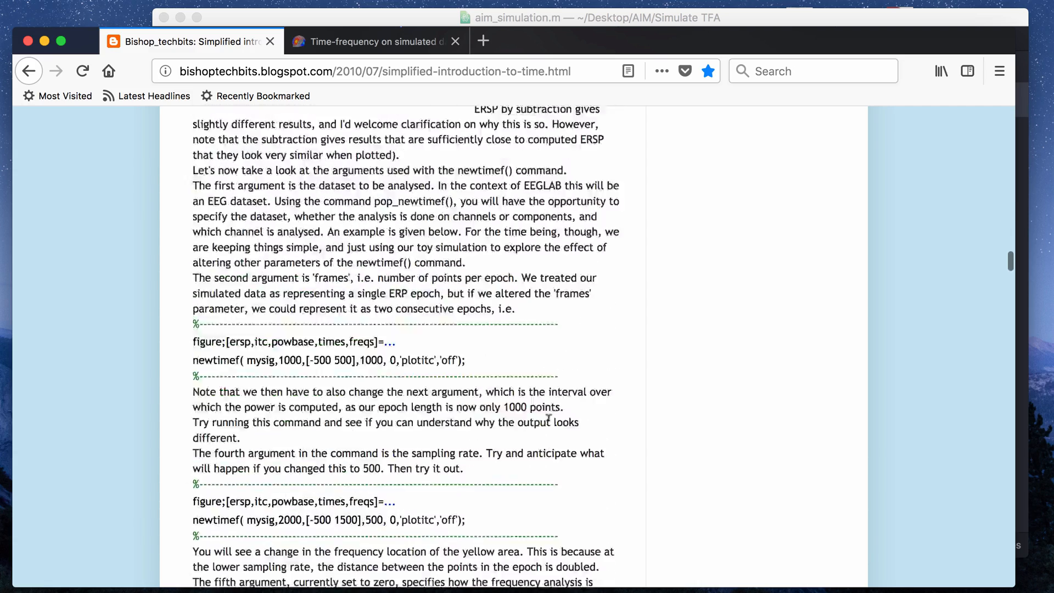
pyautogui.scroll(-3)
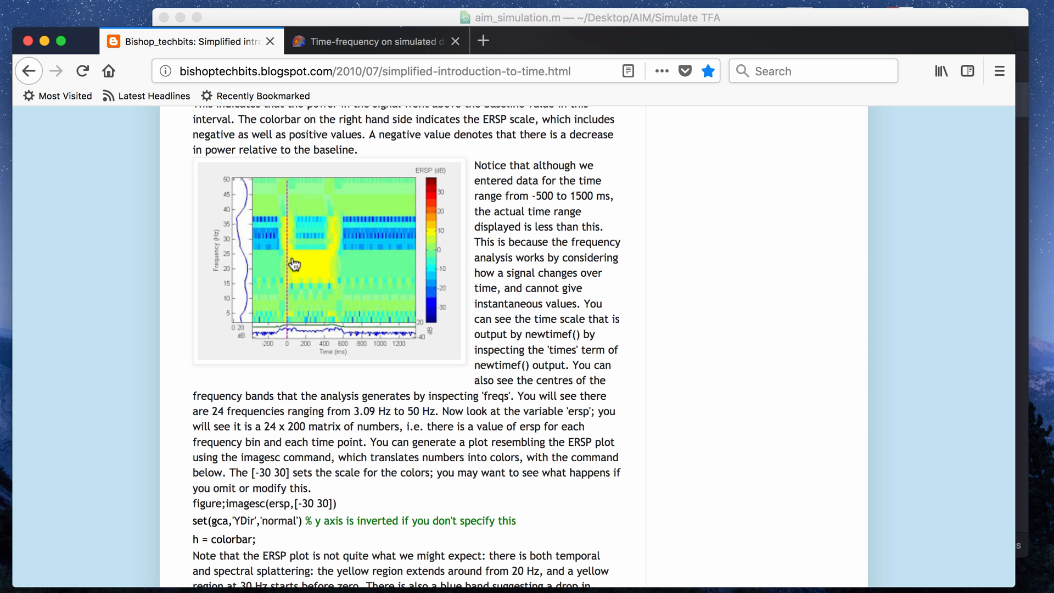
pyautogui.moveTo(340, 252)
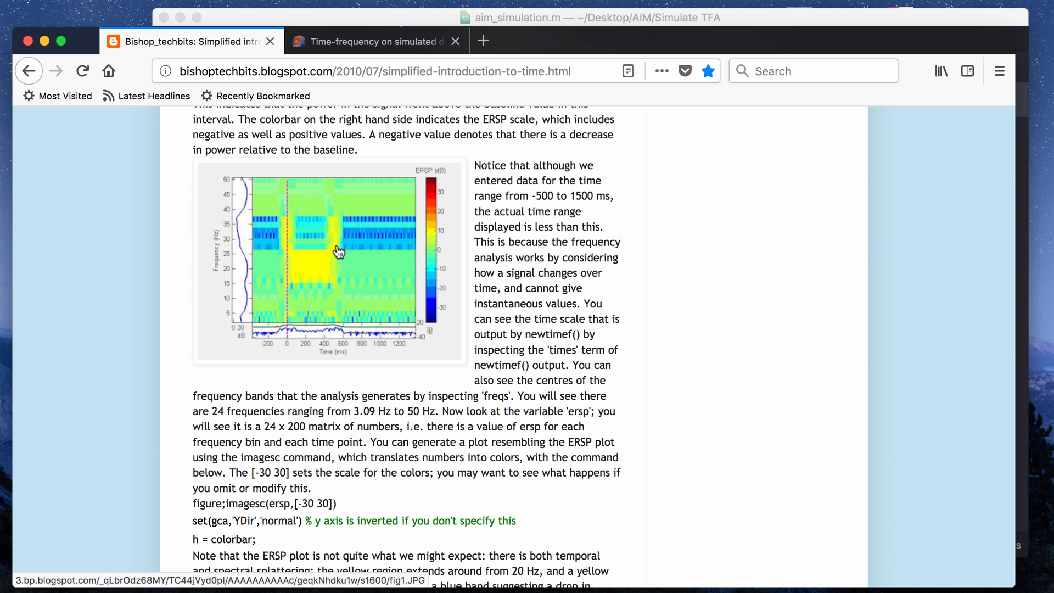
pyautogui.moveTo(304, 255)
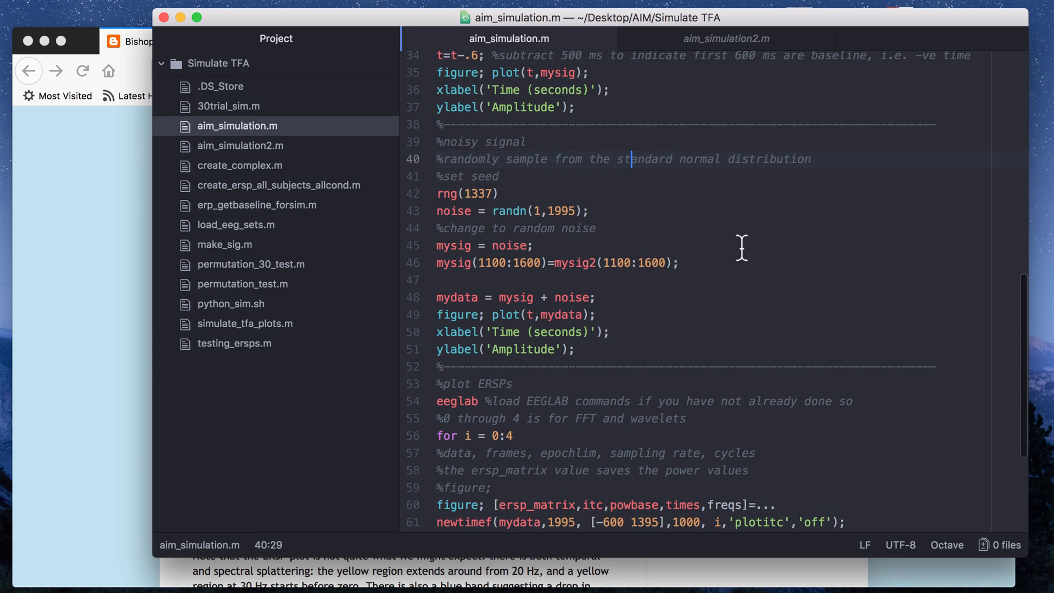
pyautogui.scroll(-3)
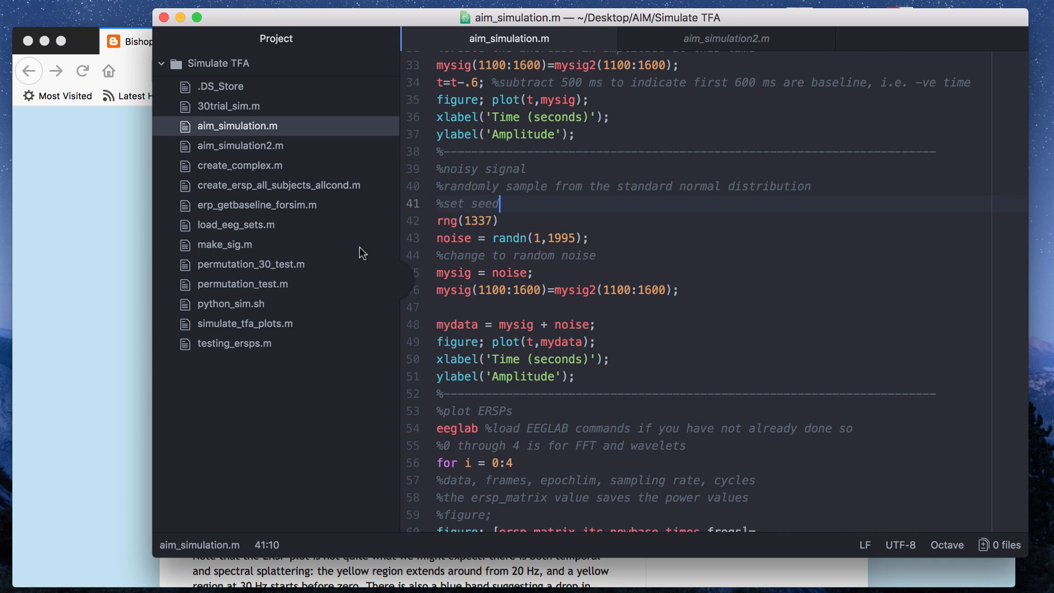
pyautogui.scroll(-3)
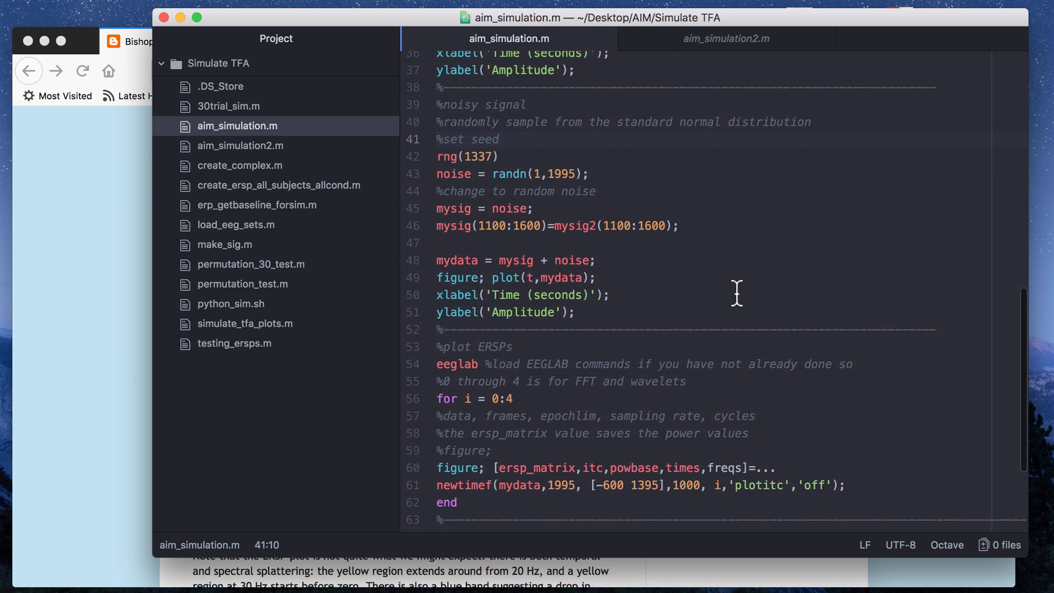
pyautogui.scroll(3)
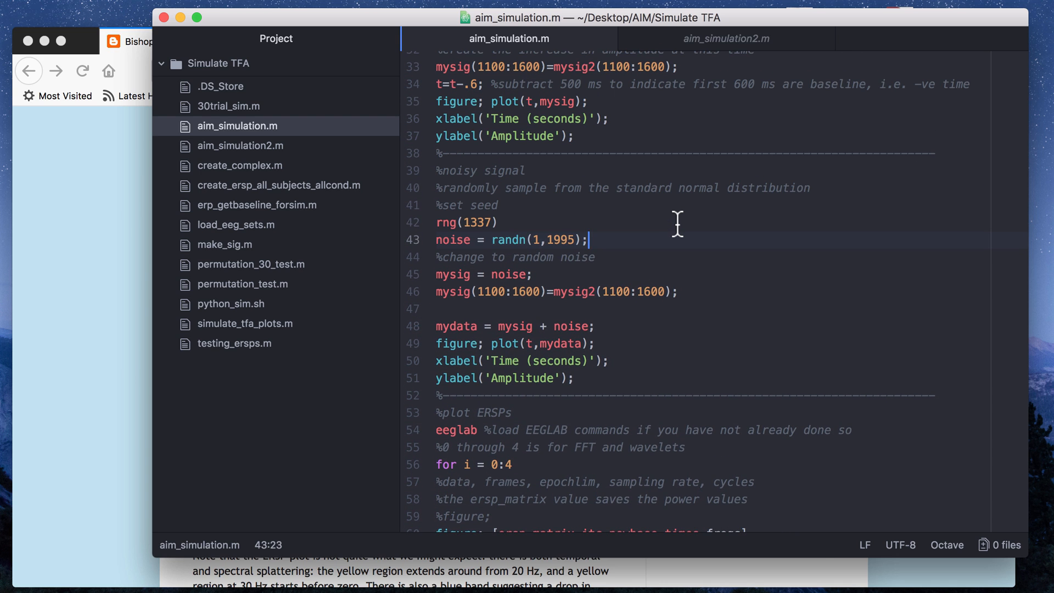
pyautogui.click(500, 223)
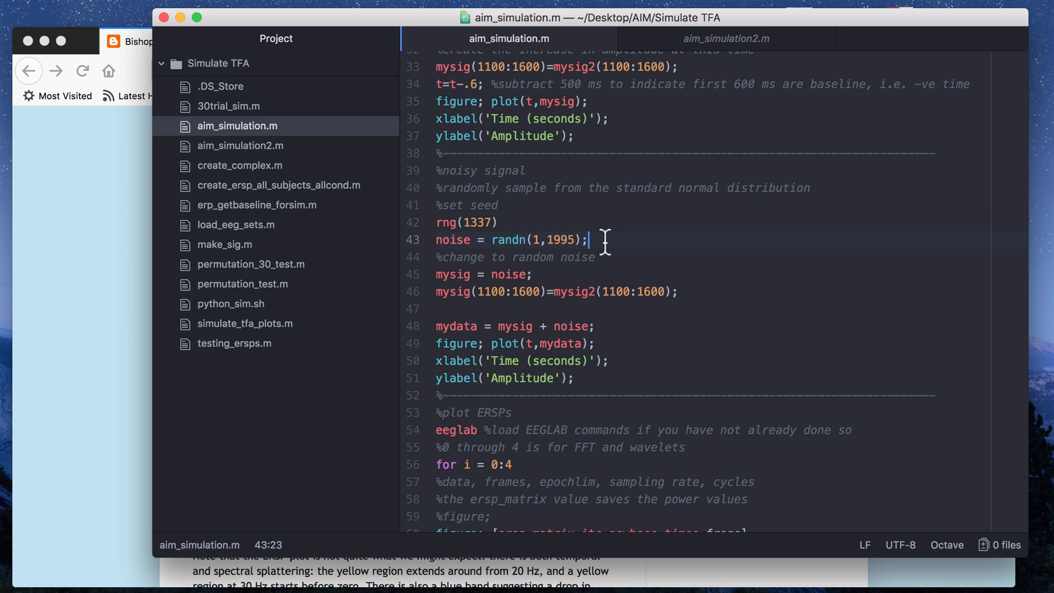
pyautogui.moveTo(659, 235)
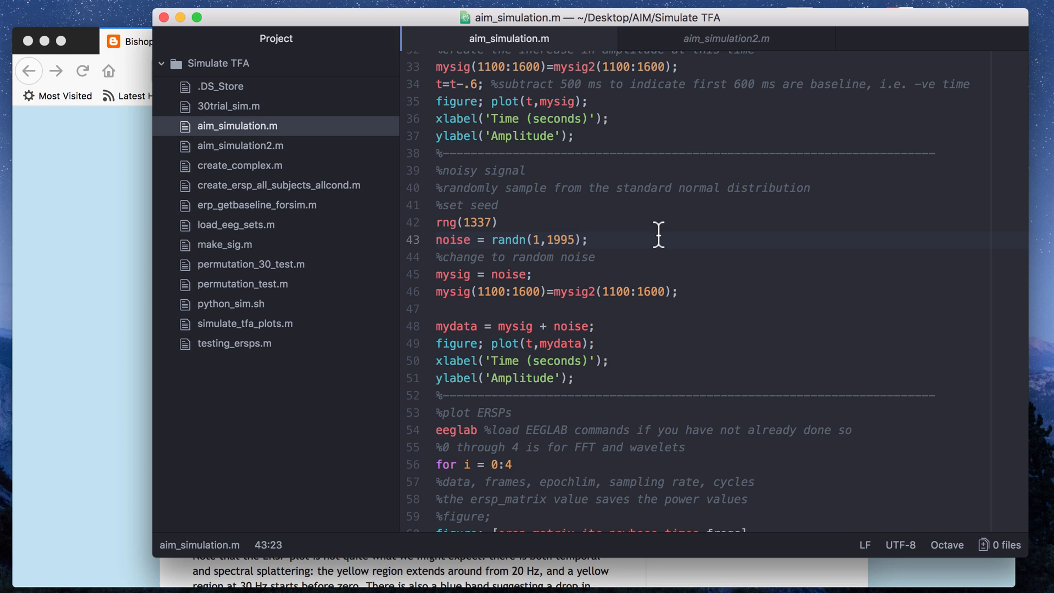
pyautogui.click(586, 240)
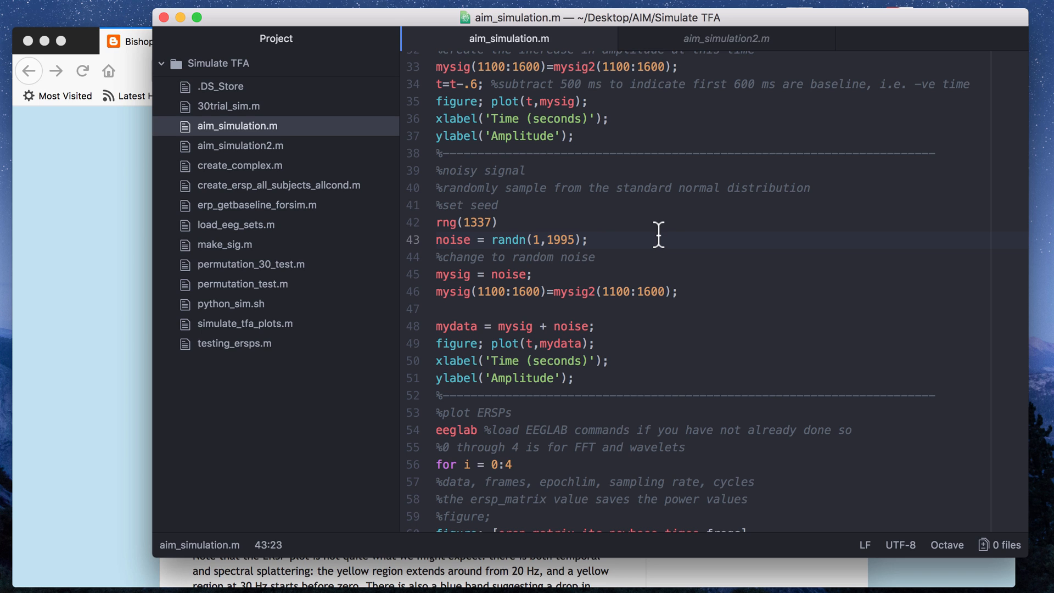
pyautogui.click(552, 240)
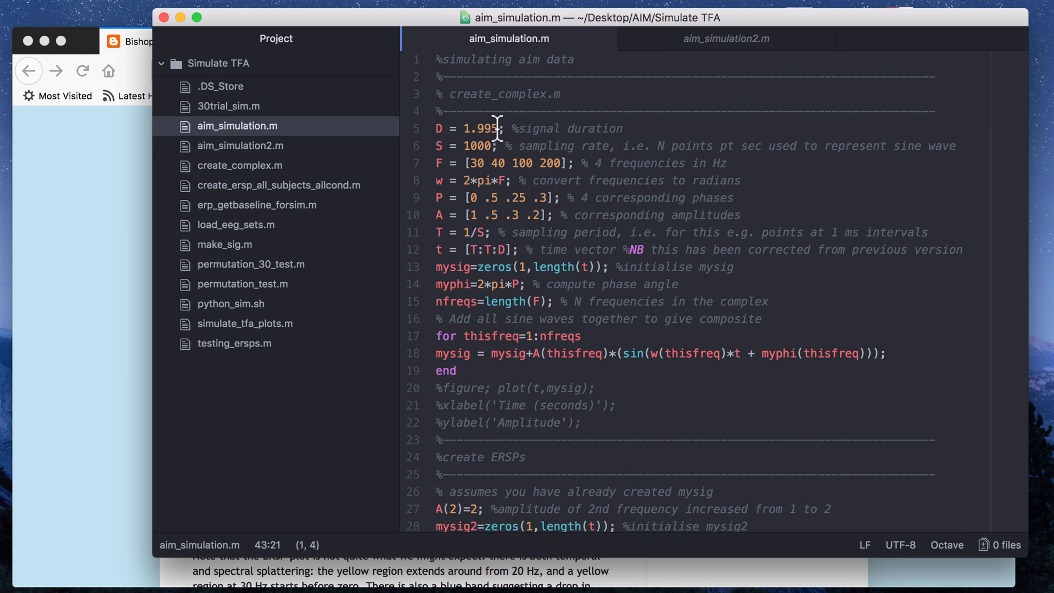
pyautogui.moveTo(444, 146)
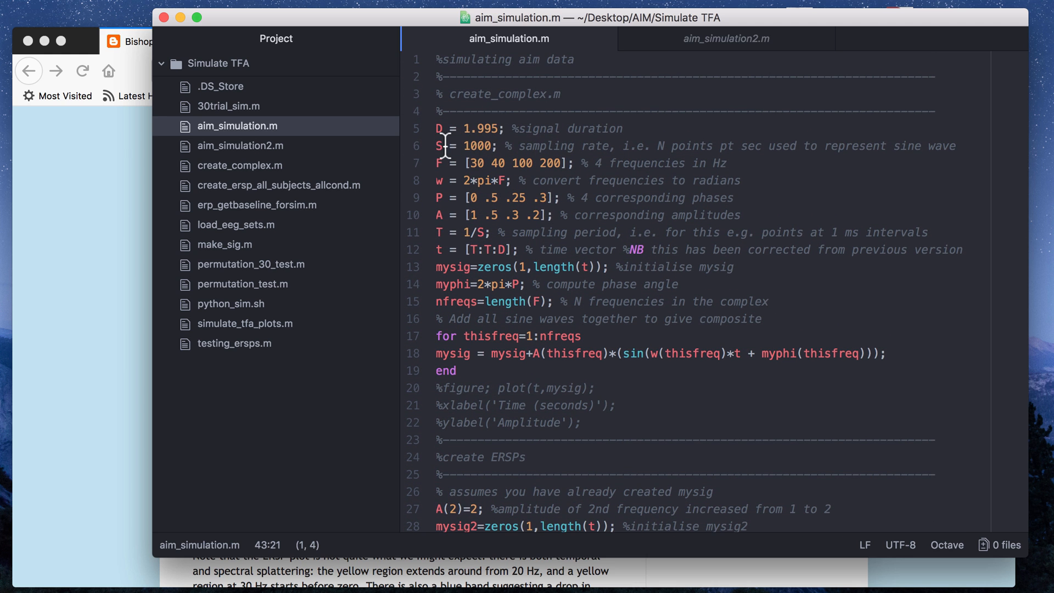
pyautogui.scroll(-3)
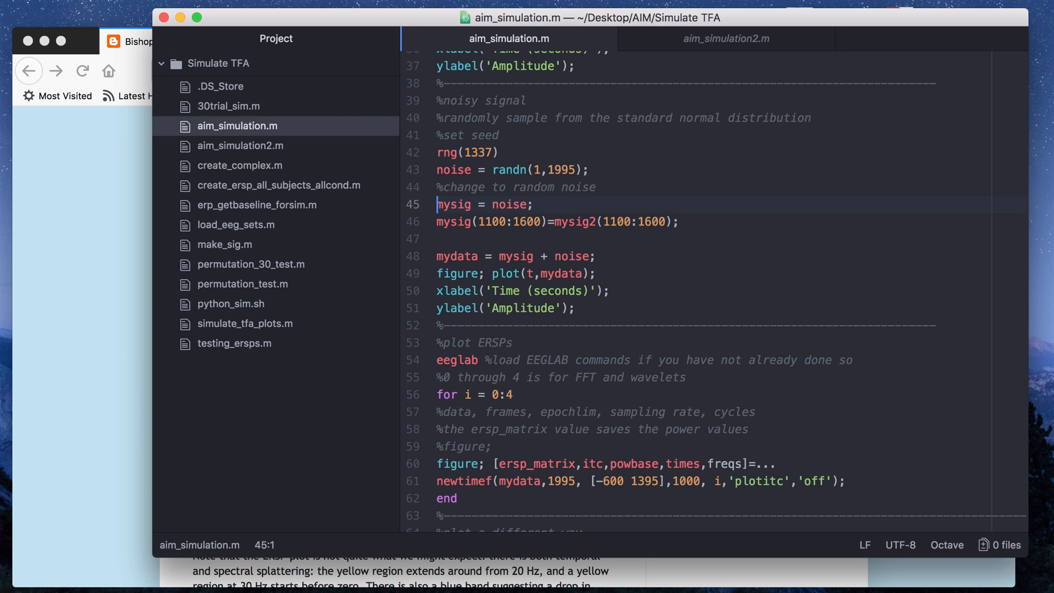
pyautogui.write('%')
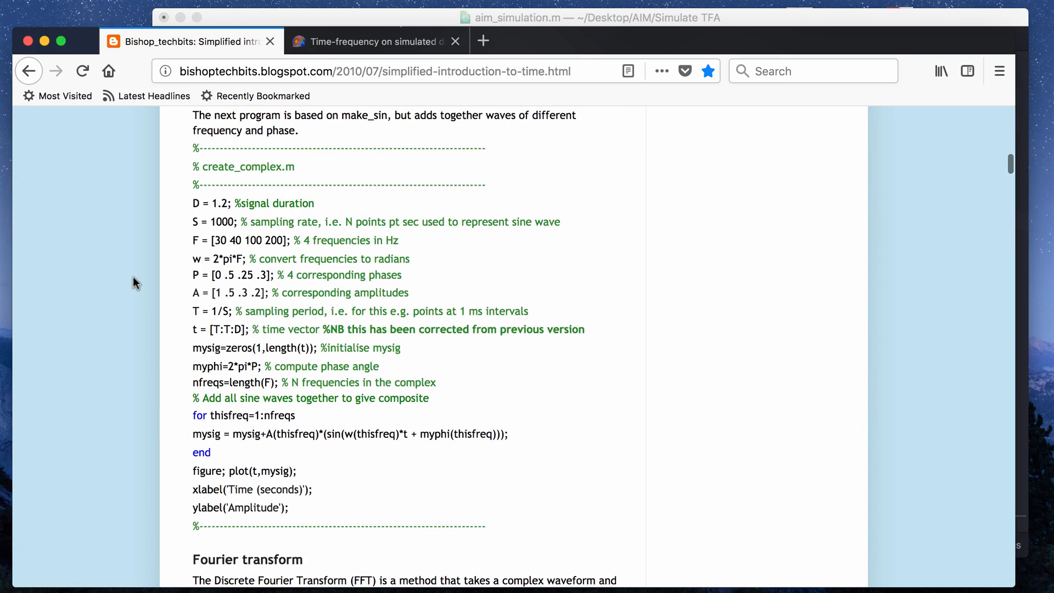
pyautogui.moveTo(557, 23)
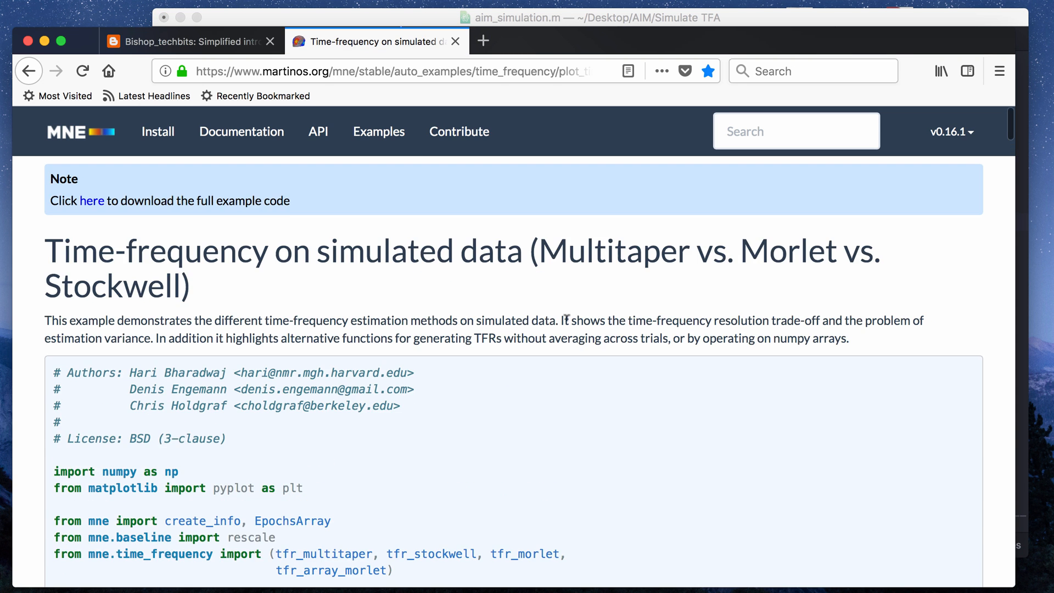
# - Scroll the MNE example down to the 'Least smoothing, most variance' multitaper plot
pyautogui.scroll(-3)
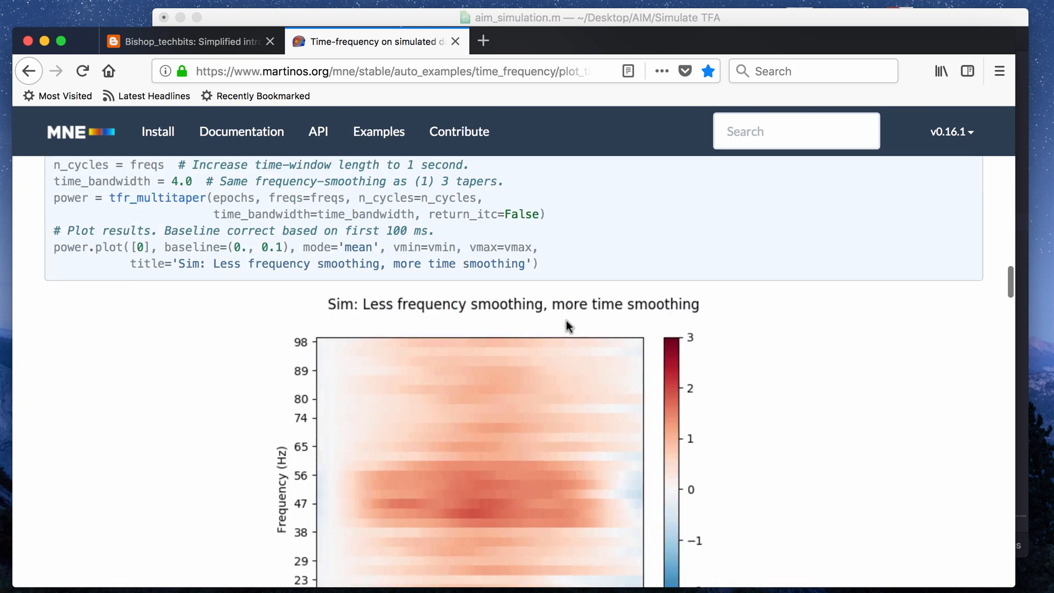
pyautogui.scroll(-3)
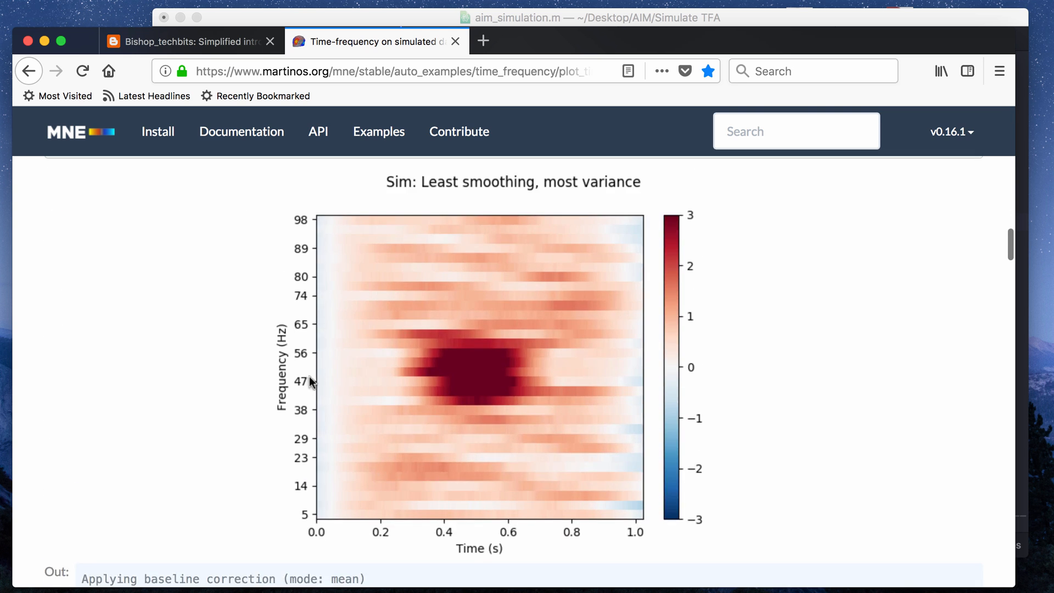
pyautogui.moveTo(292, 369)
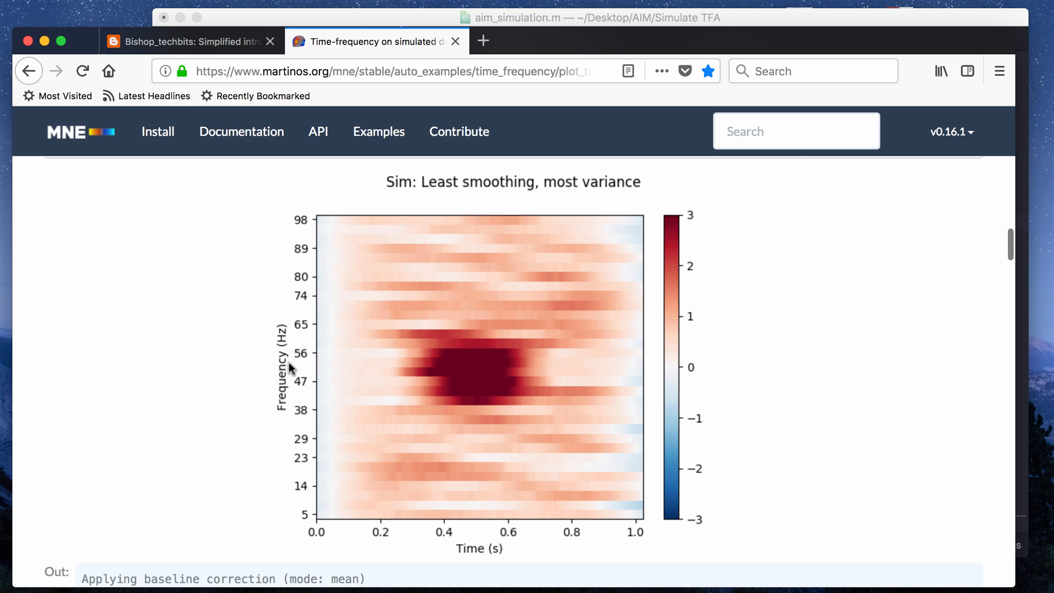
pyautogui.moveTo(639, 365)
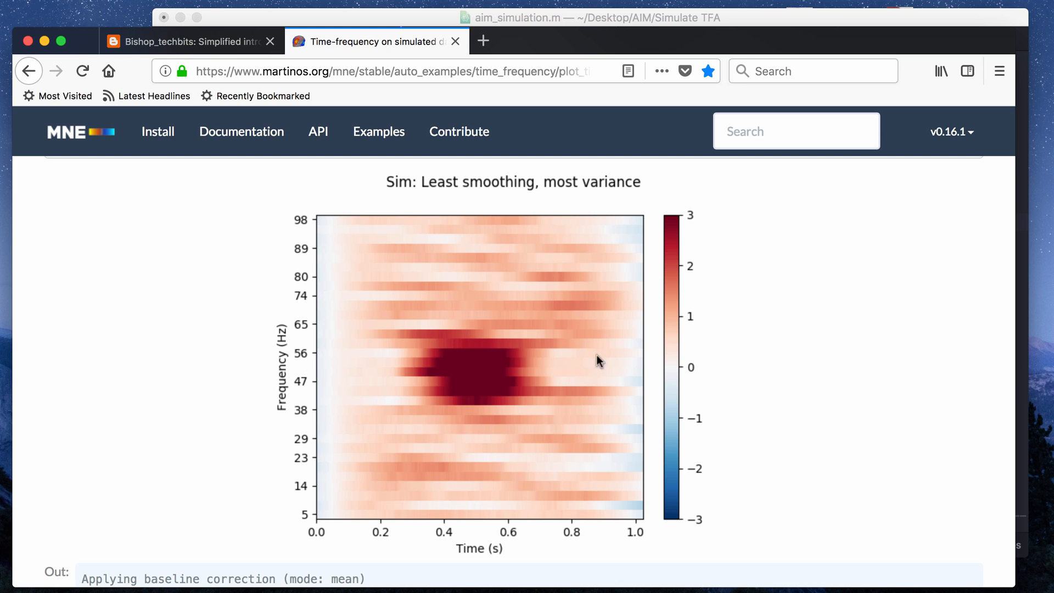
pyautogui.moveTo(497, 348)
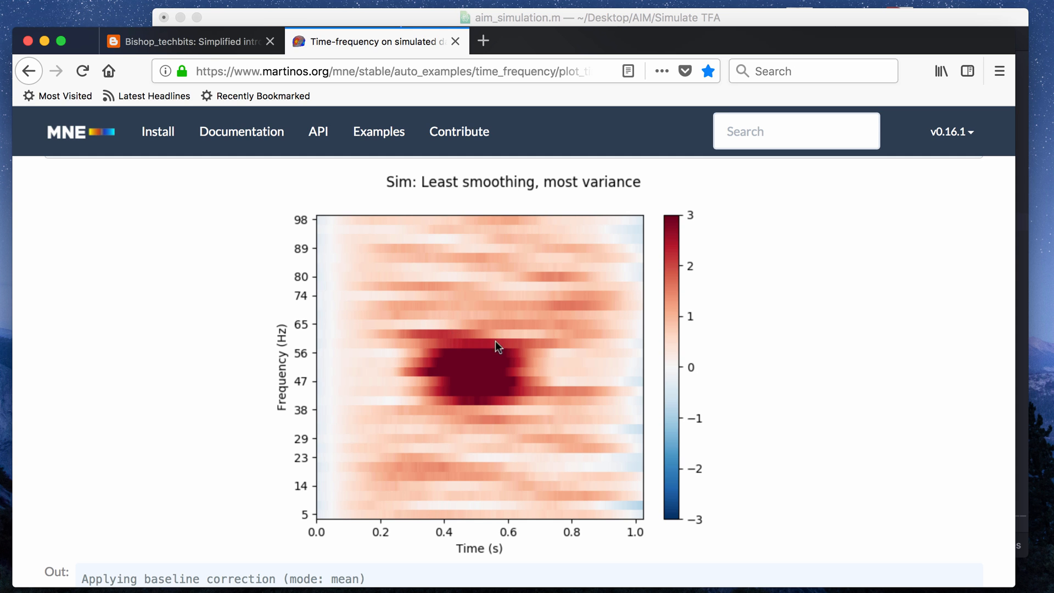
pyautogui.moveTo(431, 370)
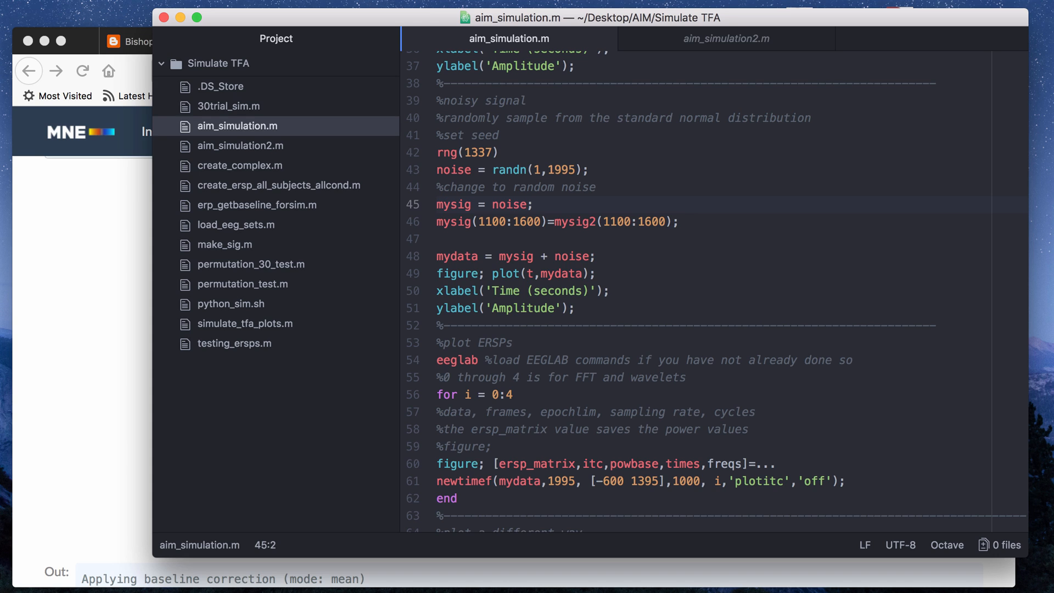
# - Comment out the mysig = noise and repeated amplitude-increase lines, then review the code below
pyautogui.click(471, 239)
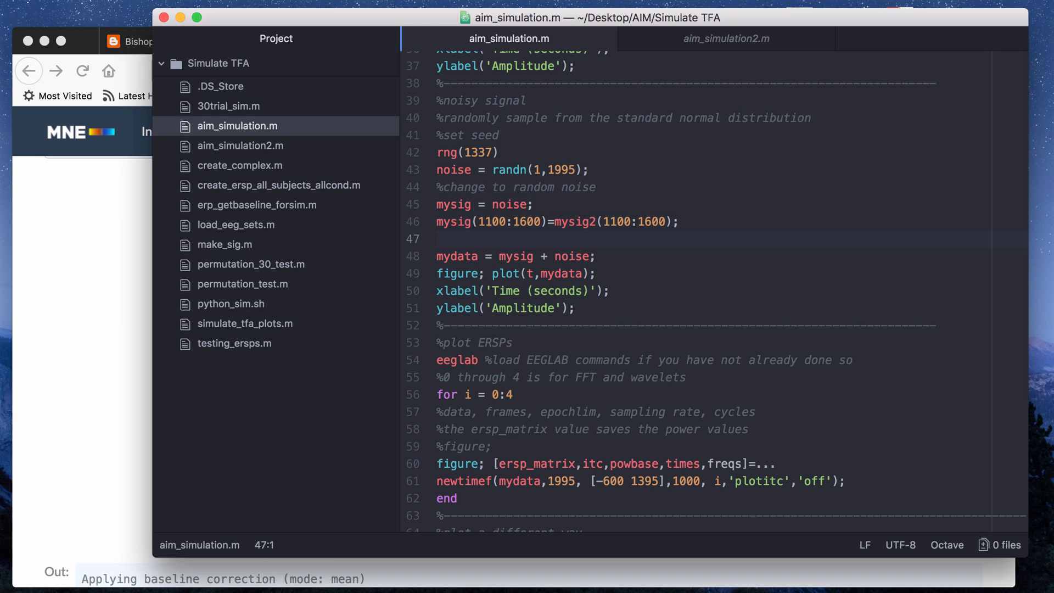
pyautogui.click(677, 221)
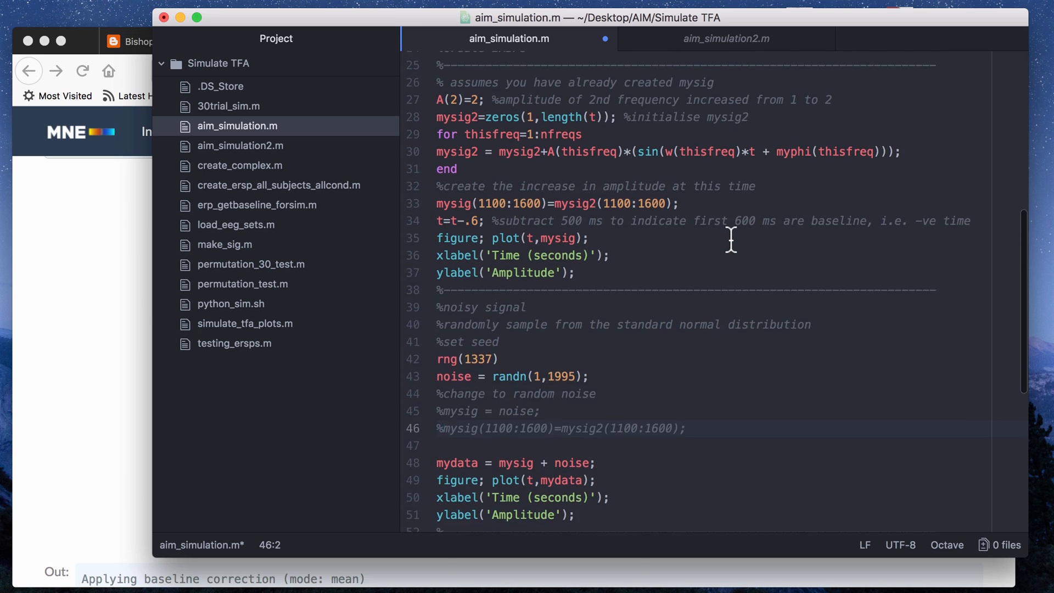
pyautogui.scroll(-3)
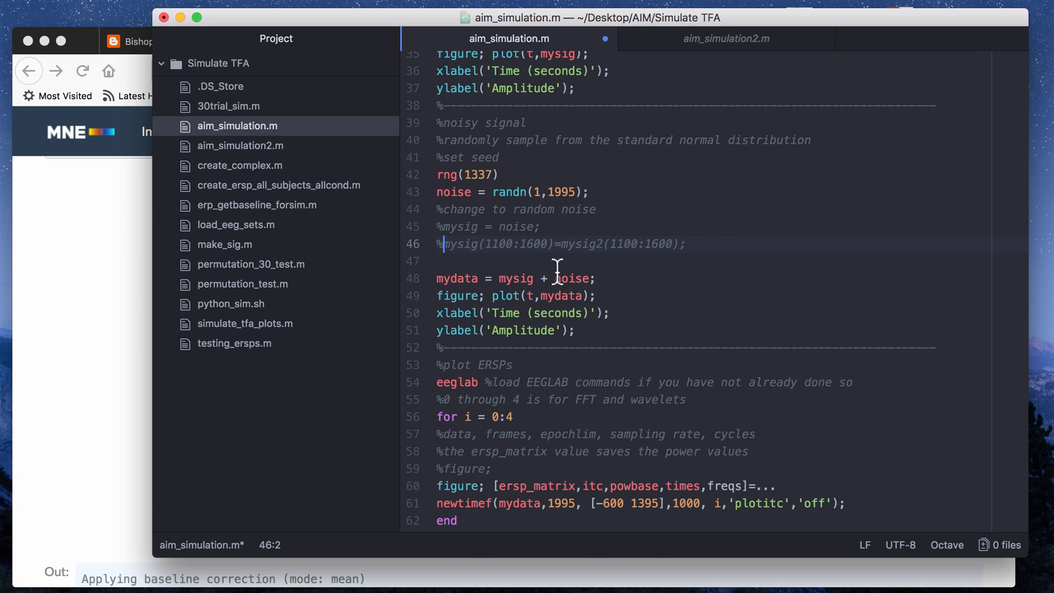
pyautogui.scroll(-3)
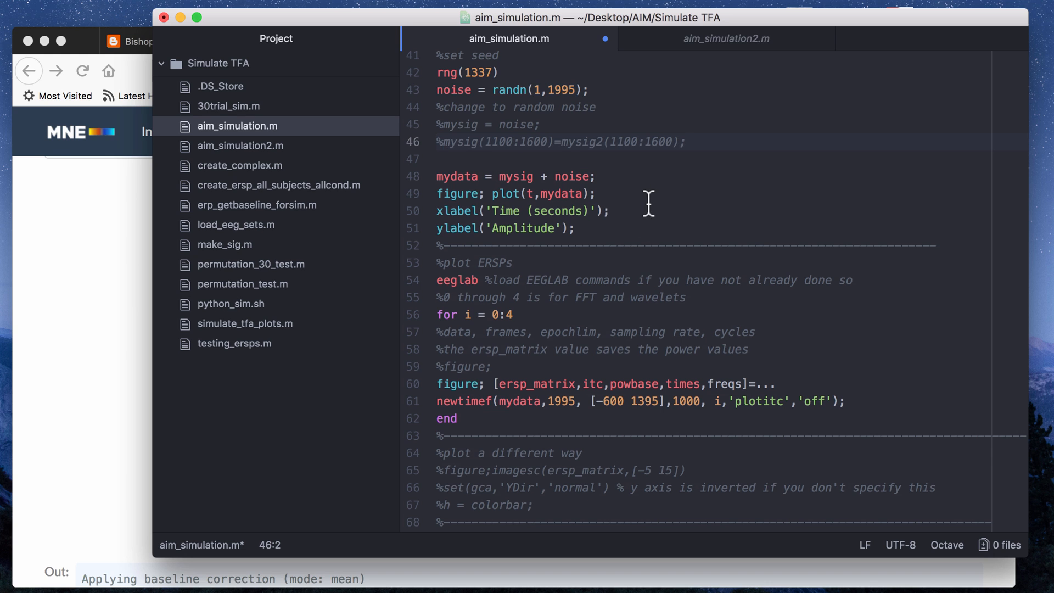
pyautogui.scroll(-3)
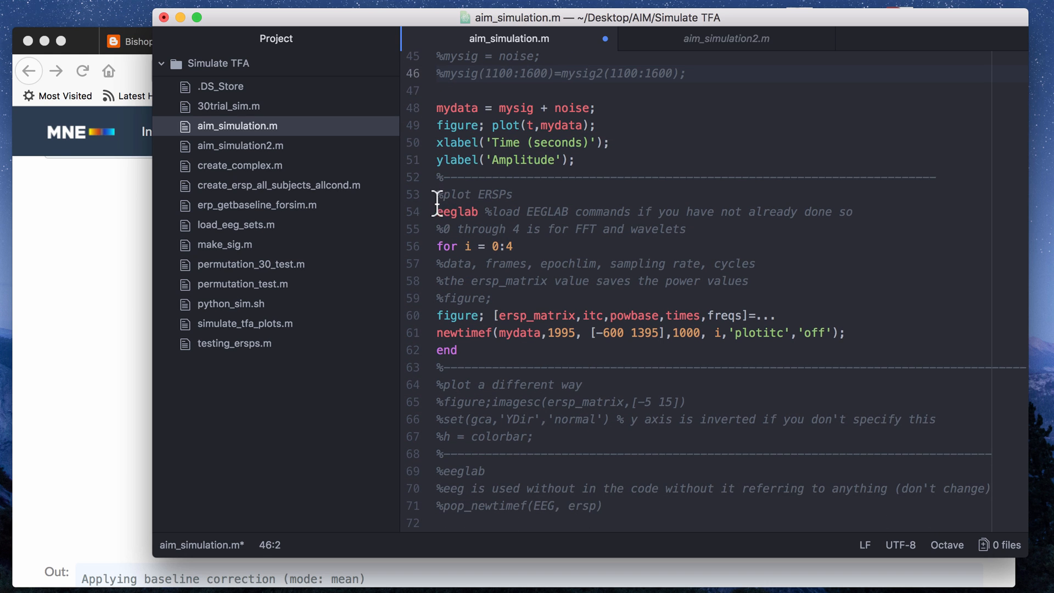
pyautogui.click(438, 212)
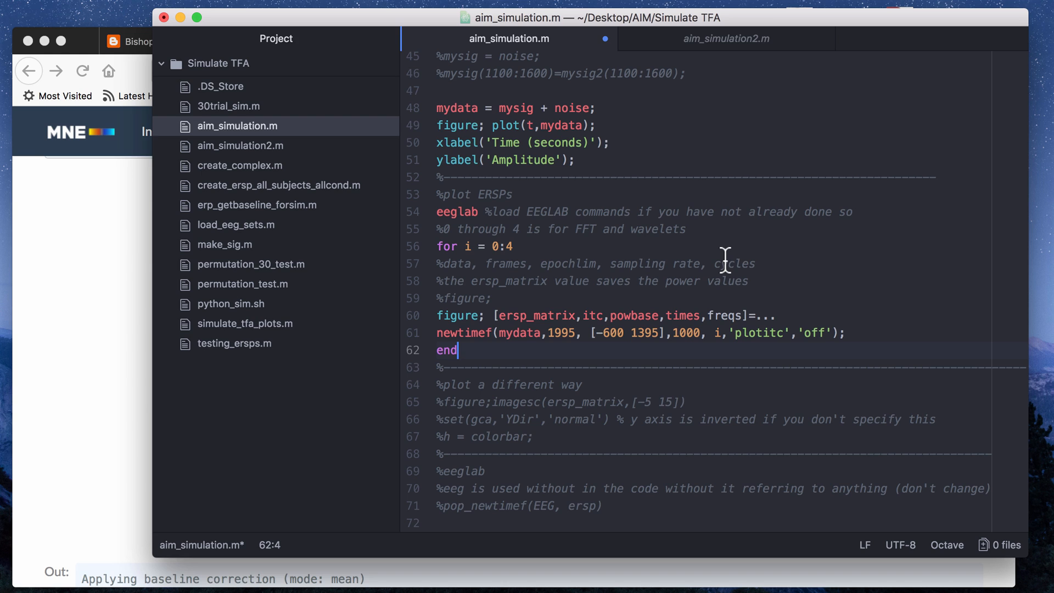
# - Edit the start of the for loop range to 0
pyautogui.click(759, 262)
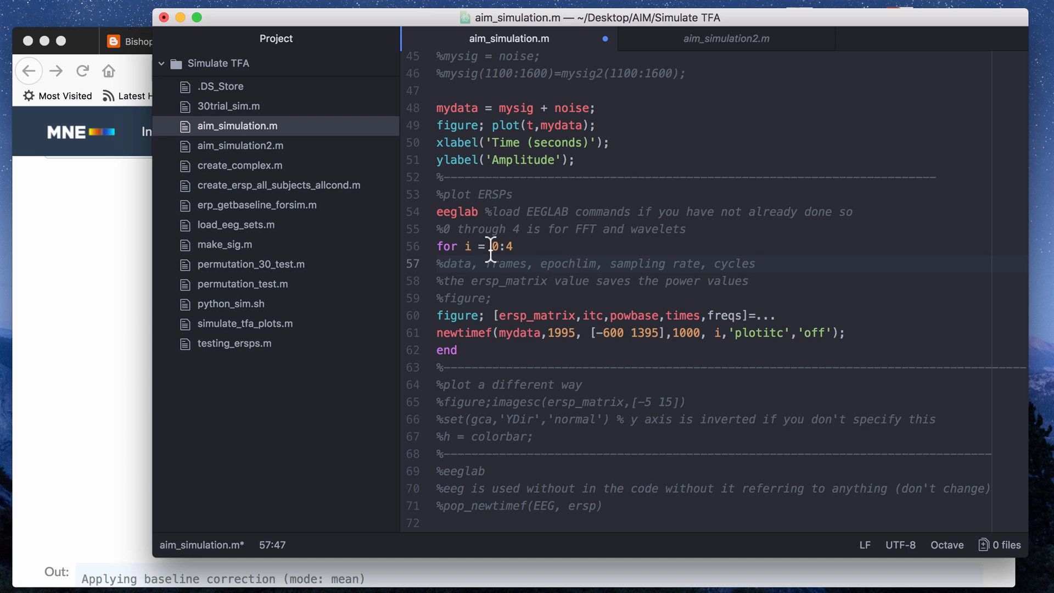
pyautogui.click(755, 263)
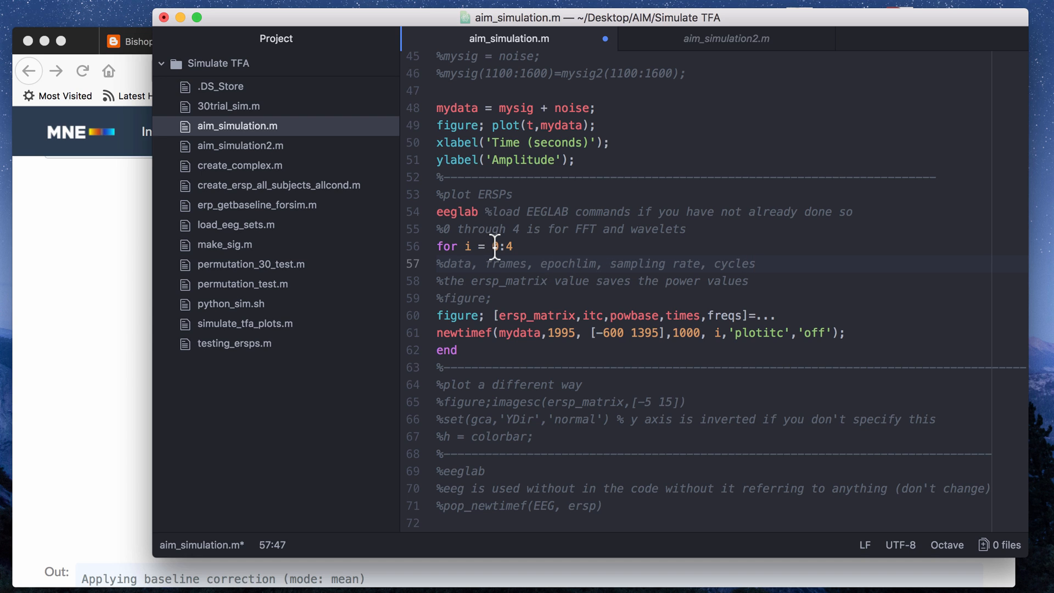
pyautogui.write('0')
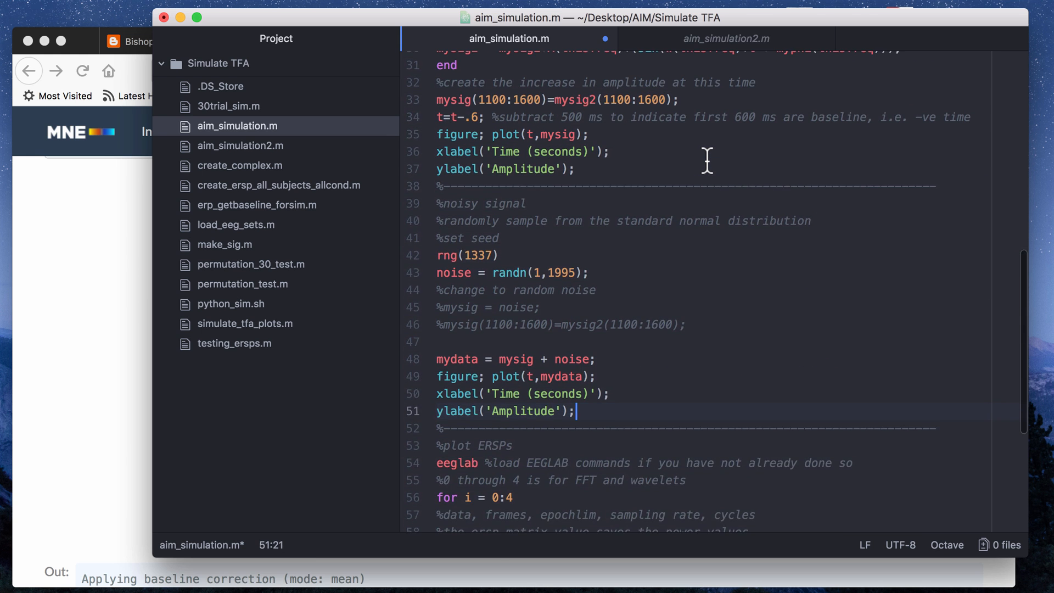
# - Scroll through the edited script before running it in MATLAB to regenerate the figures
pyautogui.scroll(-3)
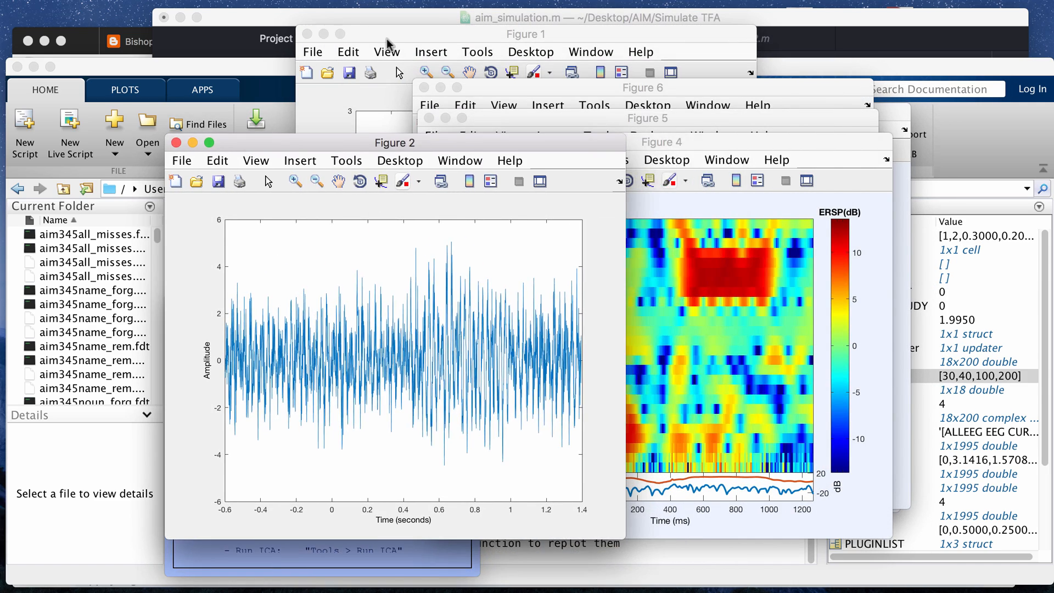
# - Bring the clean simulated signal figure with its 0.5–1 s burst to the front
pyautogui.click(525, 34)
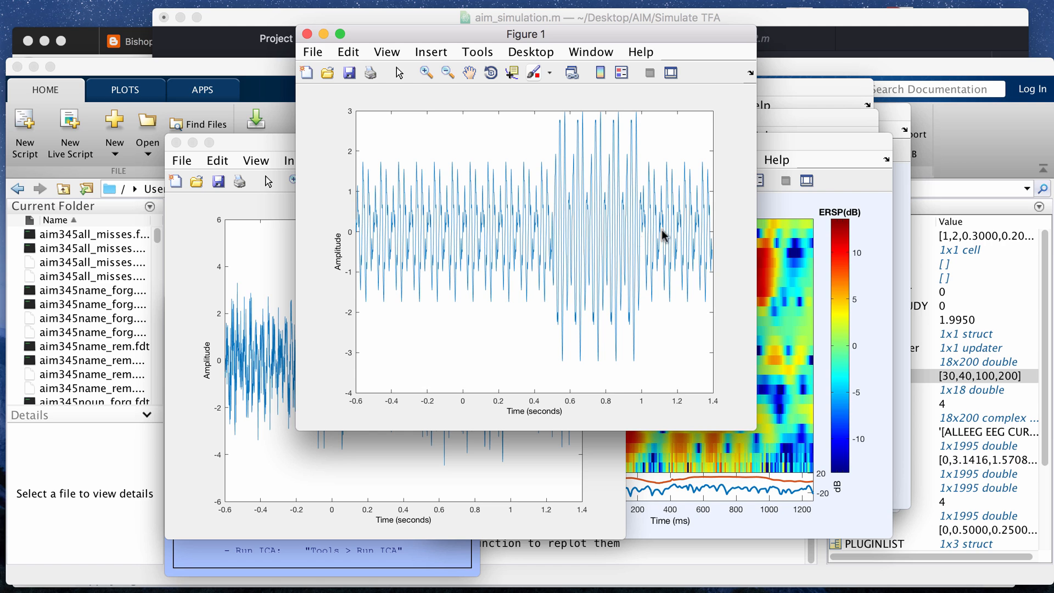
pyautogui.moveTo(368, 241)
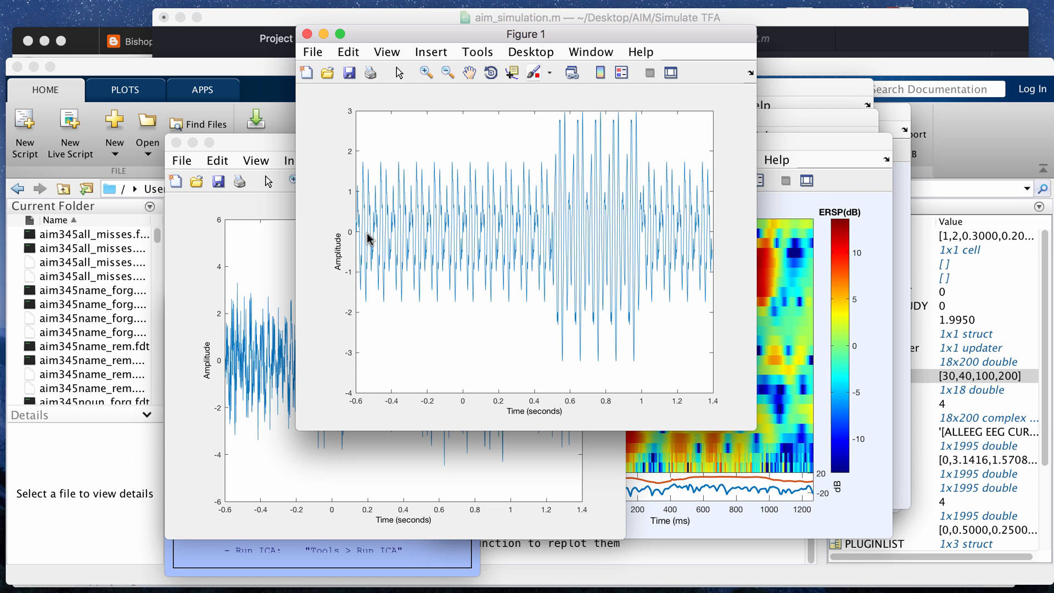
pyautogui.moveTo(632, 224)
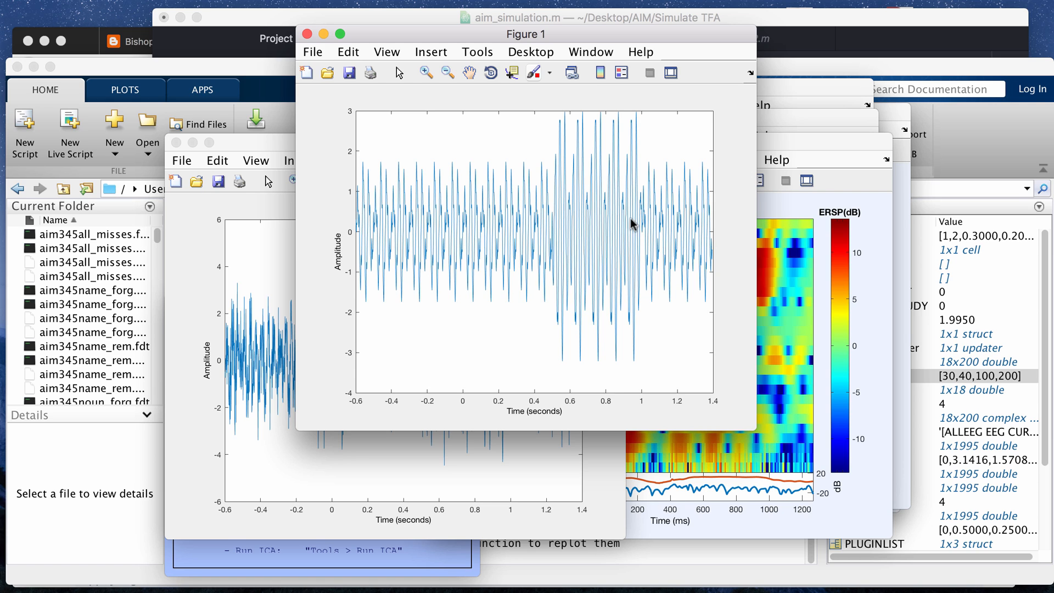
pyautogui.moveTo(356, 402)
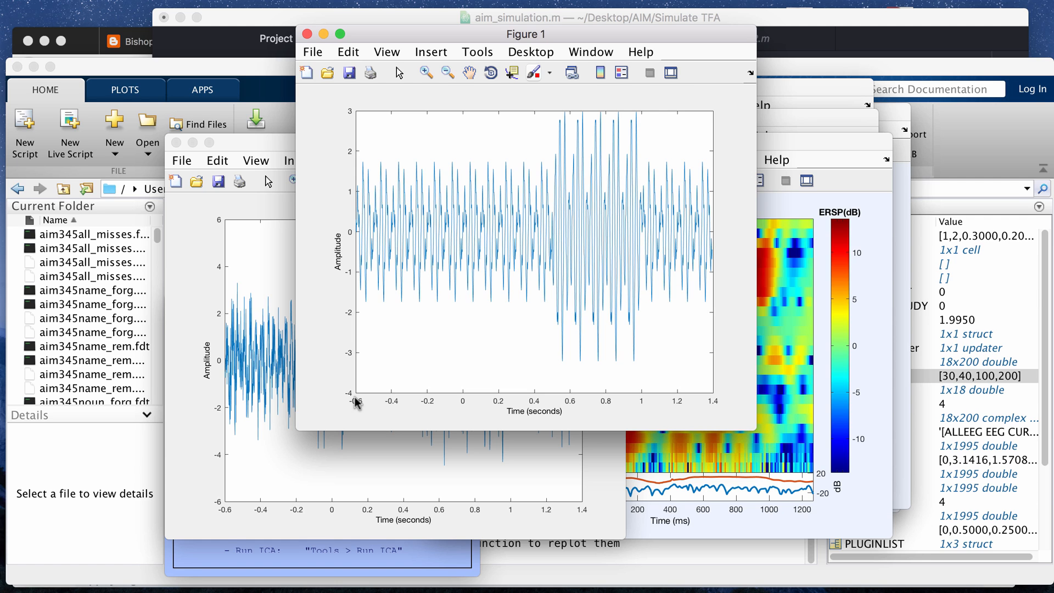
pyautogui.moveTo(417, 403)
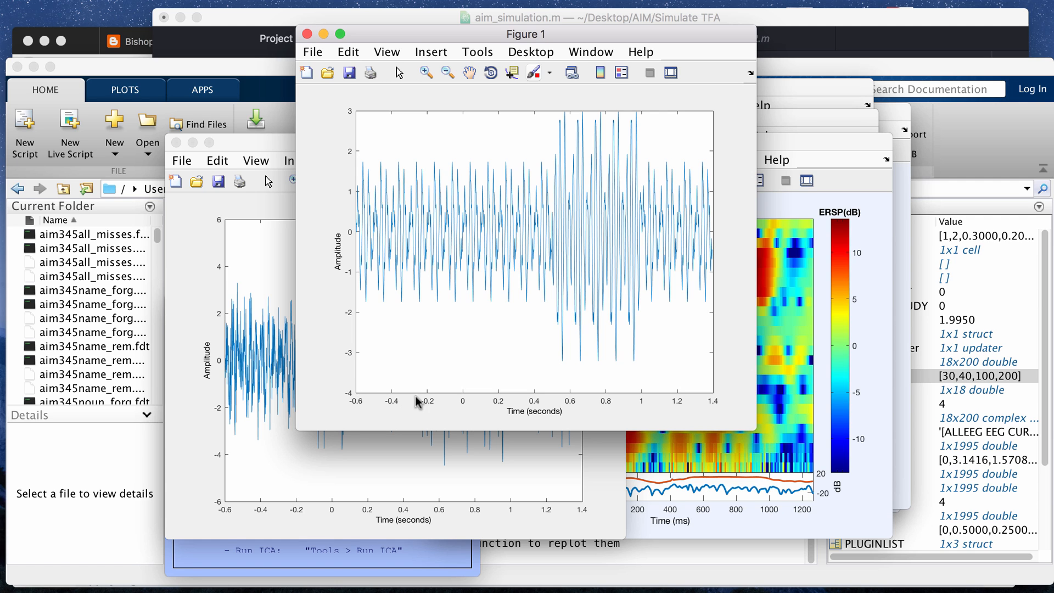
pyautogui.moveTo(558, 262)
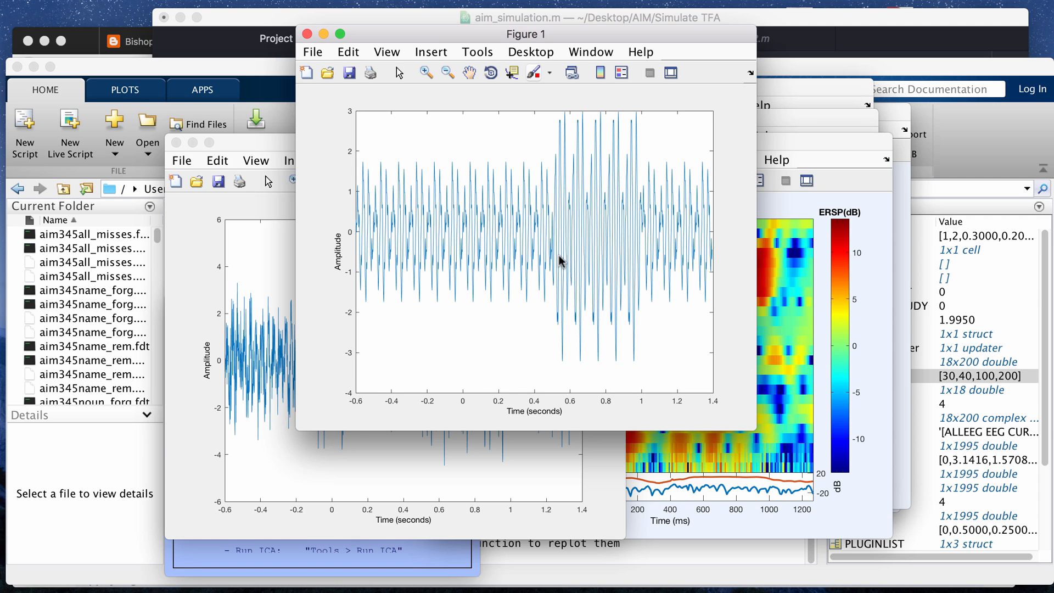
pyautogui.moveTo(571, 134)
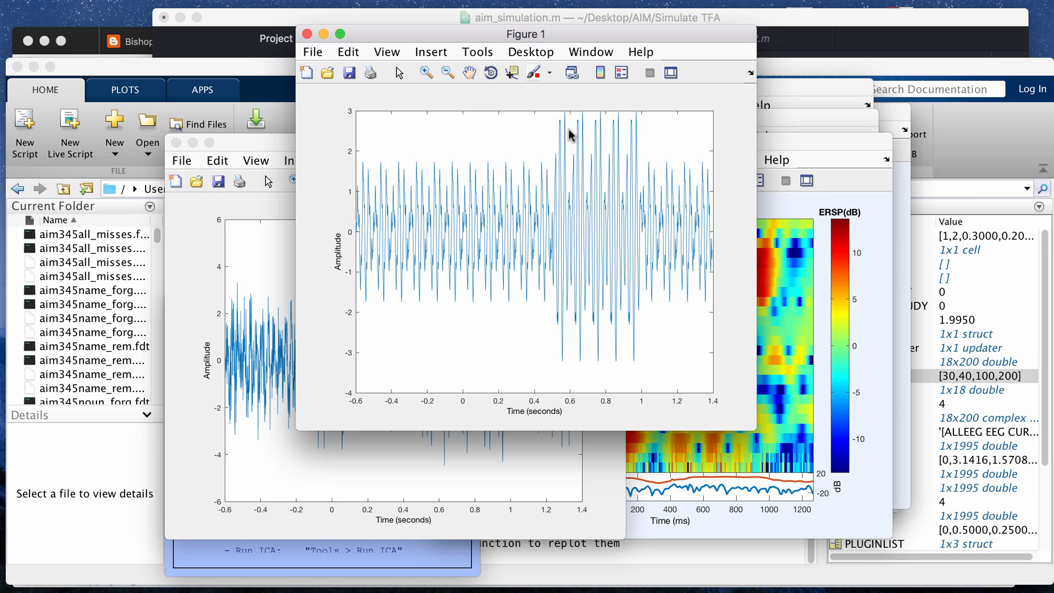
pyautogui.moveTo(582, 195)
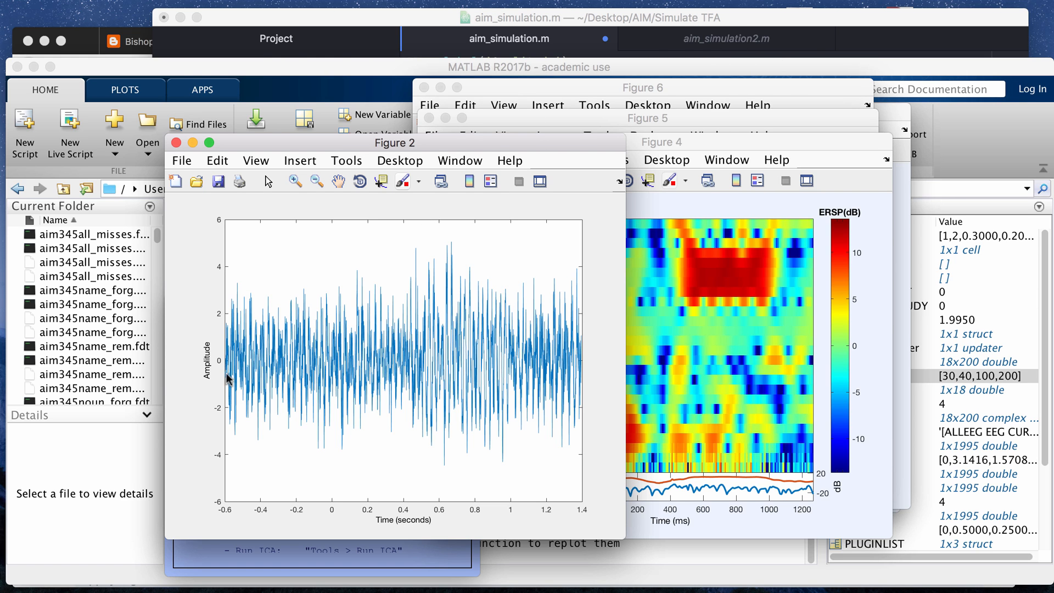
pyautogui.moveTo(551, 345)
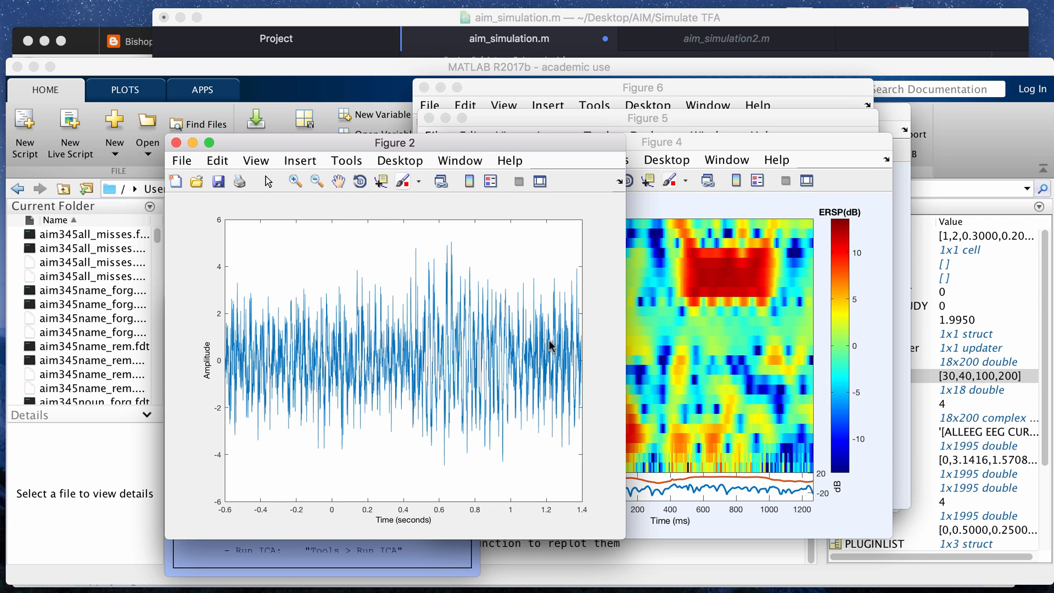
pyautogui.moveTo(531, 242)
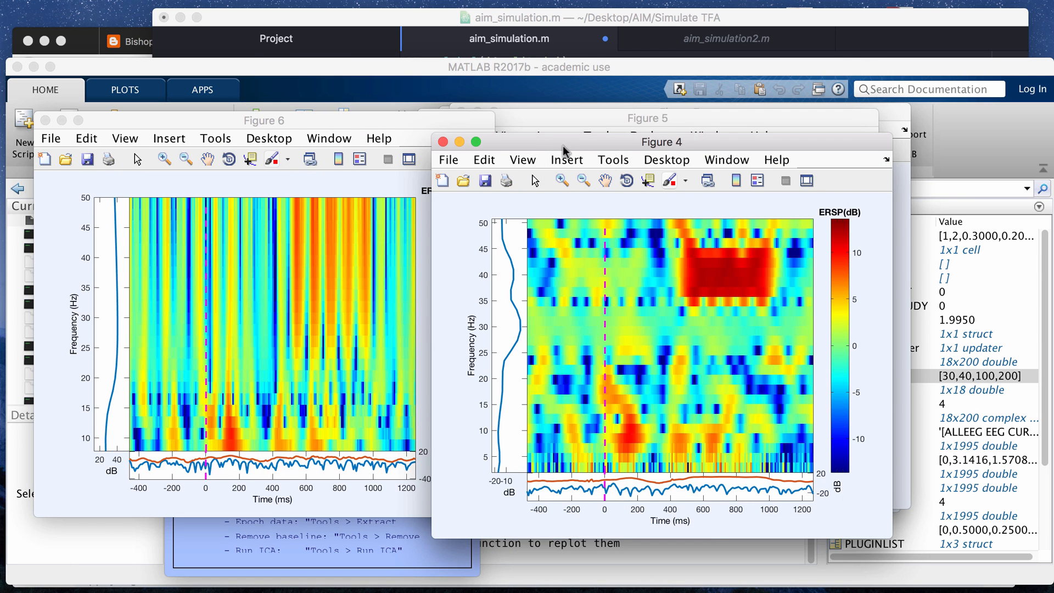
# - Move the 40 Hz ERSP figure higher, then close the plain spectrogram figure
pyautogui.moveTo(661, 142); pyautogui.dragTo(692, 34)
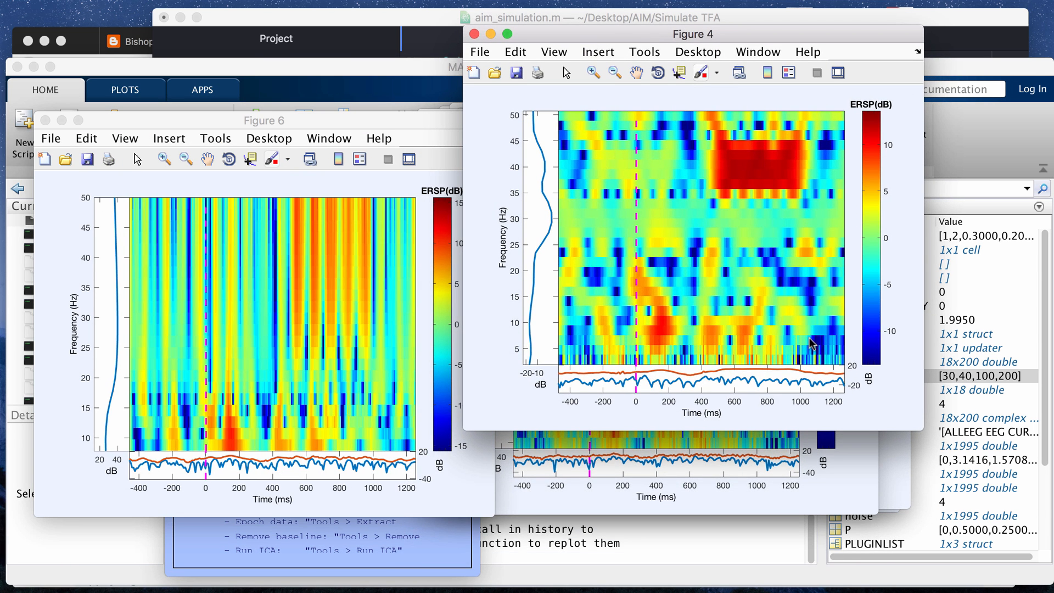
pyautogui.moveTo(779, 161)
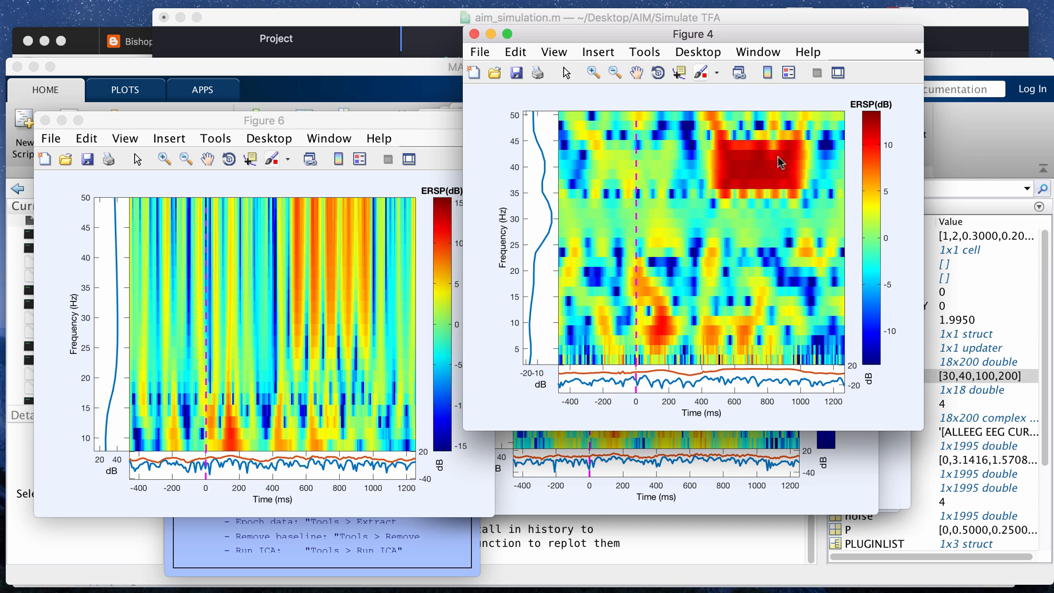
pyautogui.moveTo(748, 172)
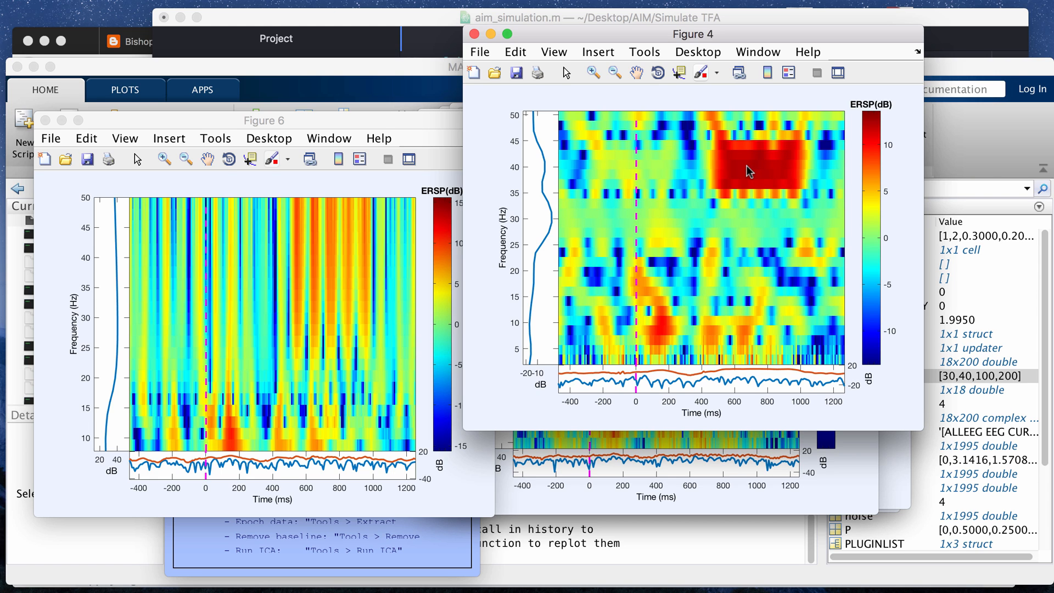
pyautogui.moveTo(885, 116)
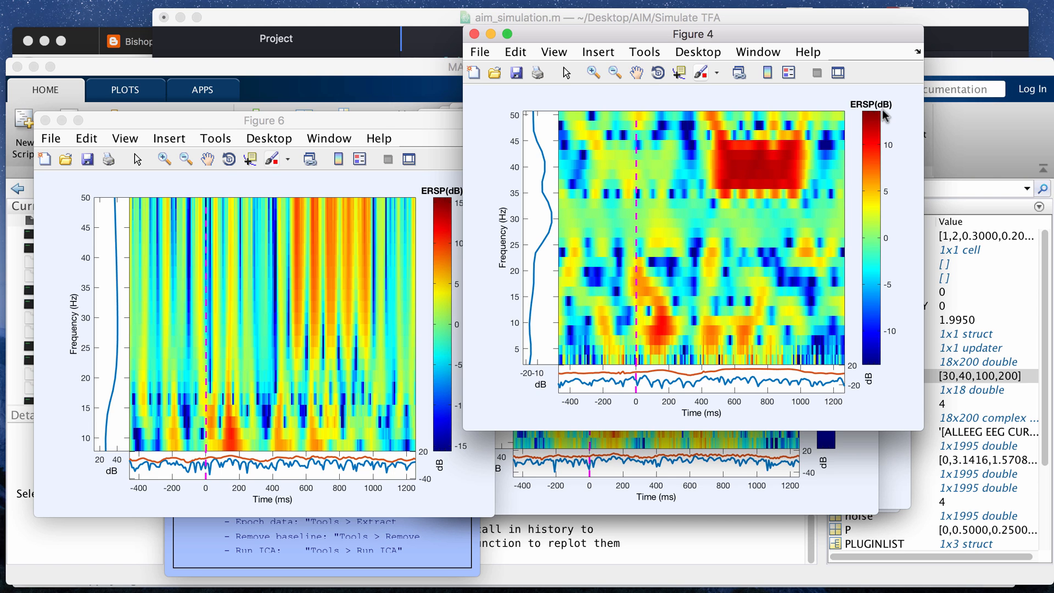
pyautogui.moveTo(785, 172)
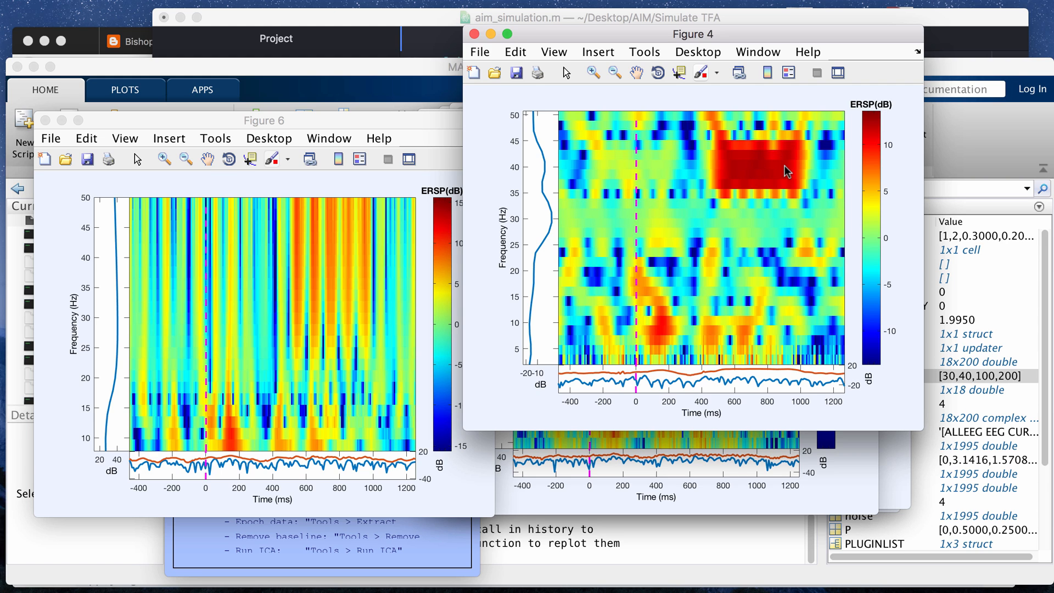
pyautogui.moveTo(656, 179)
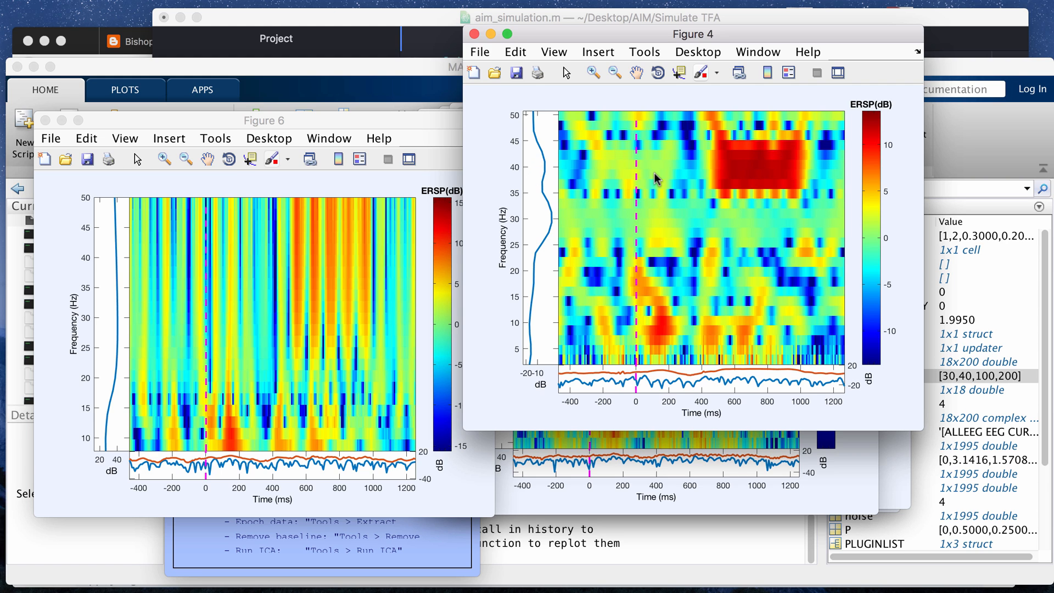
pyautogui.moveTo(744, 162)
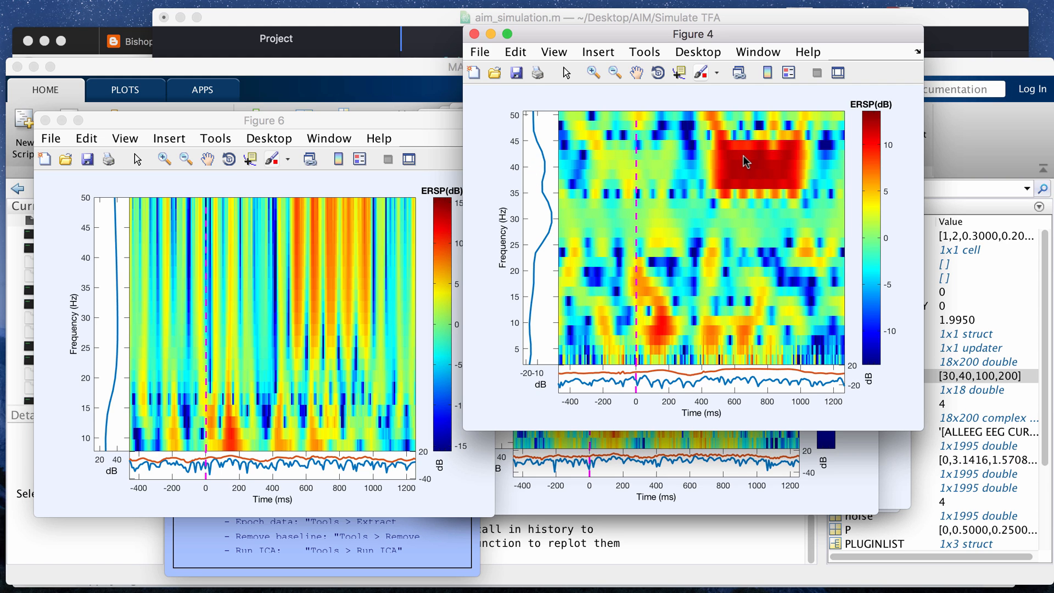
pyautogui.moveTo(781, 87)
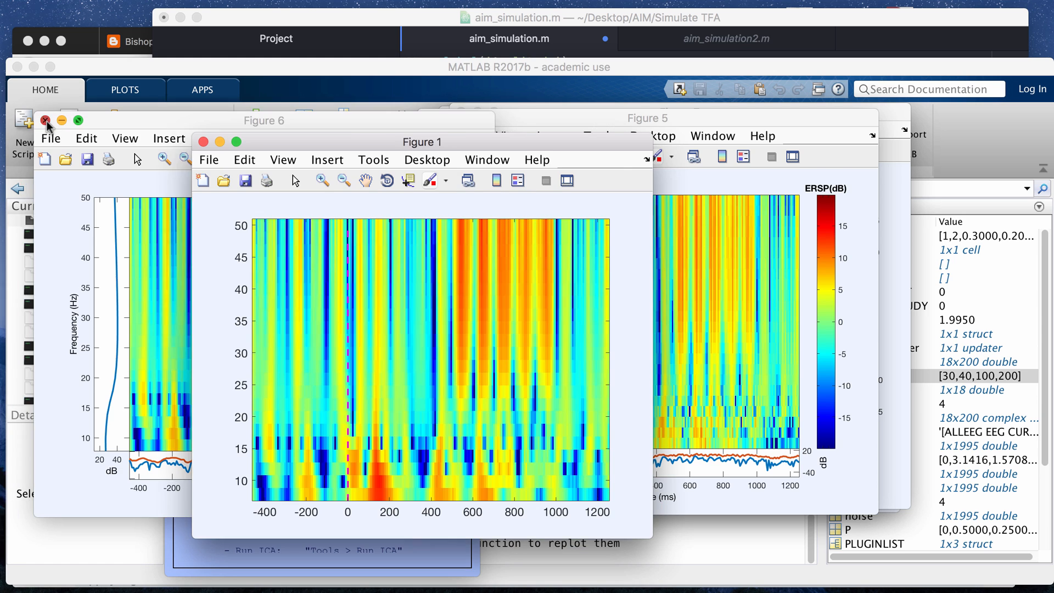
pyautogui.click(220, 142)
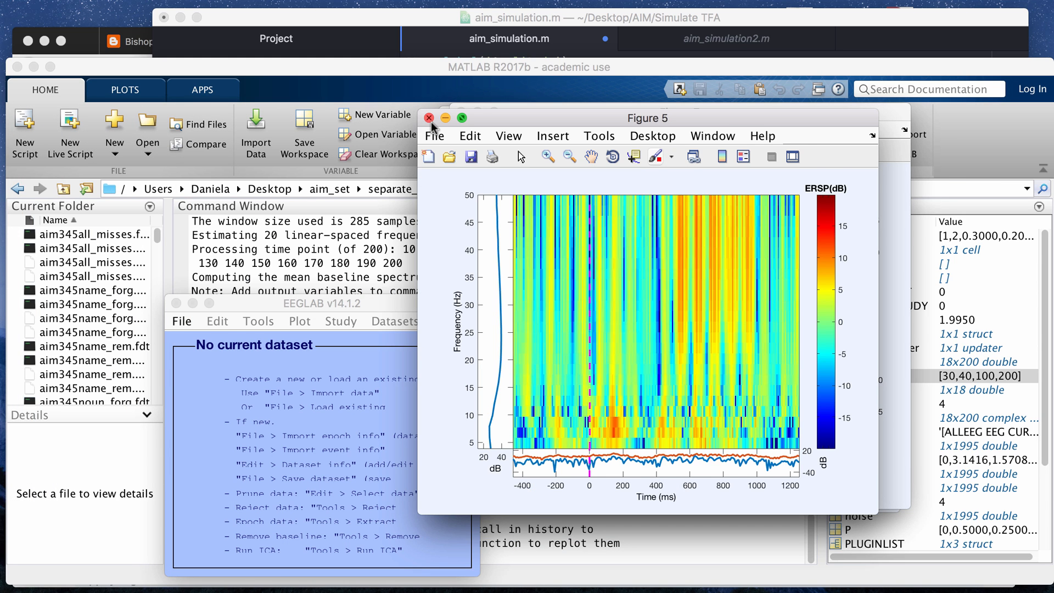
# - Close the remaining ERSP figure and point out the noise2 and full-length noise lines in aim_simulation.m
pyautogui.click(428, 117)
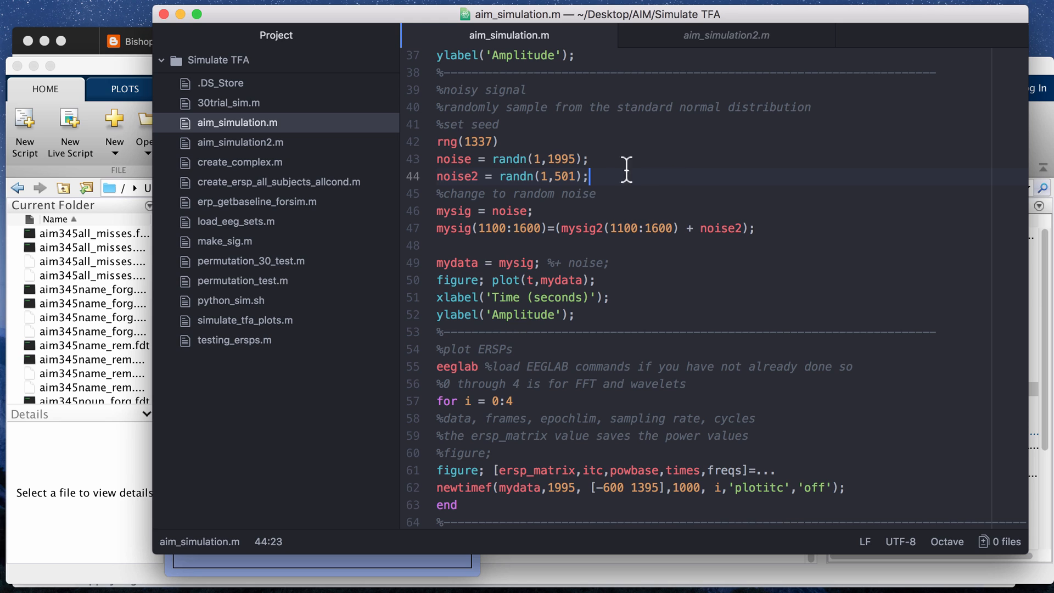
pyautogui.click(590, 158)
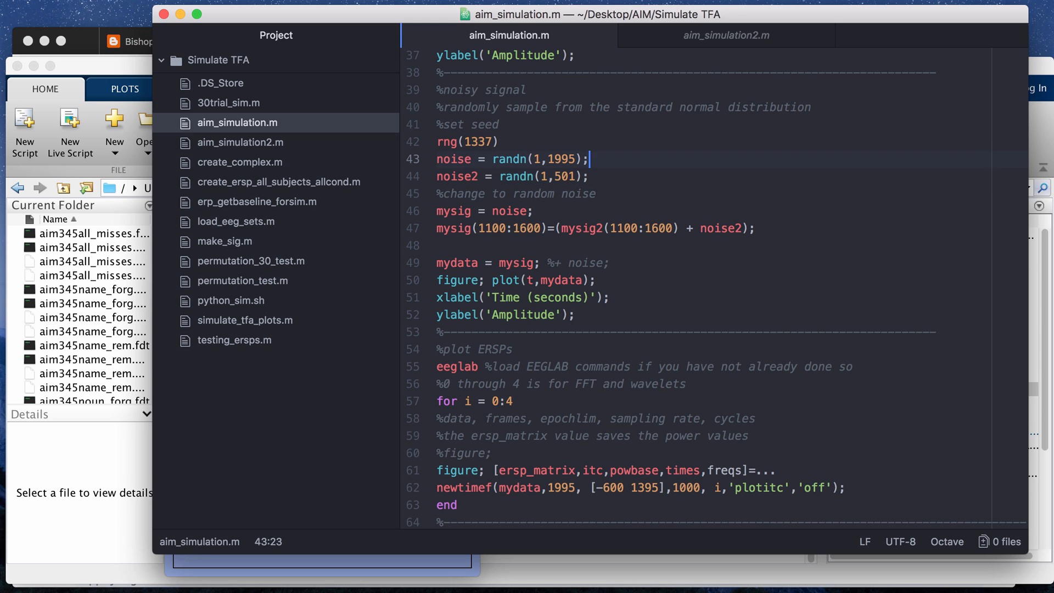
pyautogui.click(474, 142)
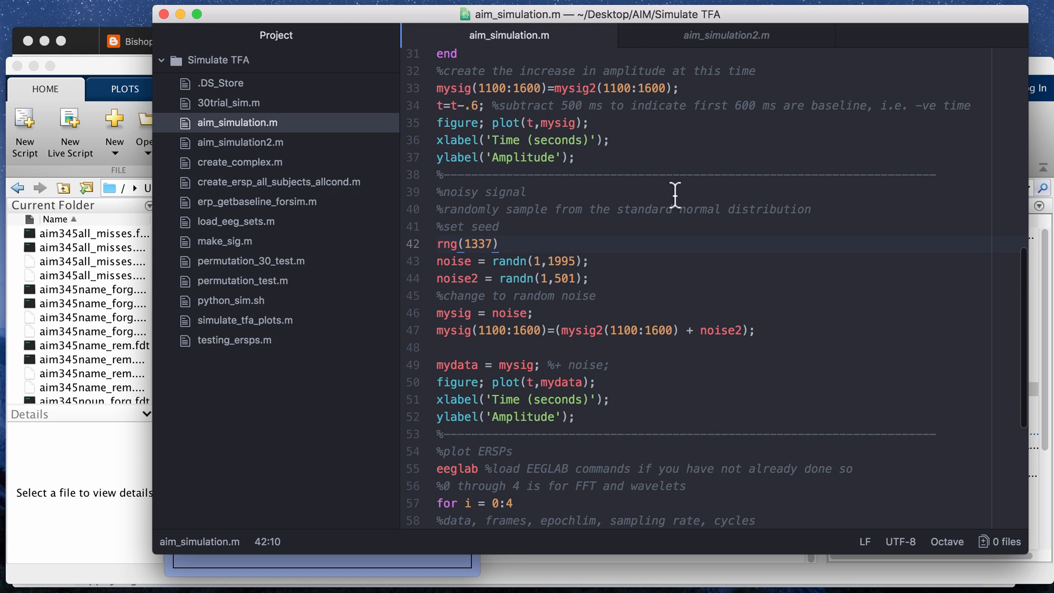
pyautogui.moveTo(671, 288)
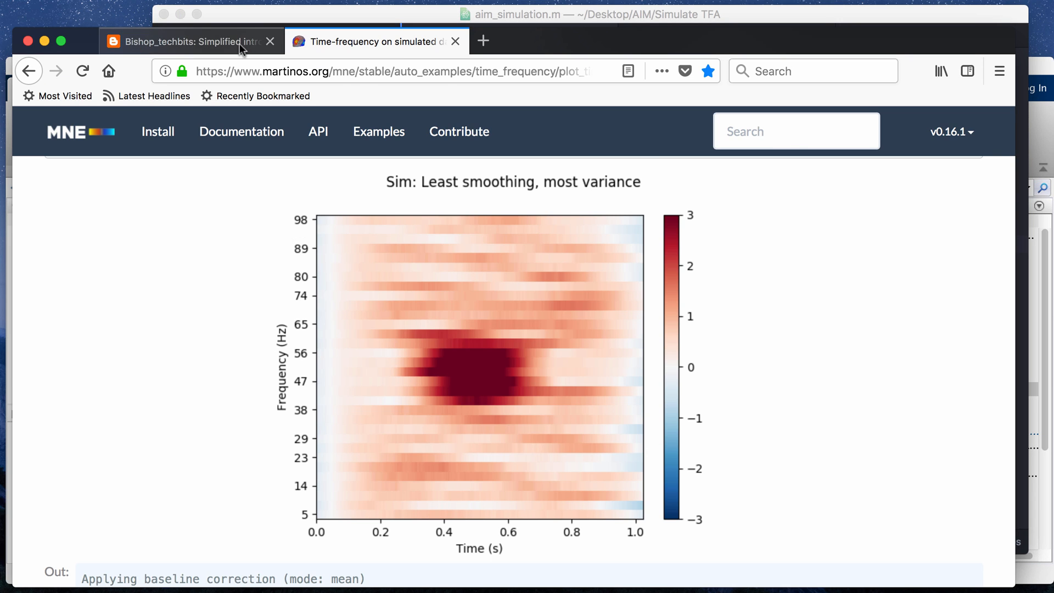
# - Glance at the Bishop techbits create_complex code, then scroll the MNE example down to its multitaper spectrogram
pyautogui.click(188, 41)
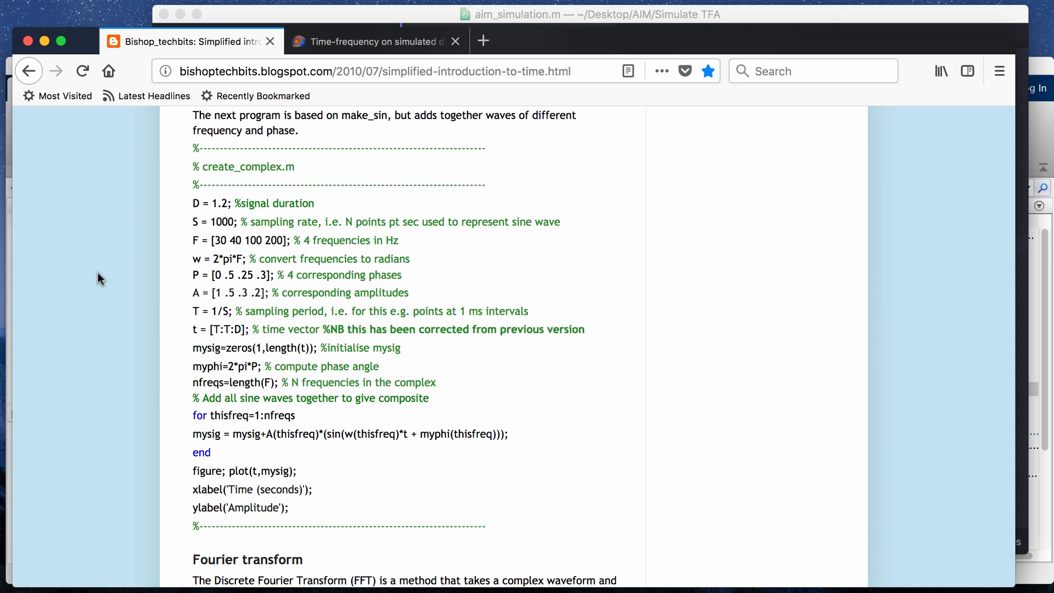
pyautogui.moveTo(219, 236)
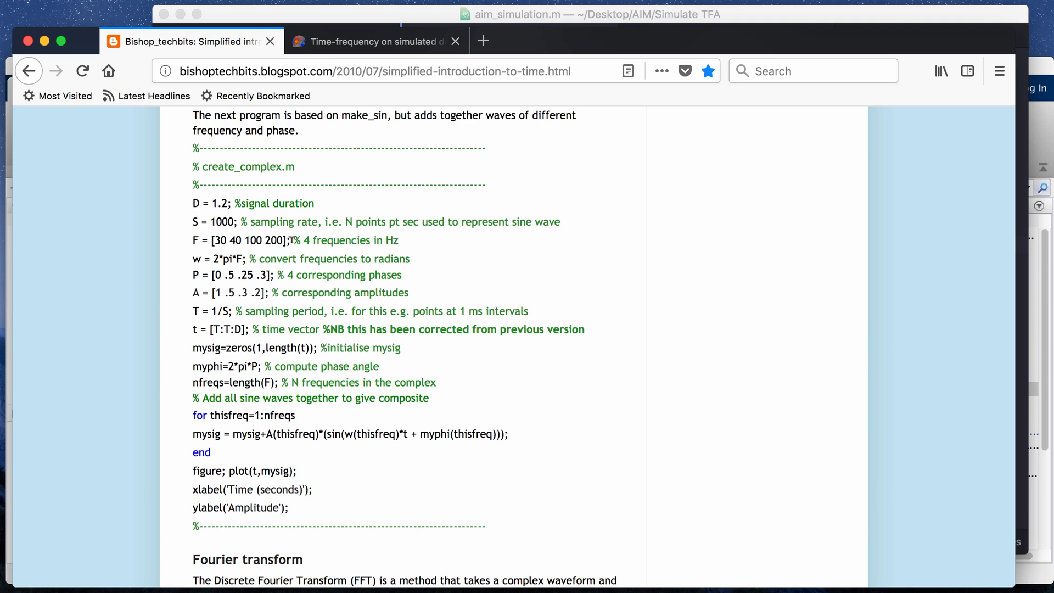
pyautogui.click(370, 41)
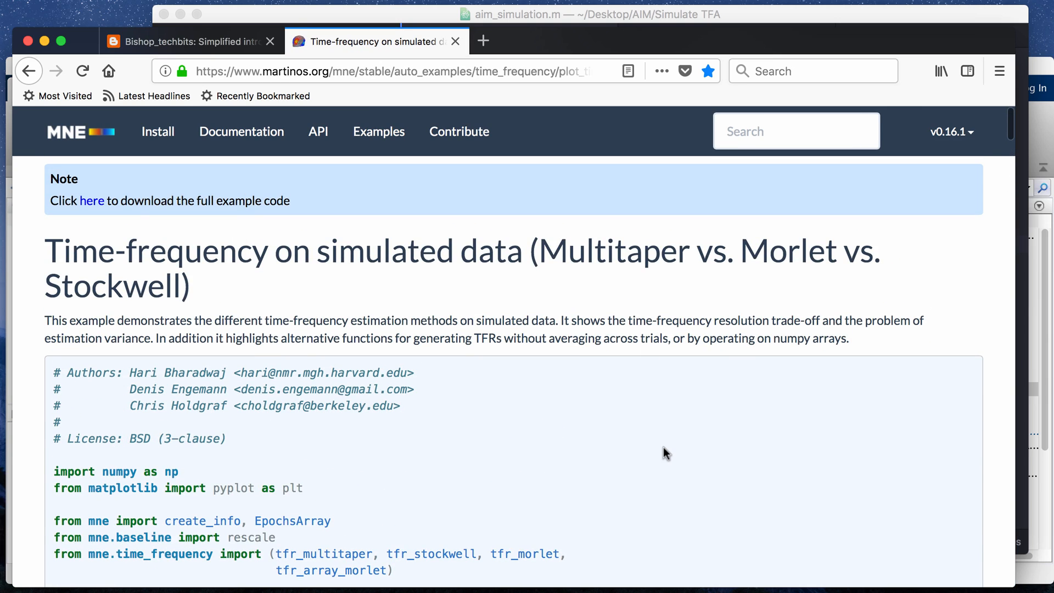
pyautogui.scroll(-3)
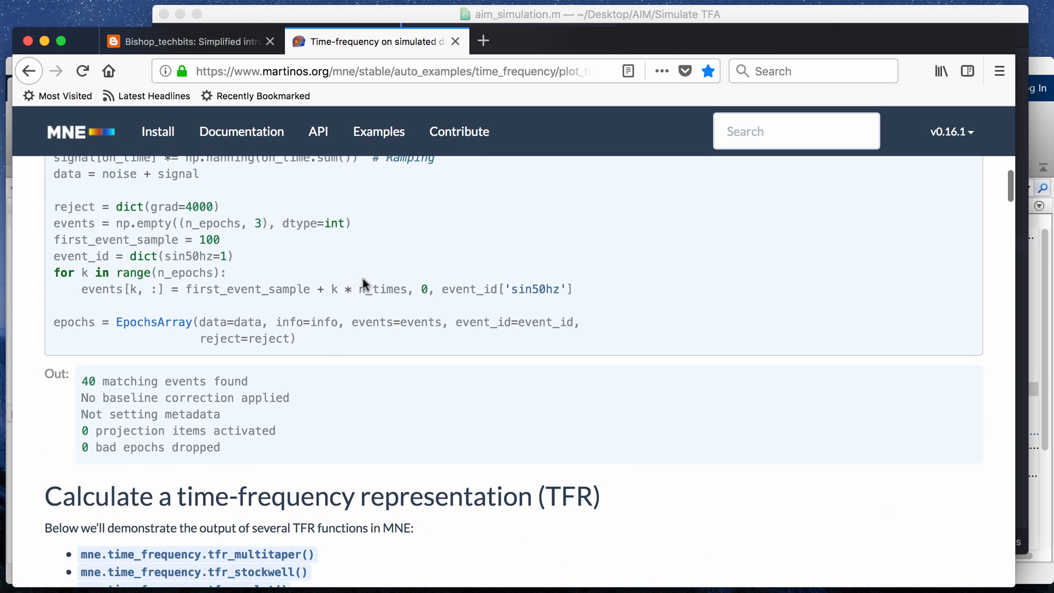
pyautogui.scroll(-3)
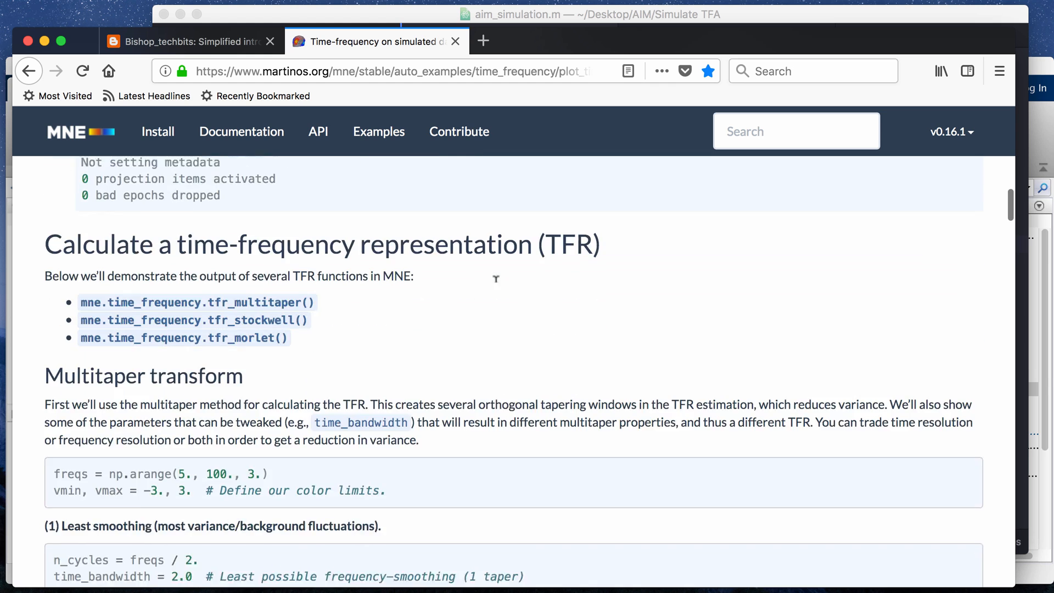
pyautogui.scroll(-3)
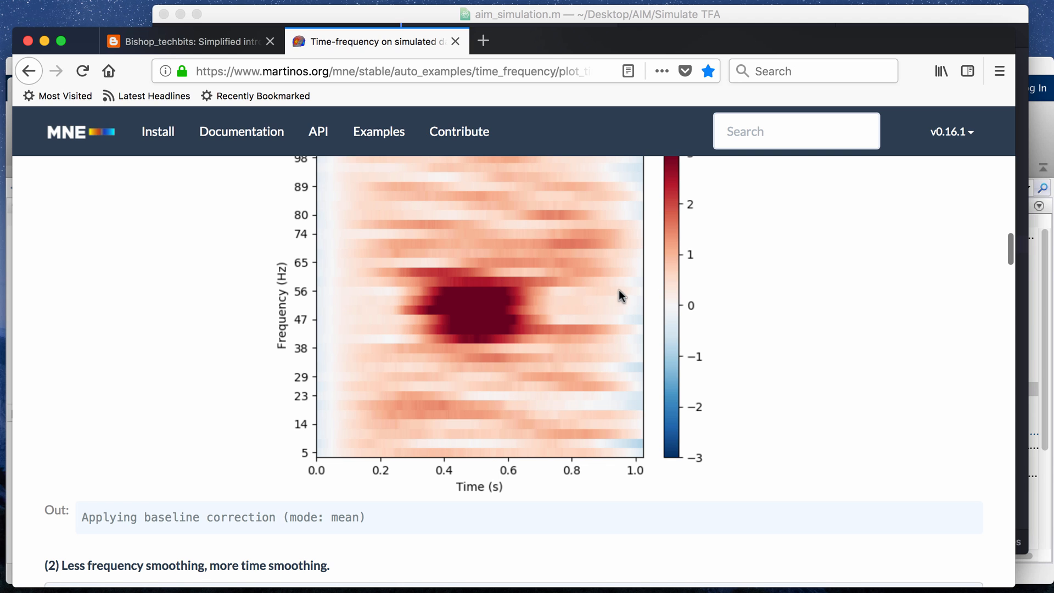
pyautogui.moveTo(474, 264)
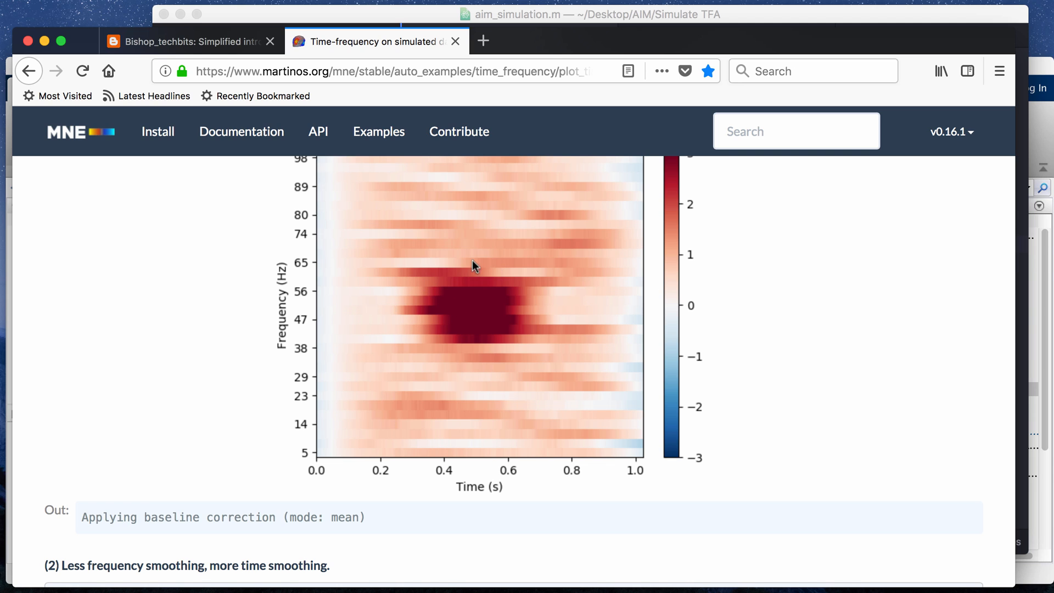
pyautogui.moveTo(451, 279)
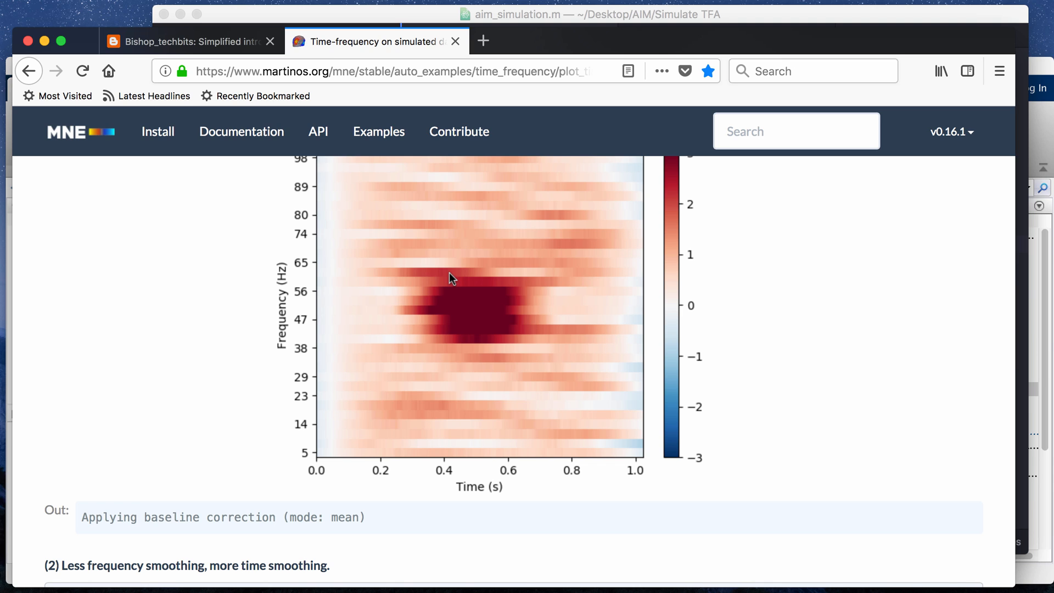
pyautogui.moveTo(525, 319)
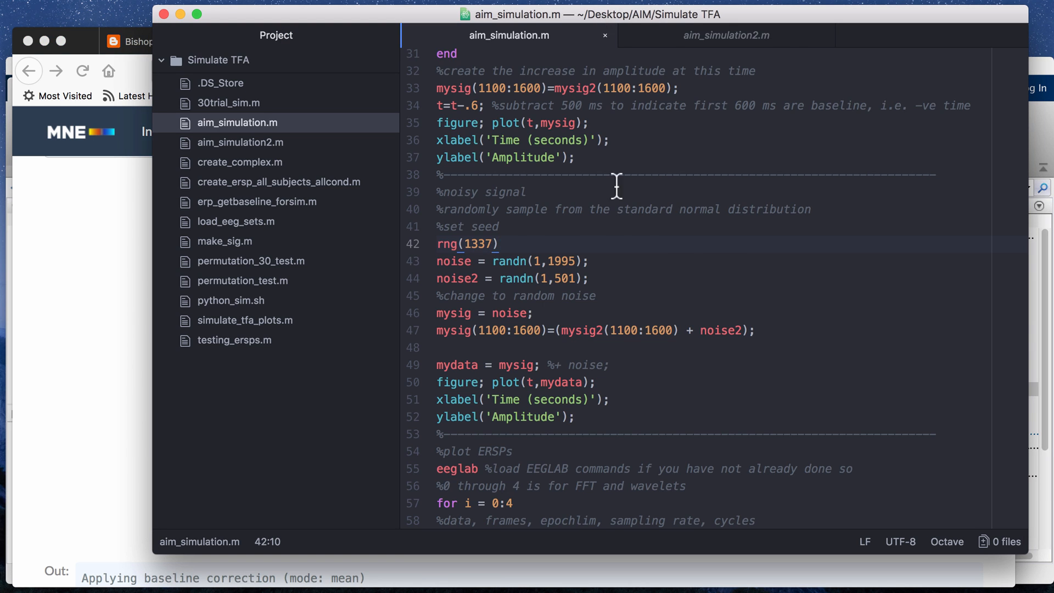
pyautogui.scroll(-3)
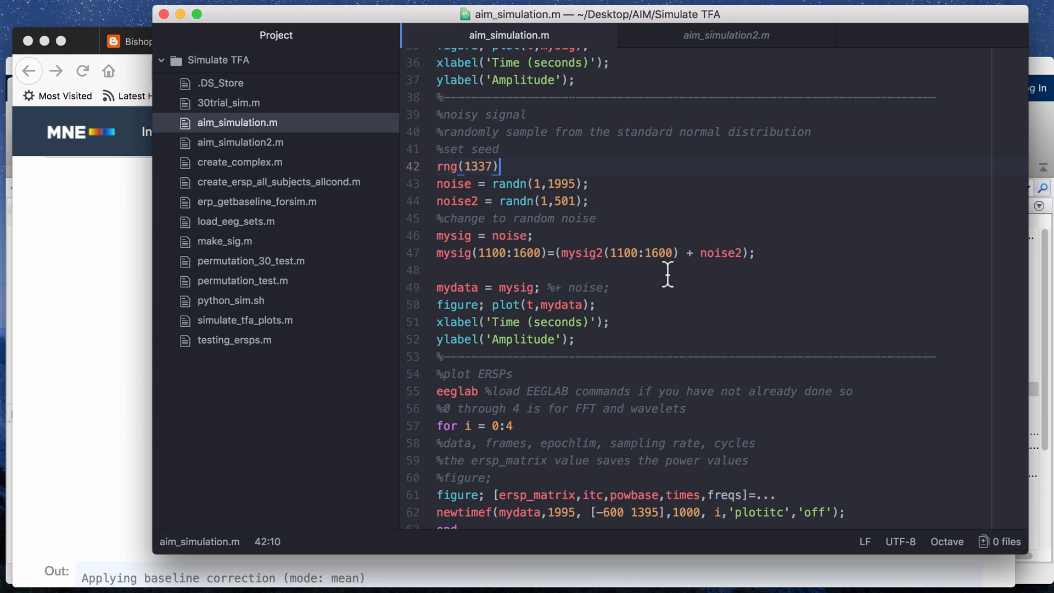
pyautogui.moveTo(755, 209)
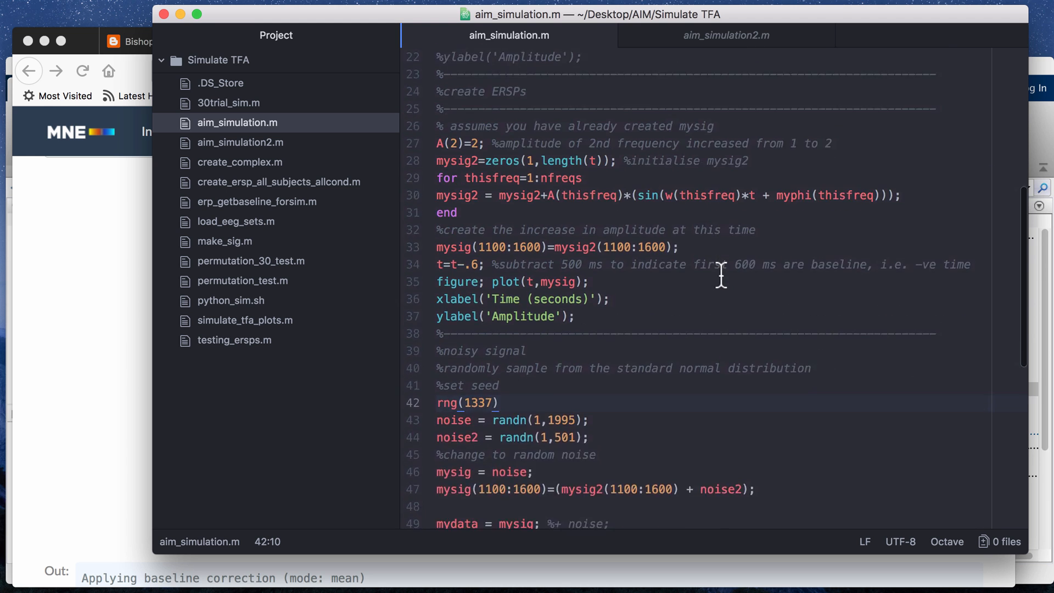
pyautogui.scroll(-3)
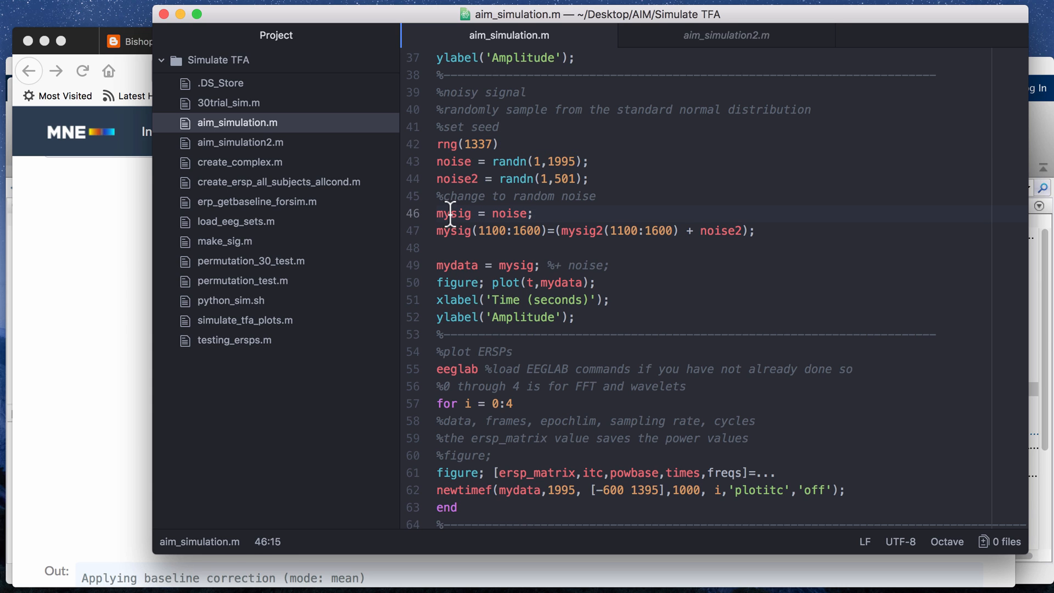
pyautogui.moveTo(494, 144)
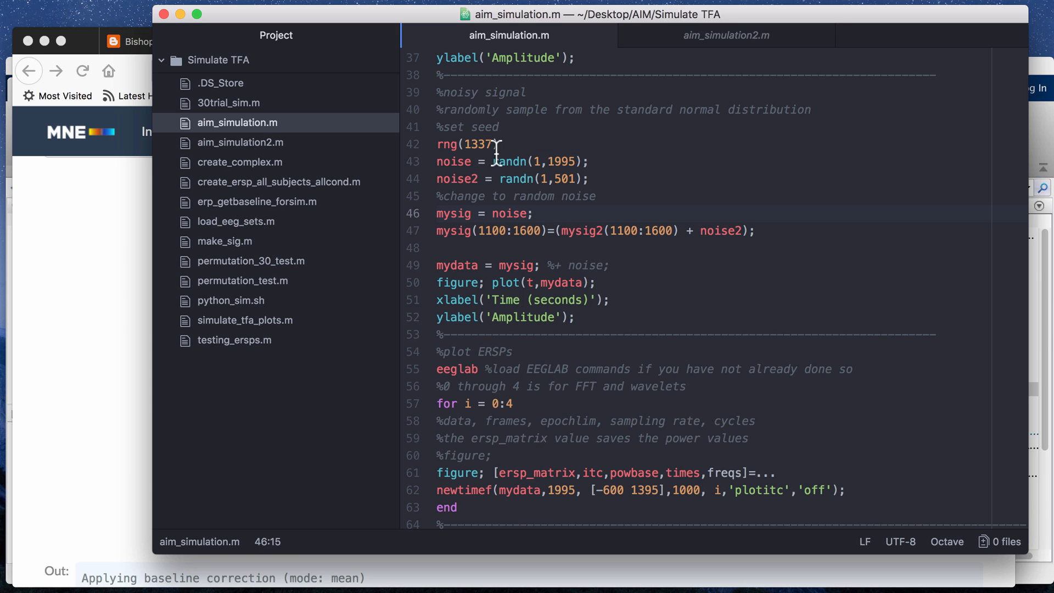
pyautogui.moveTo(591, 161)
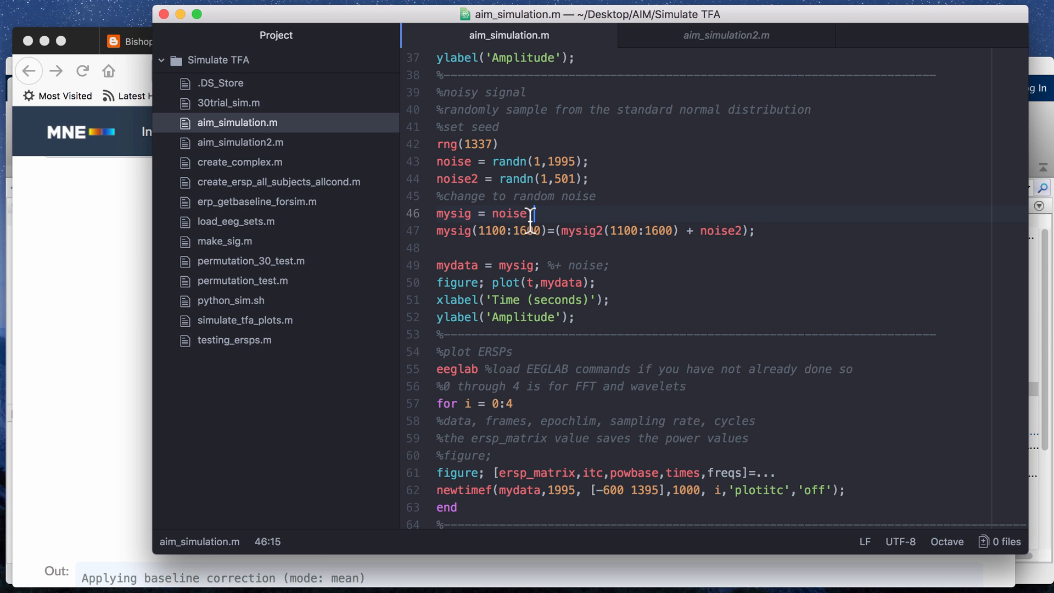
pyautogui.click(484, 231)
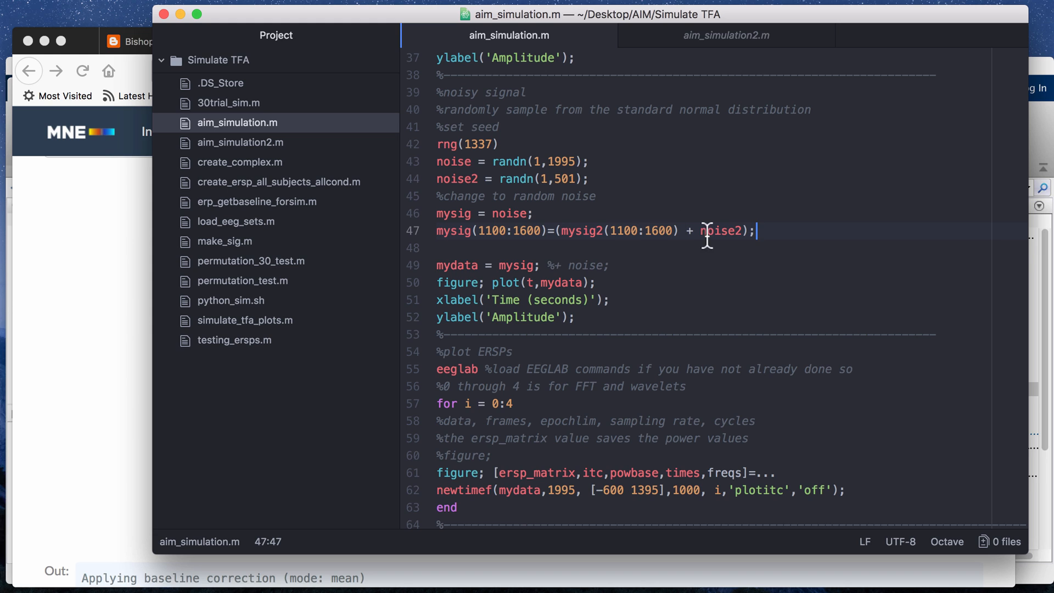
pyautogui.moveTo(581, 200)
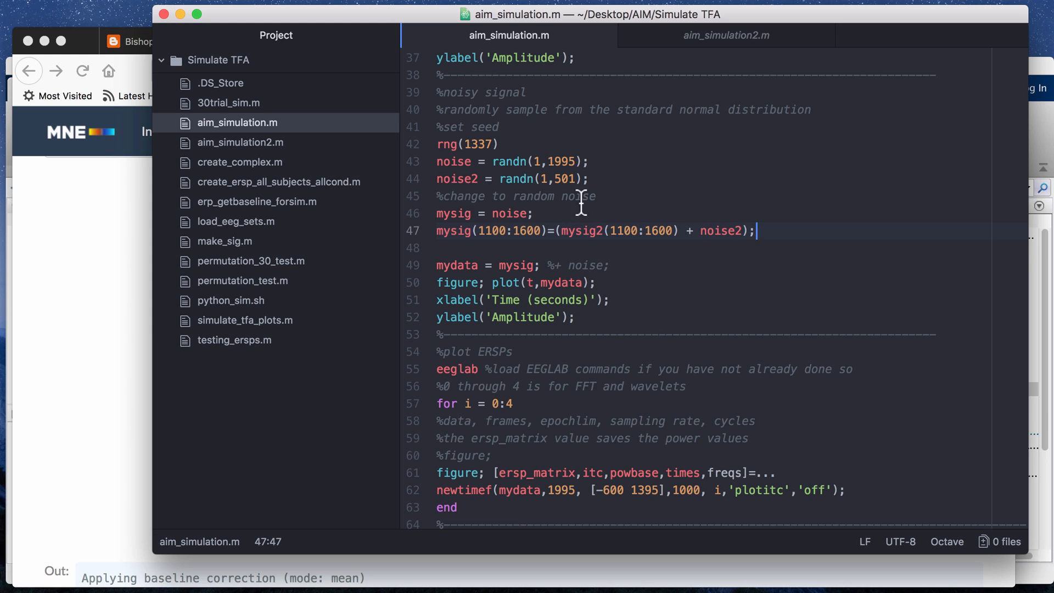
pyautogui.moveTo(541, 180)
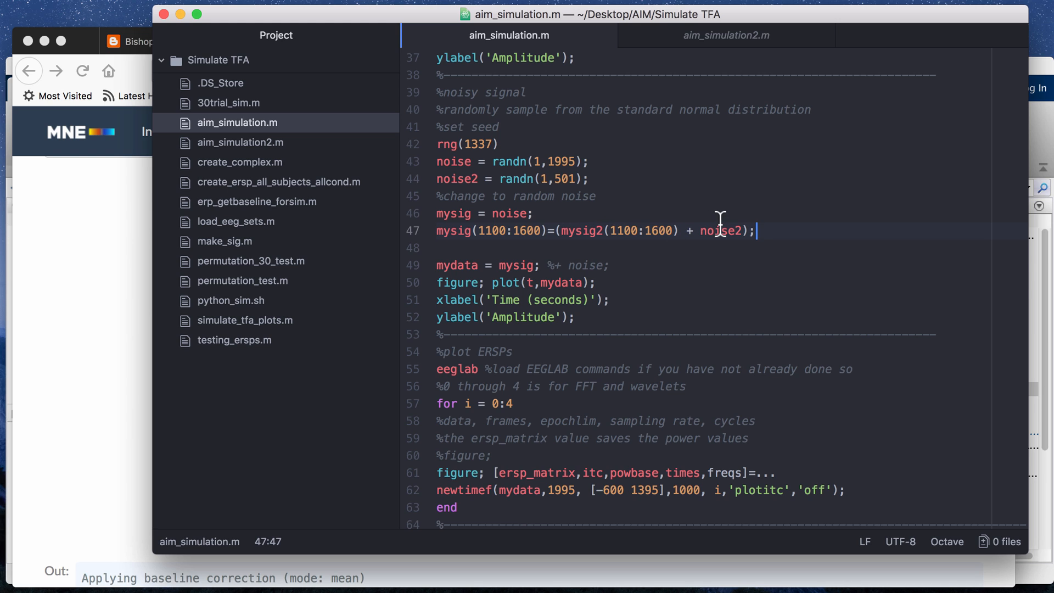
pyautogui.moveTo(545, 256)
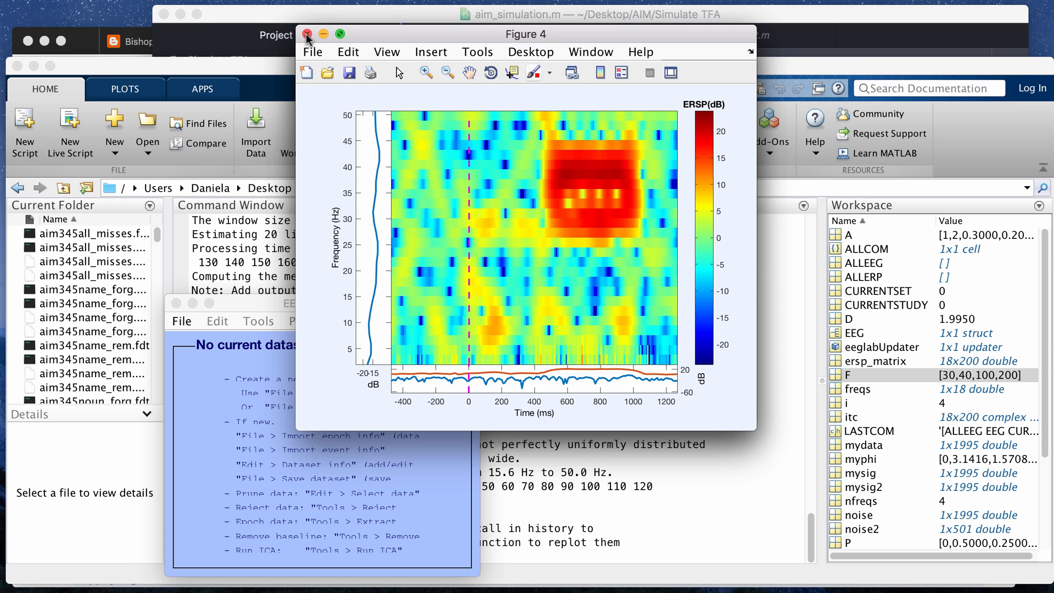
pyautogui.moveTo(681, 301)
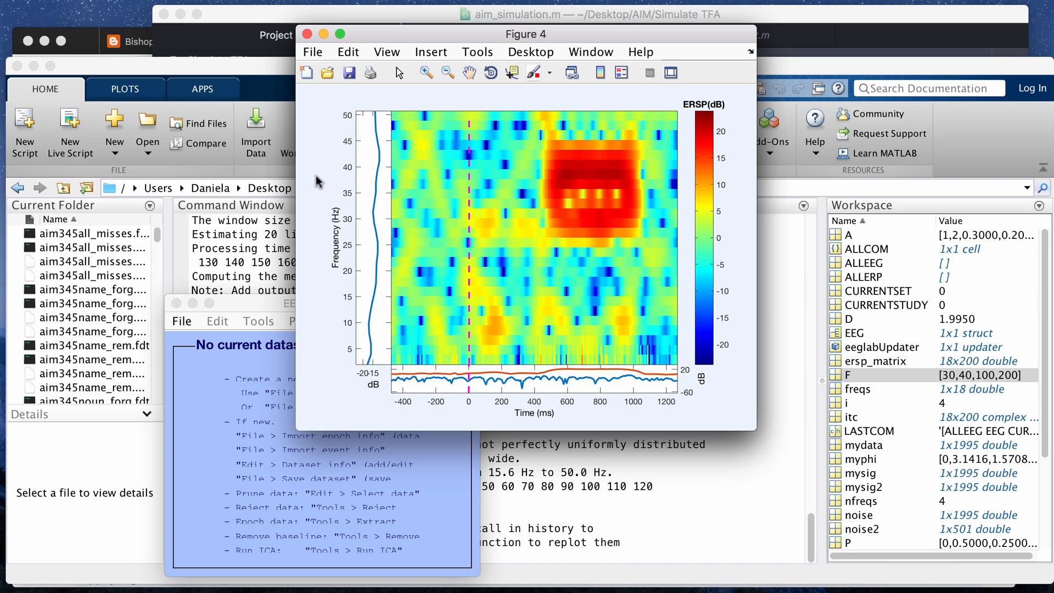
pyautogui.moveTo(601, 165)
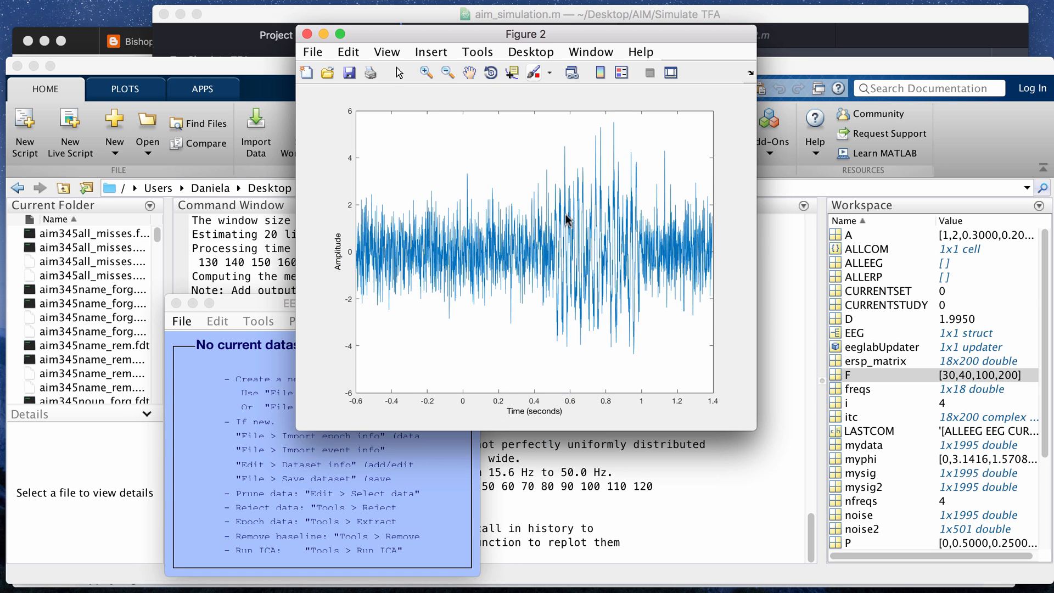
pyautogui.moveTo(599, 191)
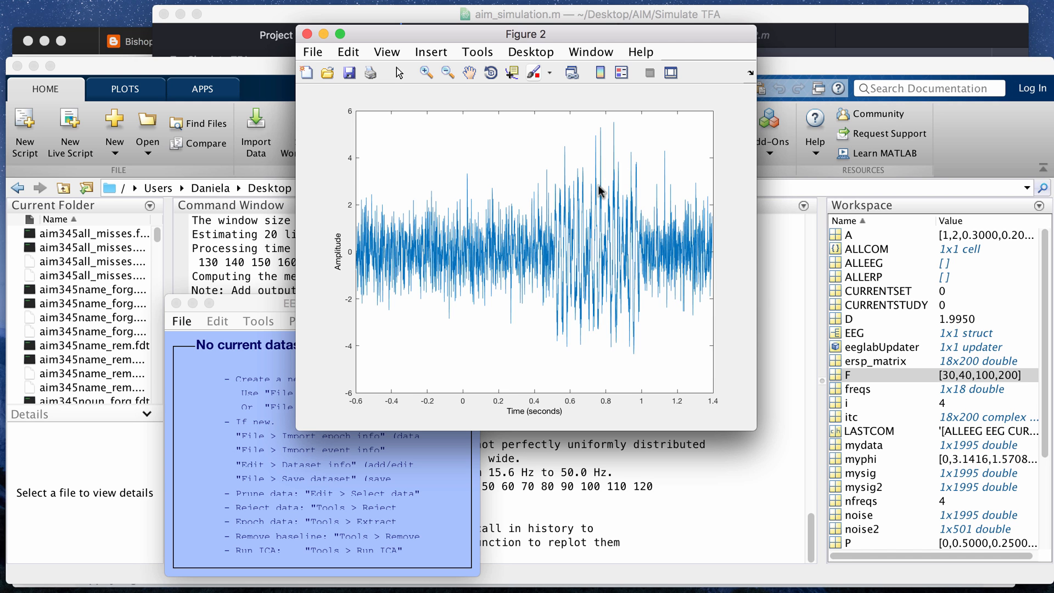
# - Return to the aim_simulation.m script in Atom after viewing the noisy-signal and 40 Hz ERSP figures
pyautogui.click(307, 34)
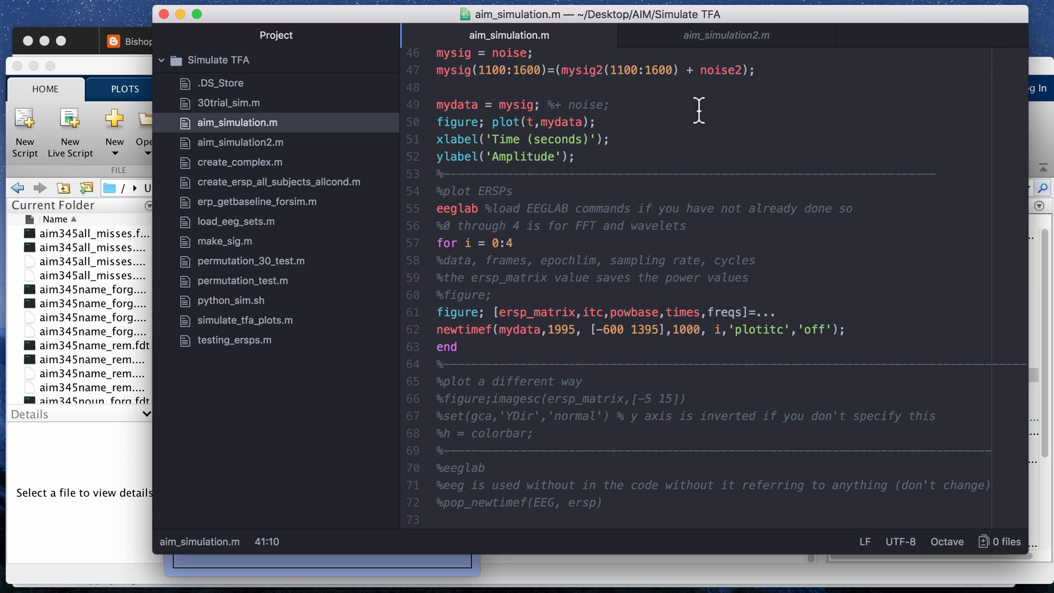
# - Bring the aim_simulation2.m script with its 32 random frequencies between 2 and 50 Hz to front
pyautogui.click(724, 35)
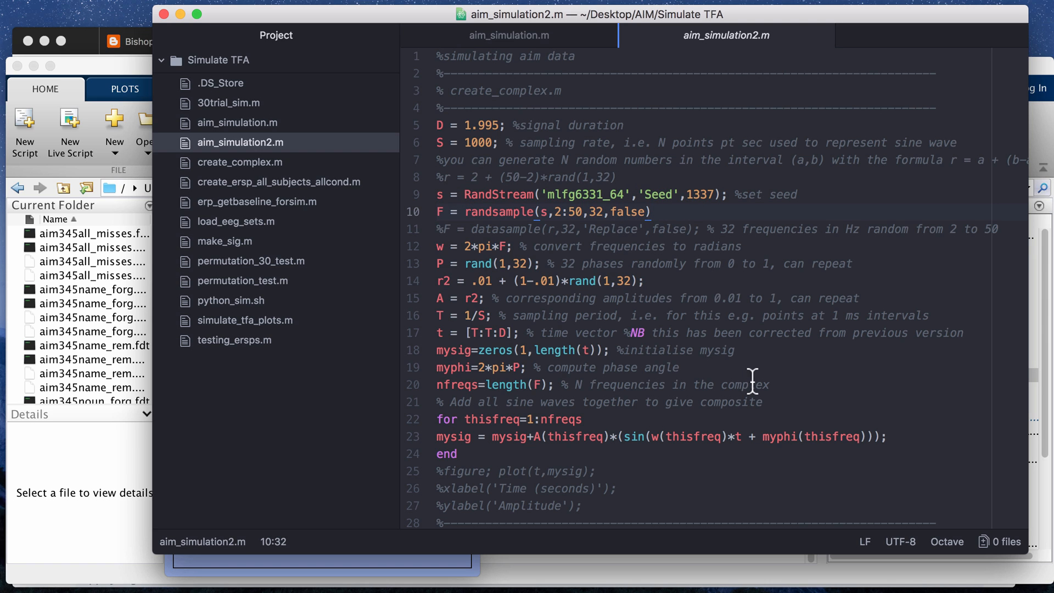
# - Highlight the random-seed line, then end the randsample line for the 32 frequencies with a semicolon
pyautogui.scroll(-3)
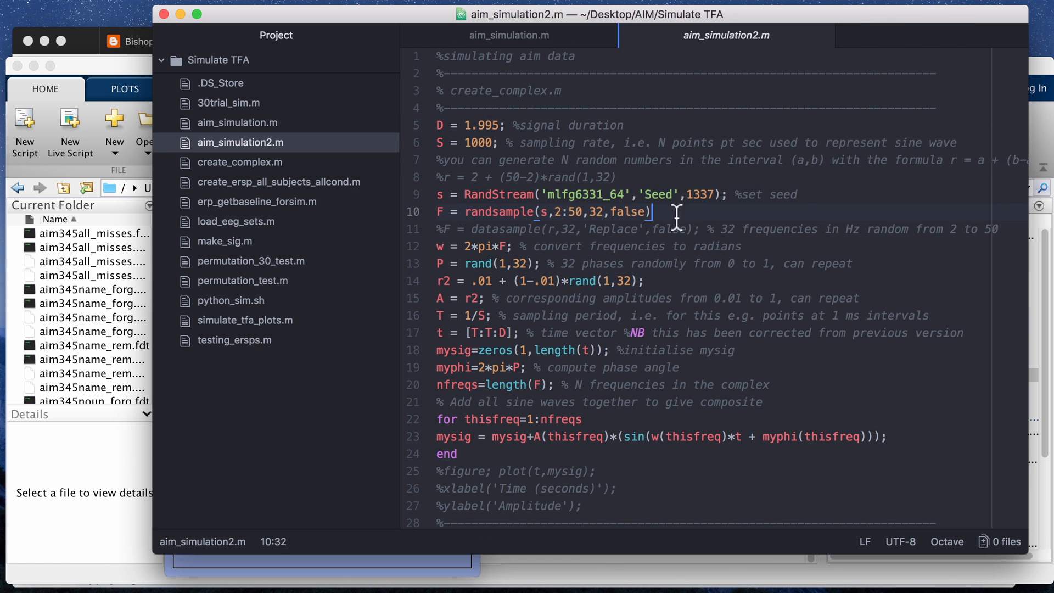
pyautogui.doubleClick(782, 195)
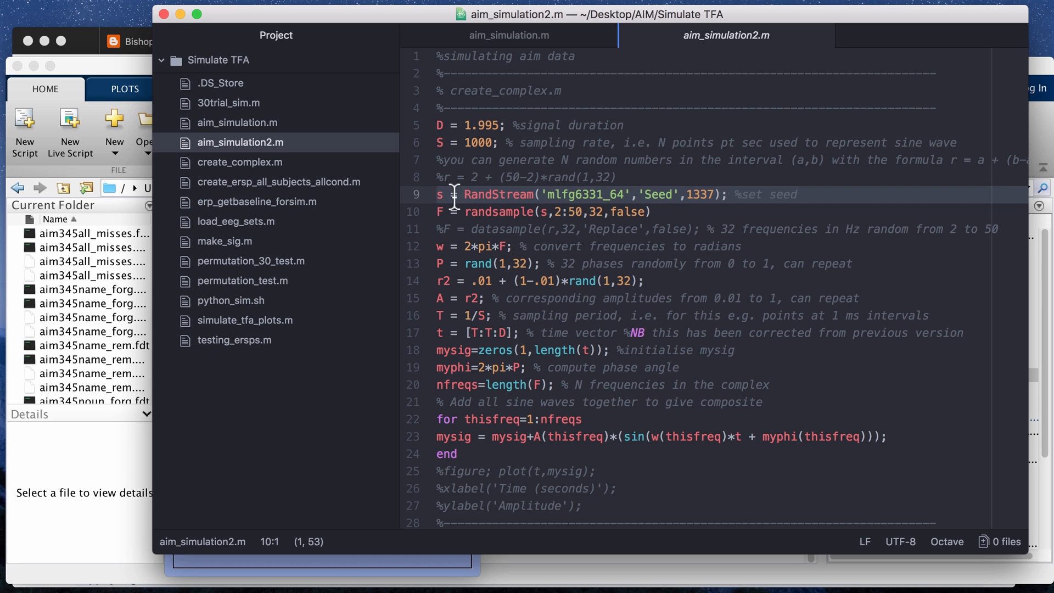
pyautogui.moveTo(436, 204)
pyautogui.write(';')
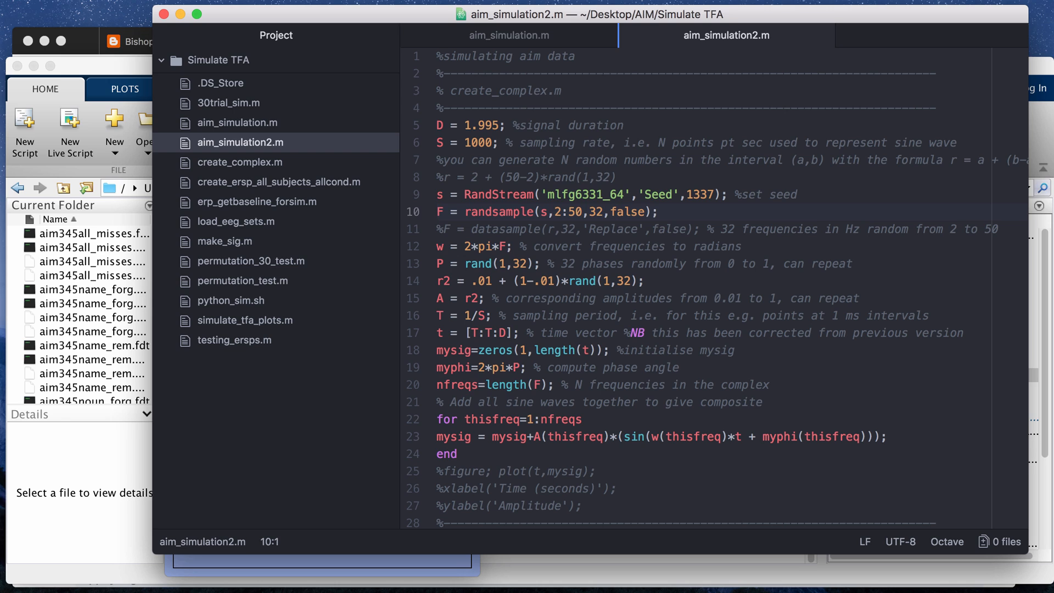
pyautogui.click(438, 212)
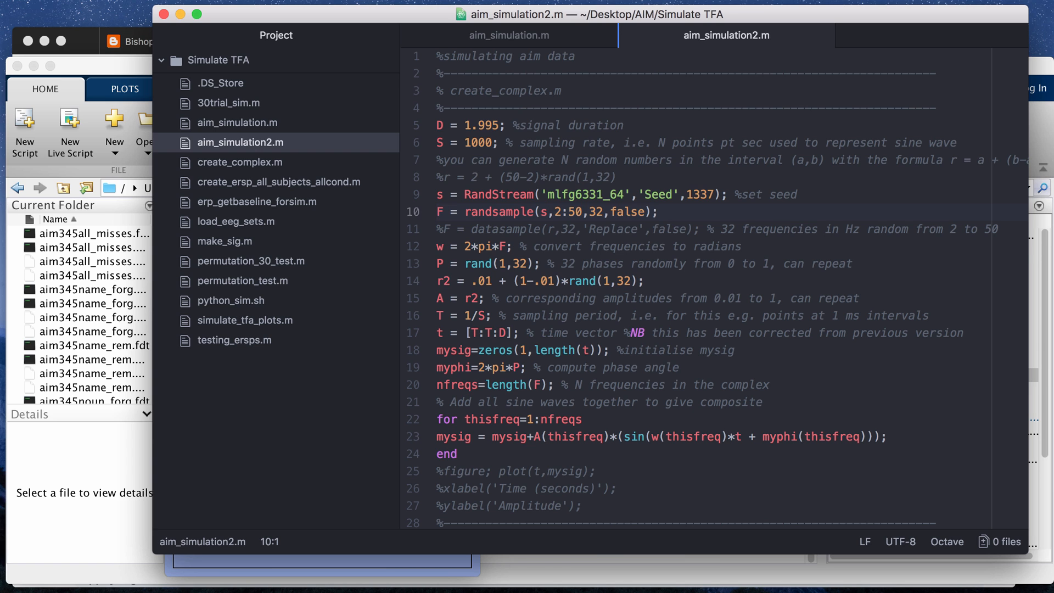
pyautogui.moveTo(712, 252)
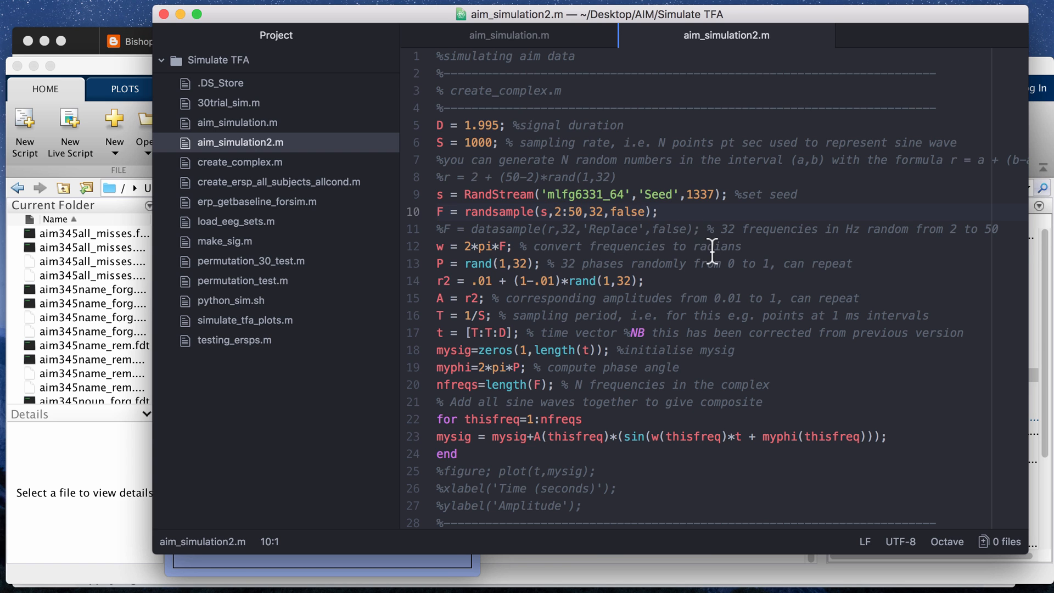
pyautogui.scroll(-3)
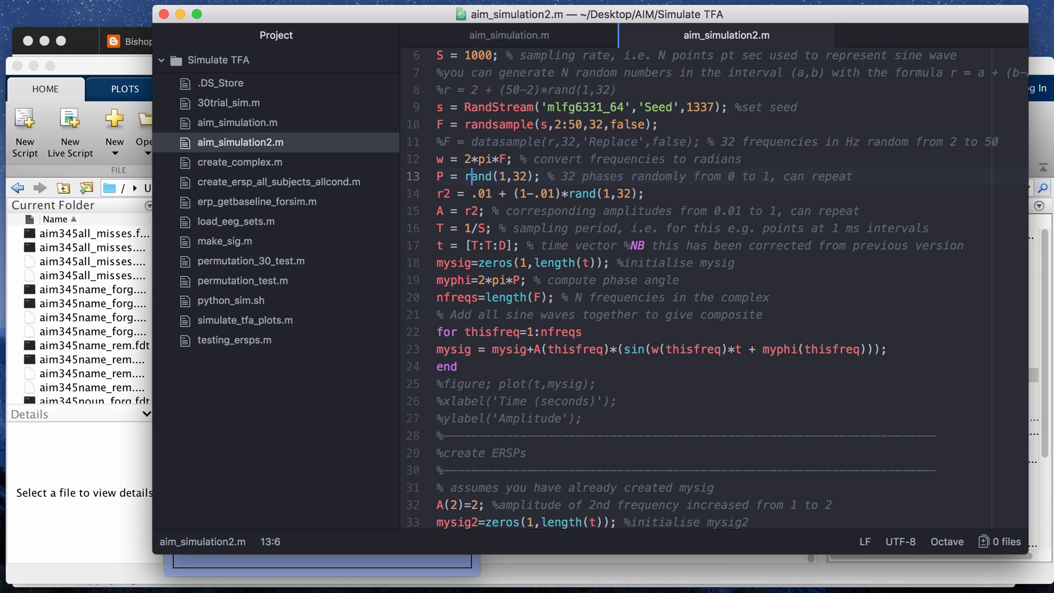
pyautogui.click(829, 176)
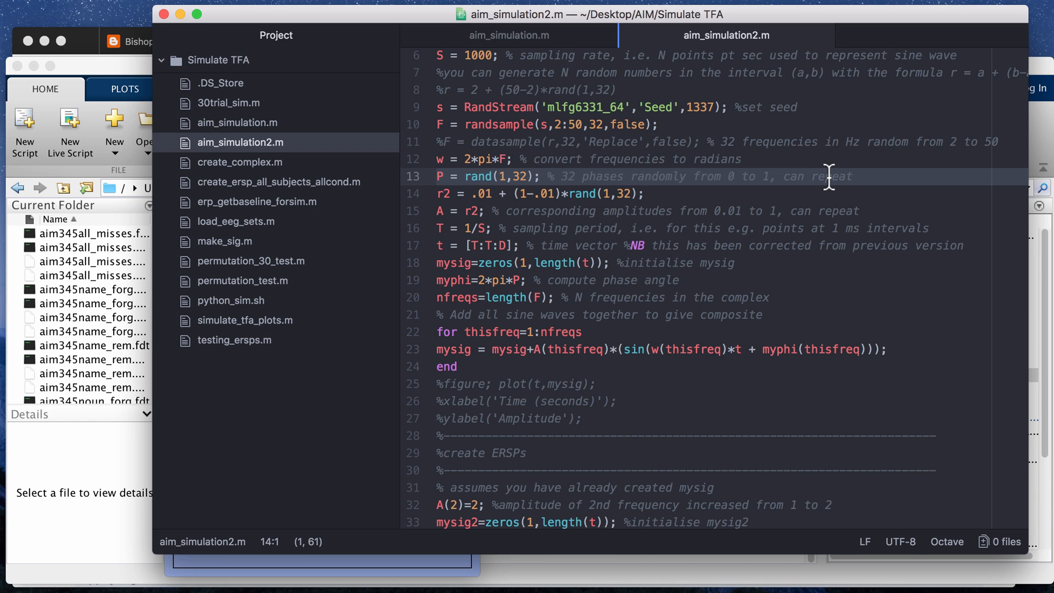
pyautogui.click(436, 193)
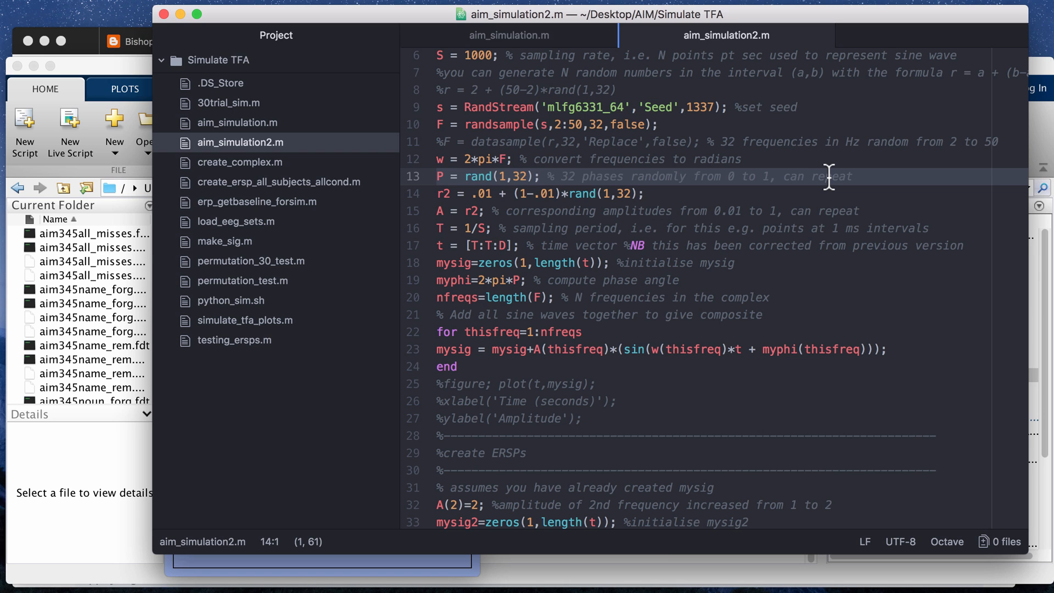
pyautogui.moveTo(552, 218)
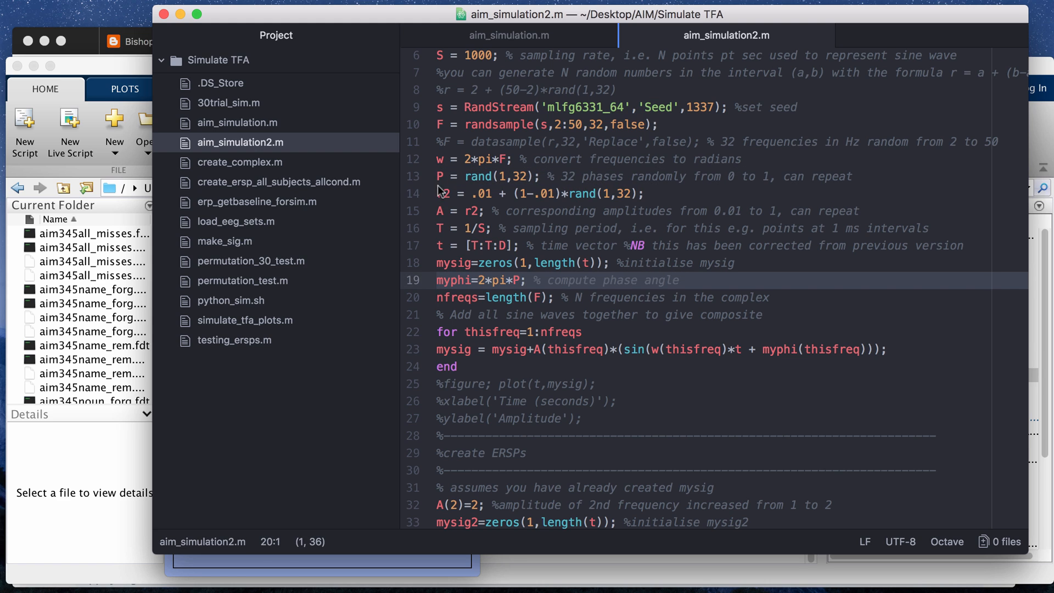
pyautogui.click(466, 211)
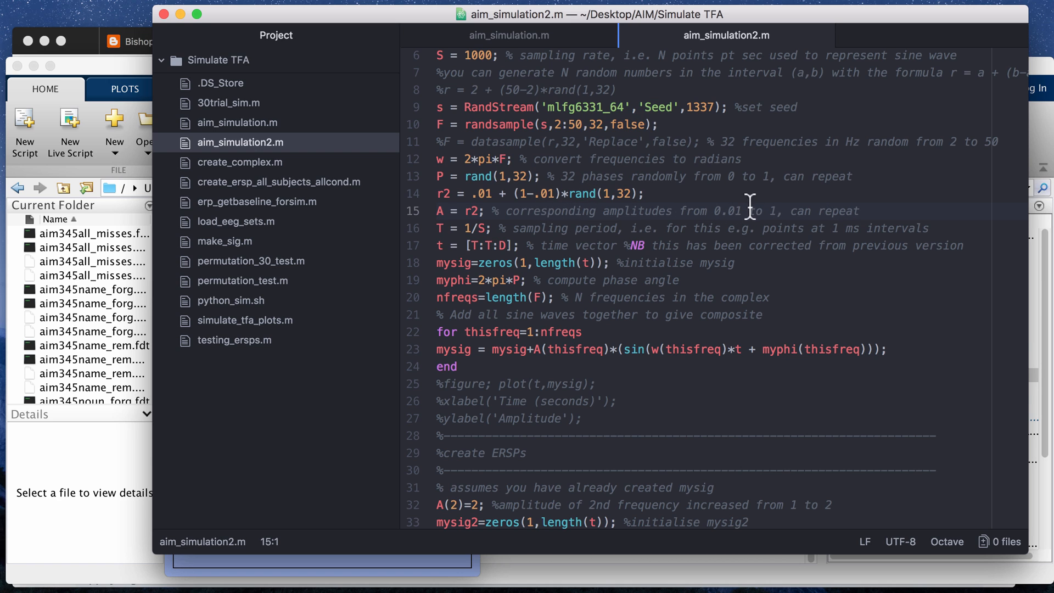
pyautogui.moveTo(780, 215)
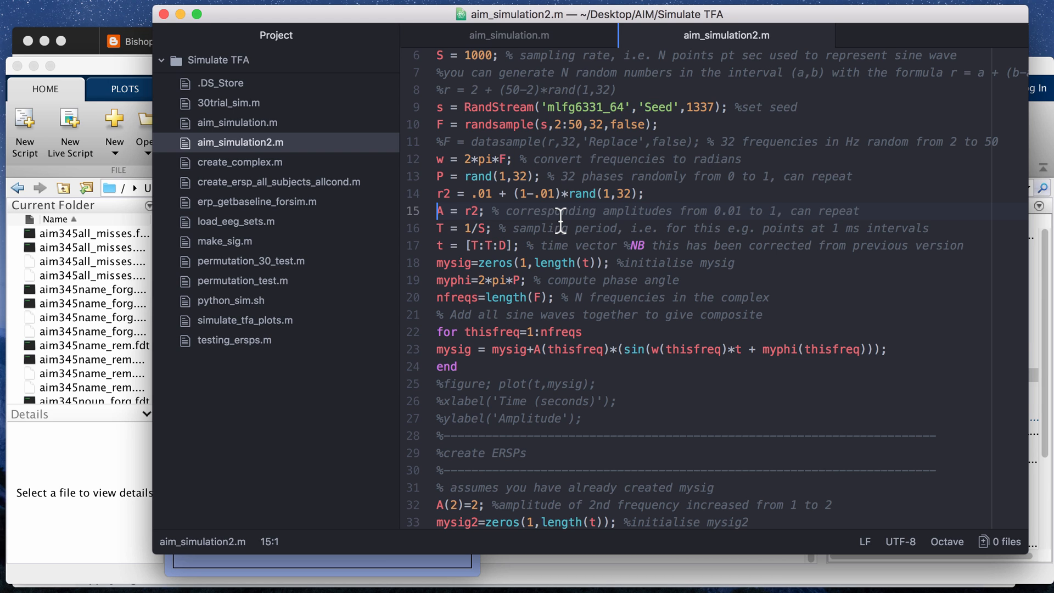
pyautogui.scroll(-3)
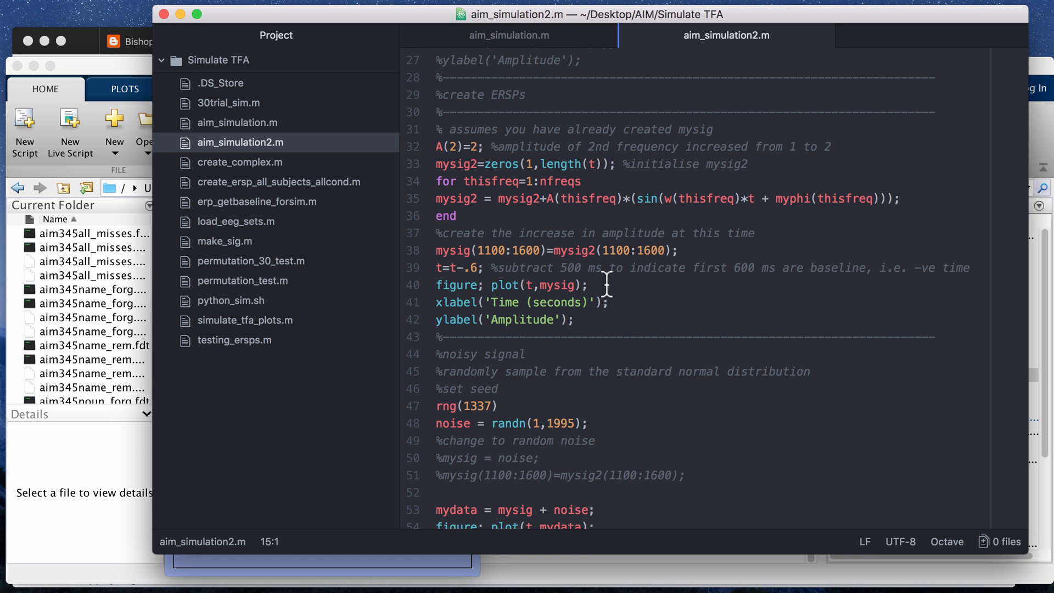
pyautogui.scroll(-3)
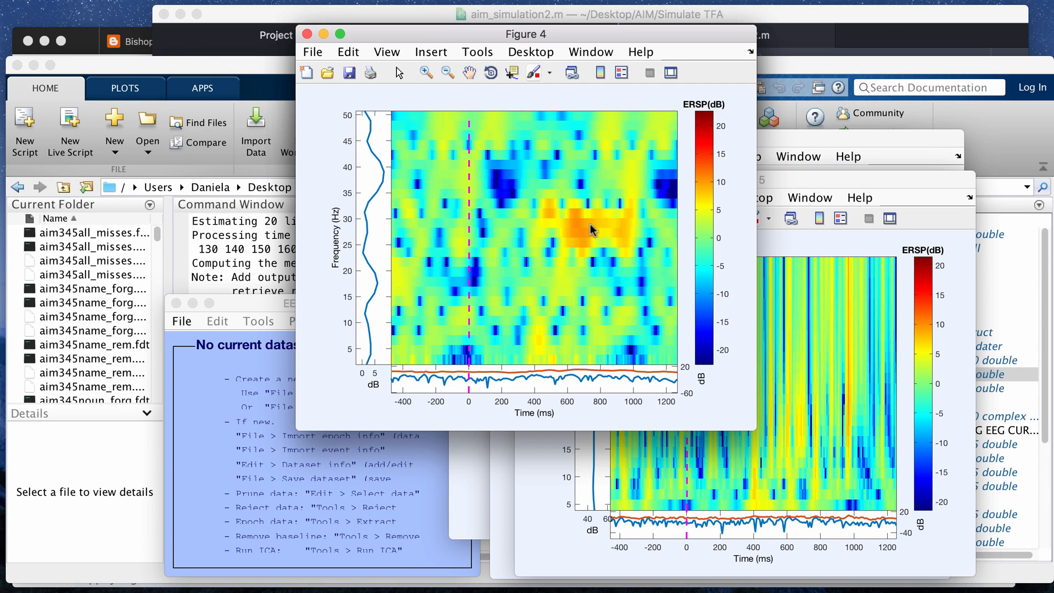
pyautogui.moveTo(370, 224)
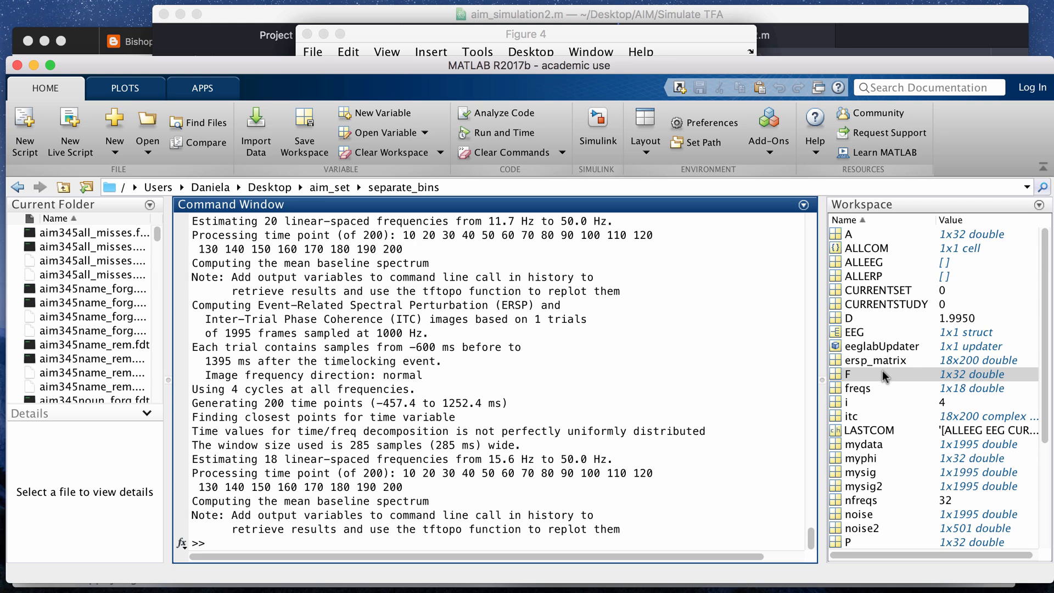
# - Inspect the 32 random frequencies stored in workspace variable F
pyautogui.doubleClick(849, 374)
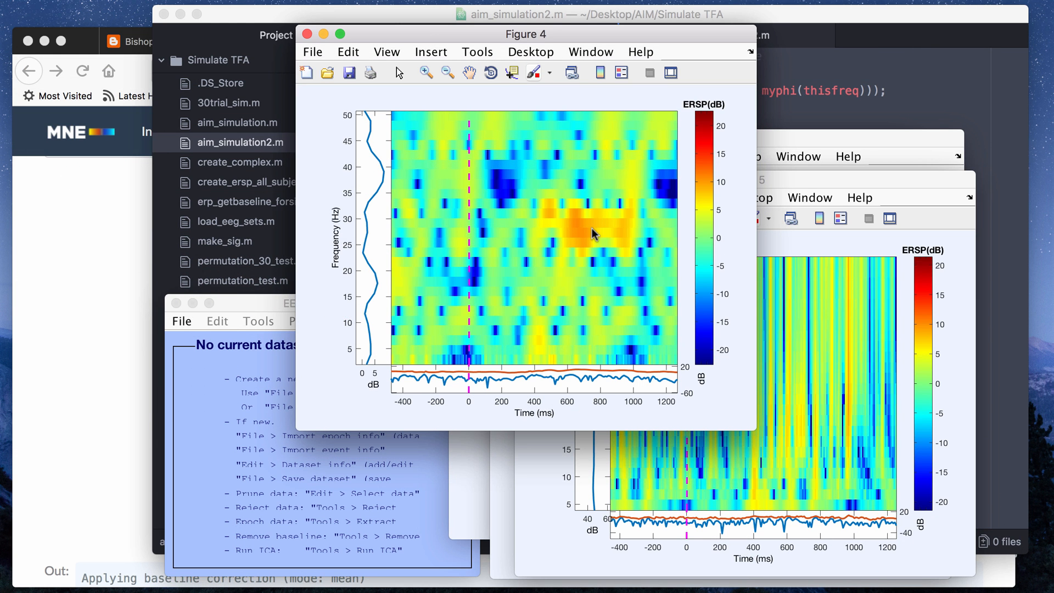
pyautogui.moveTo(603, 228)
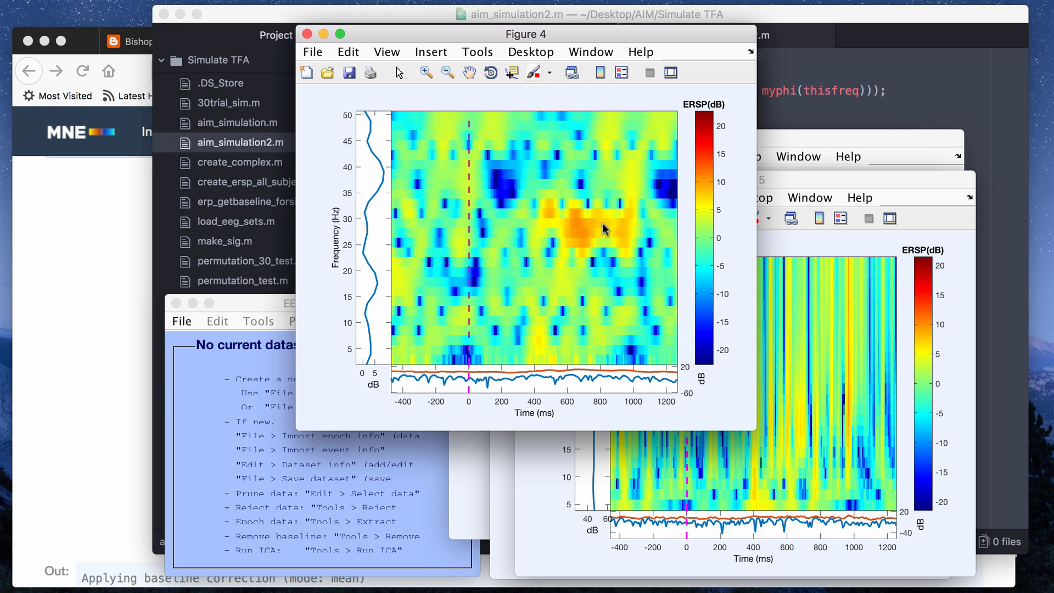
pyautogui.moveTo(608, 233)
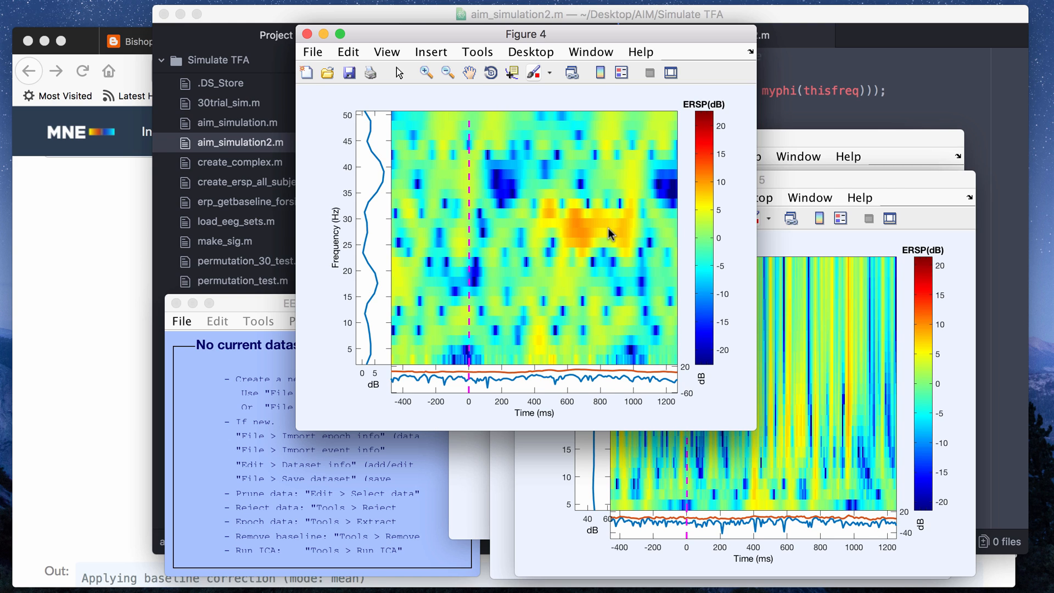
pyautogui.moveTo(573, 225)
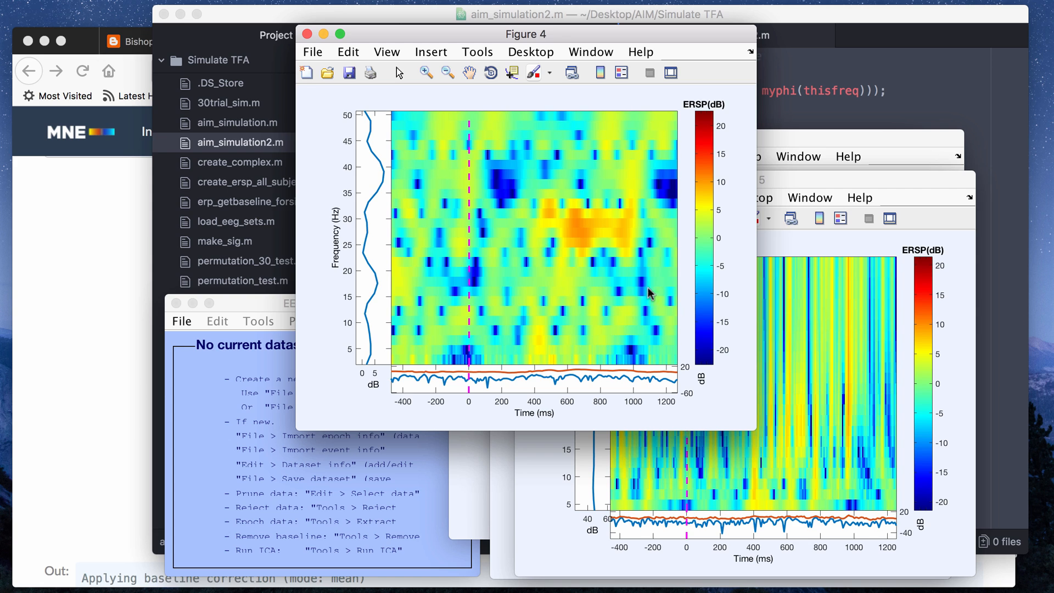
pyautogui.moveTo(538, 136)
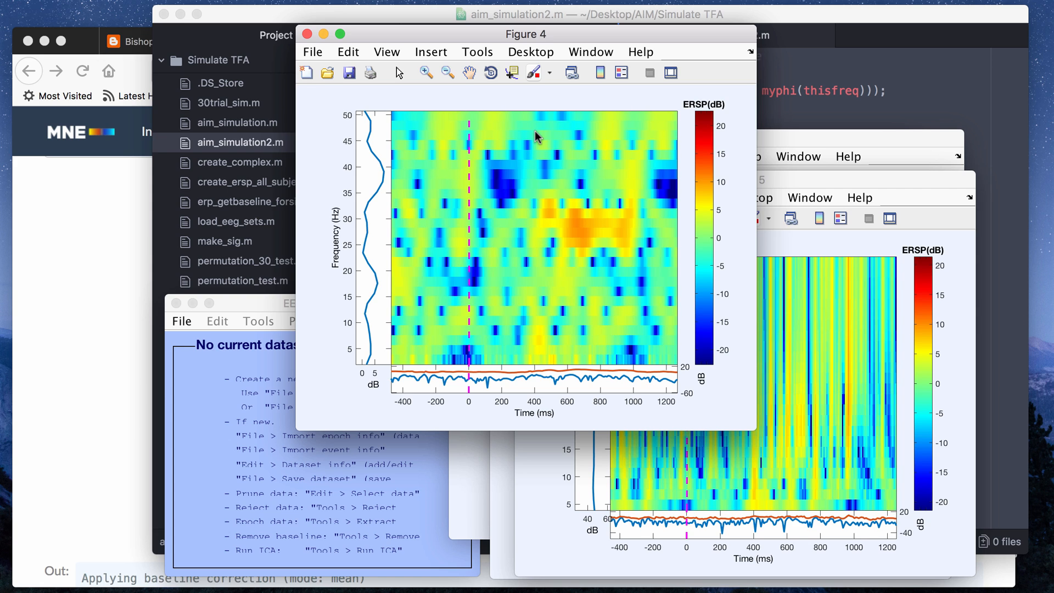
pyautogui.moveTo(155, 212)
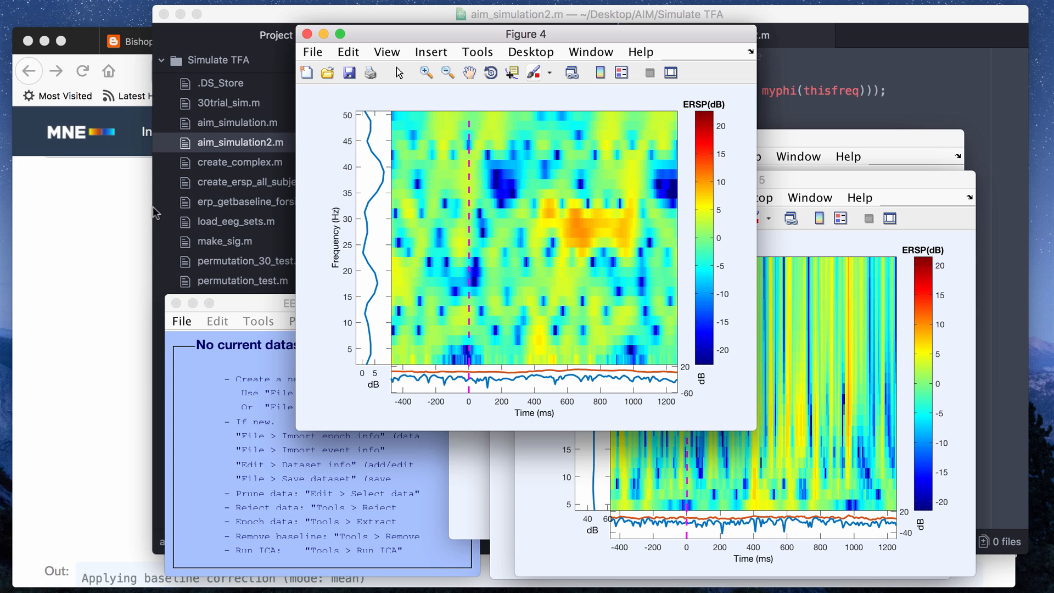
pyautogui.moveTo(130, 218)
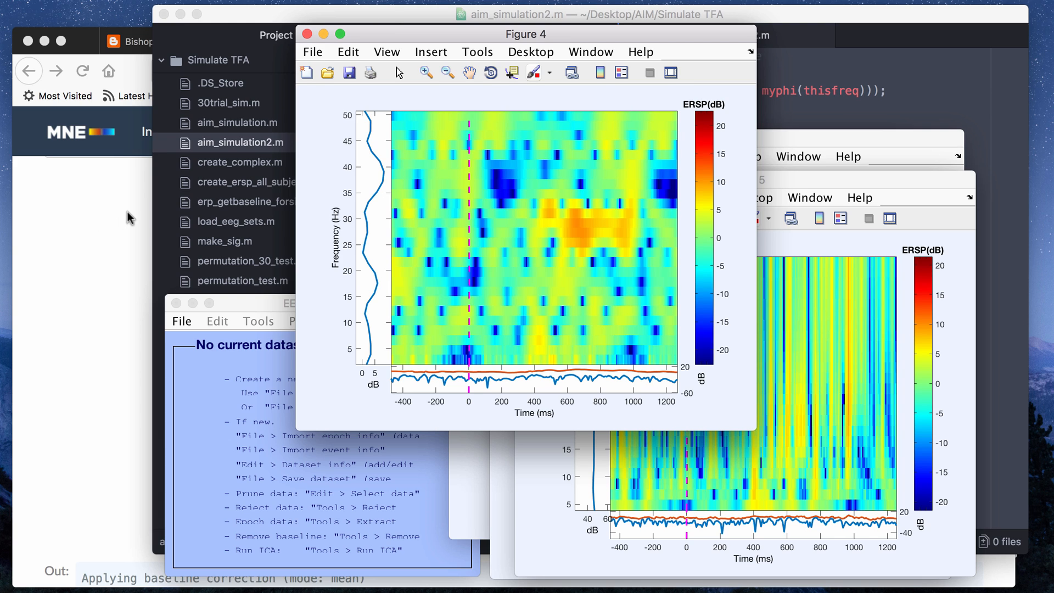
pyautogui.moveTo(535, 195)
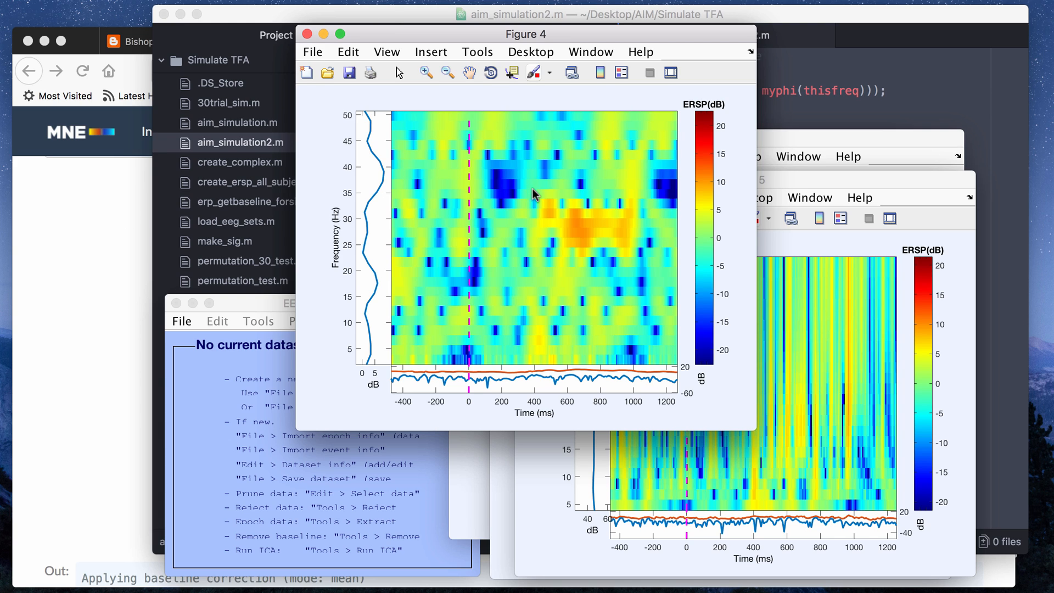
pyautogui.moveTo(678, 141)
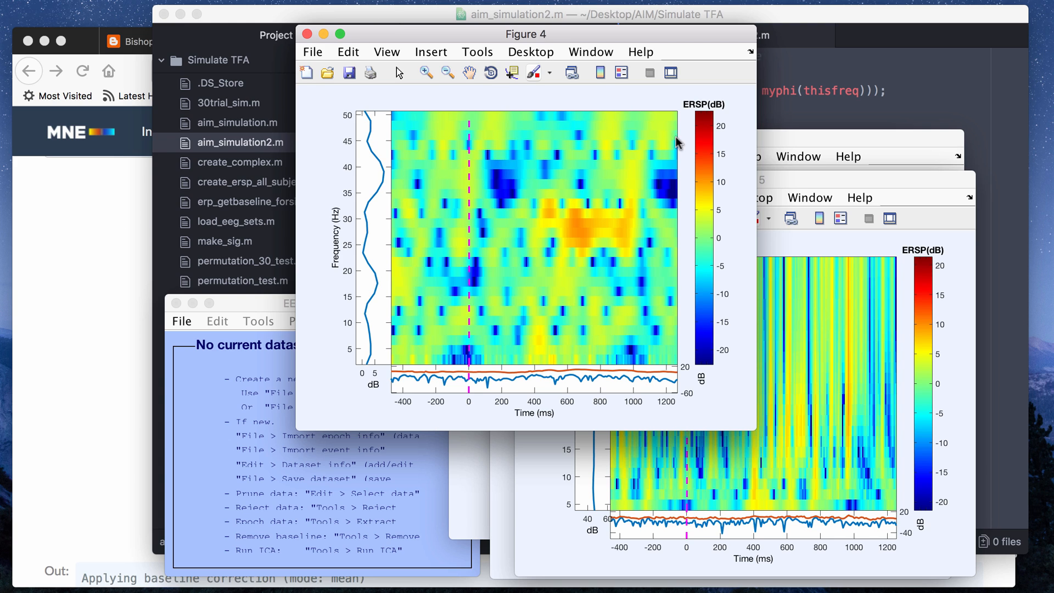